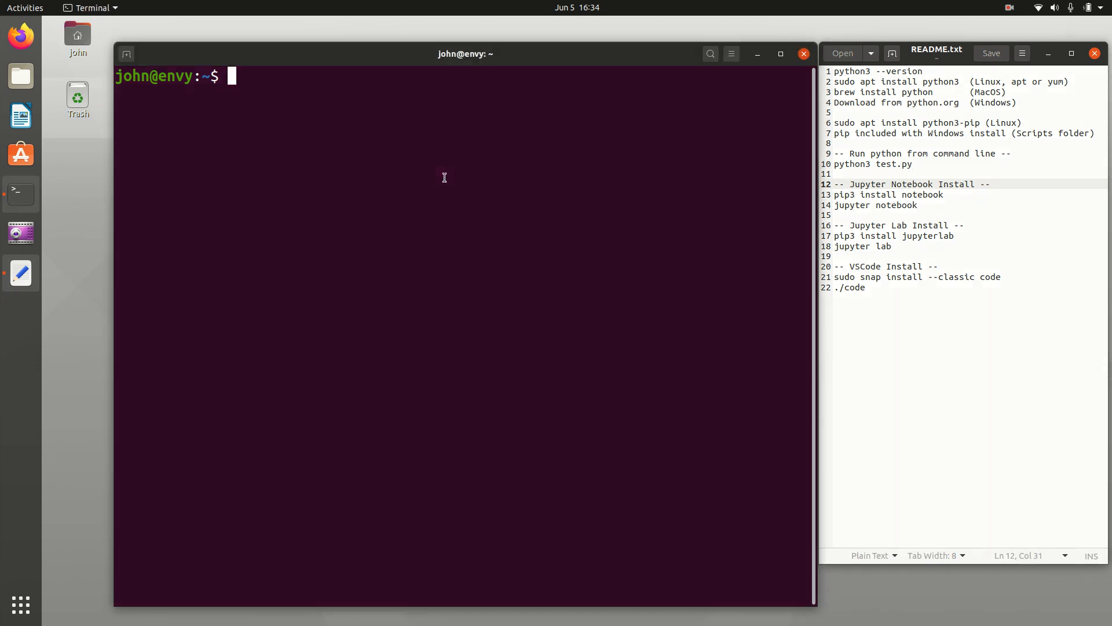
- Check that python3 is version 3.8.2 and located at /usr/bin/python3
text(python)
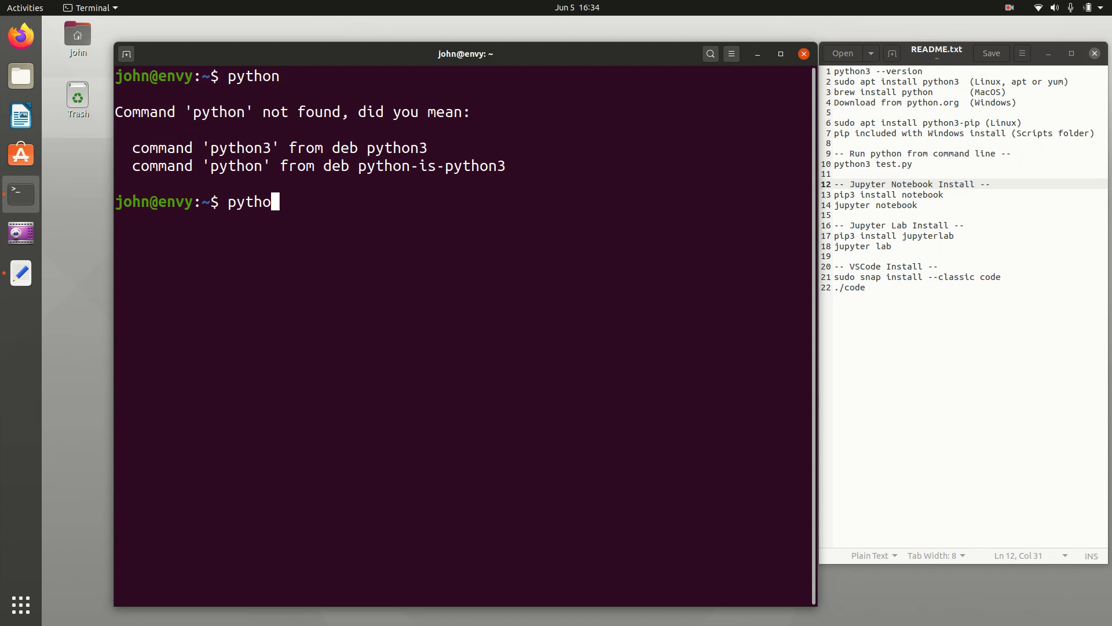
text(3)
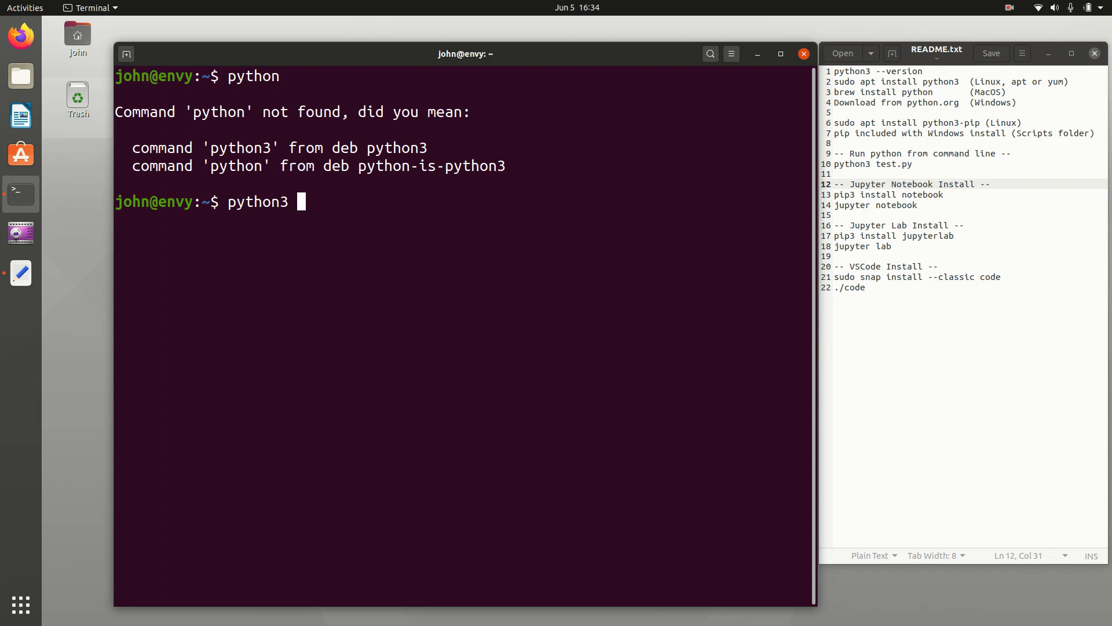
text(--version)
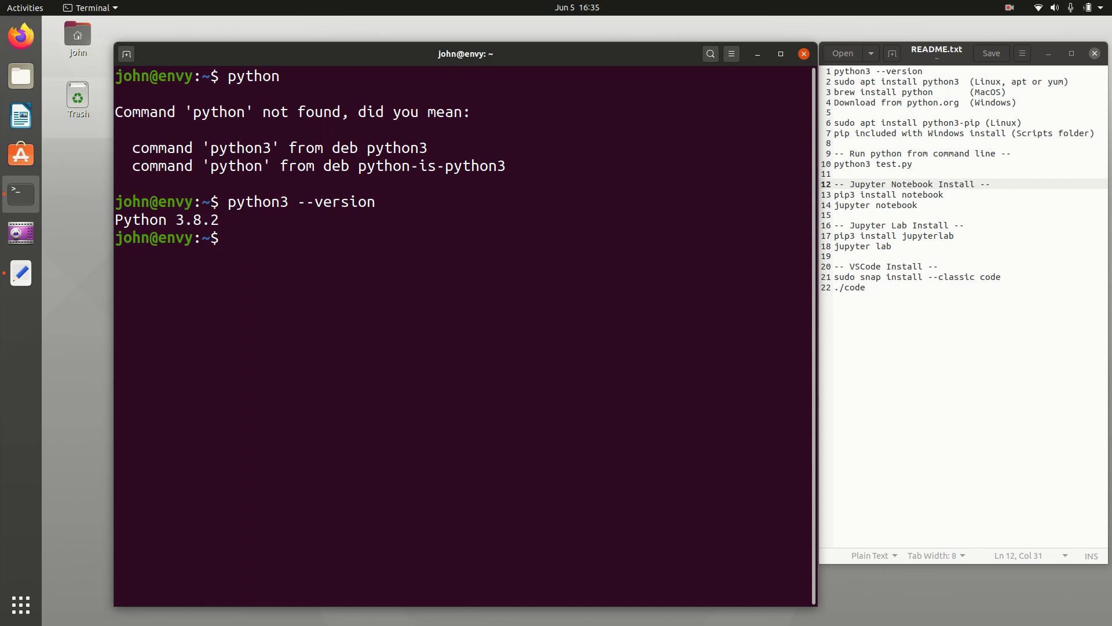
text(where)
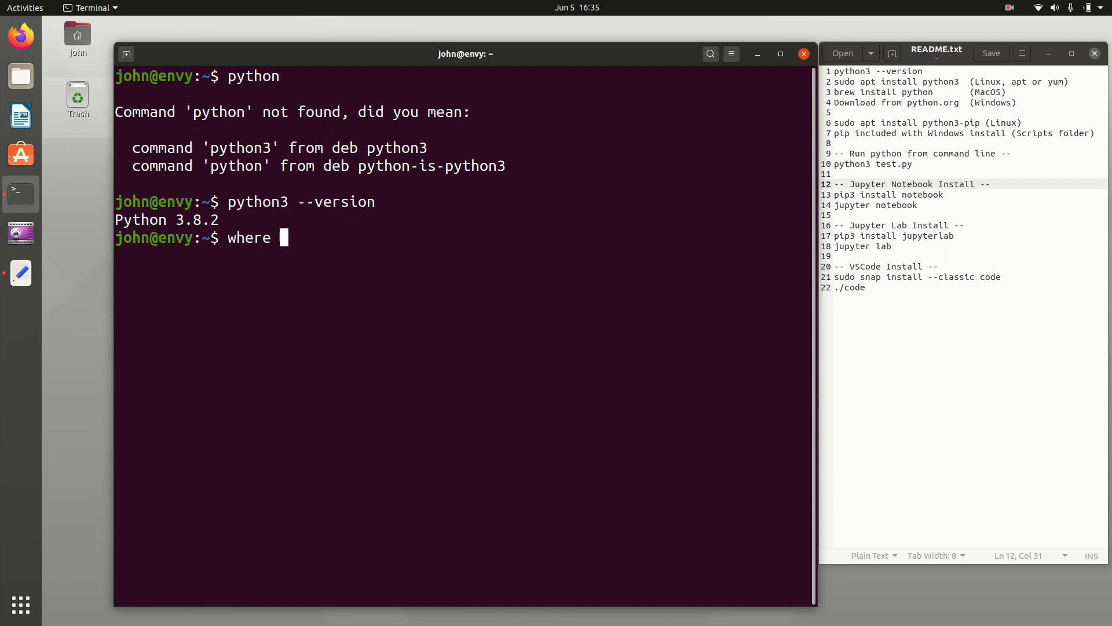
text(python)
text(whi)
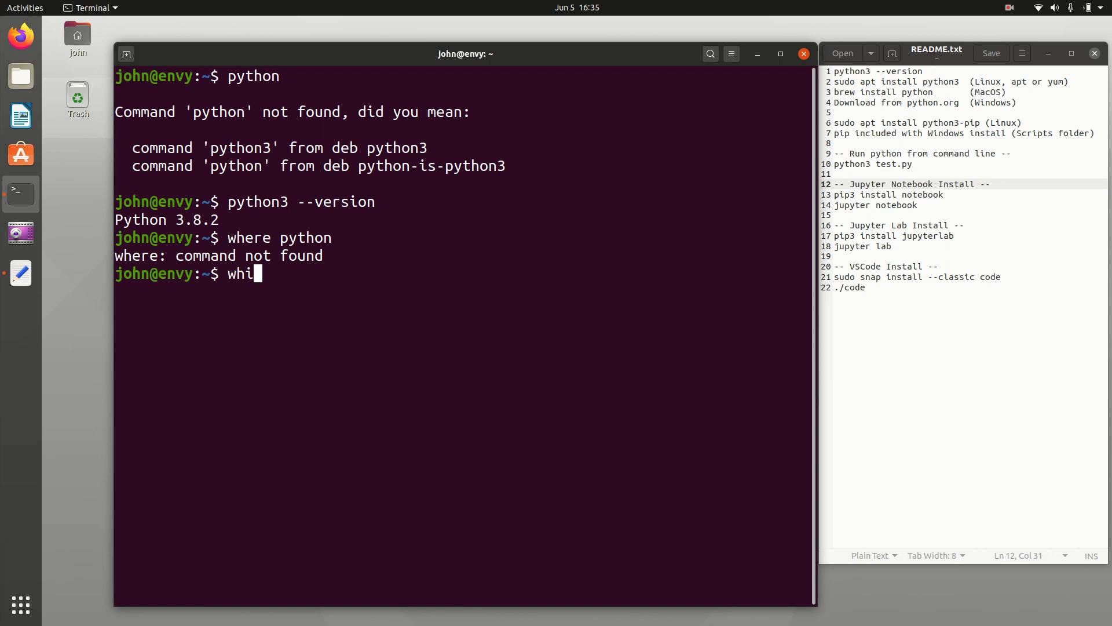
text(ch python)
text(which)
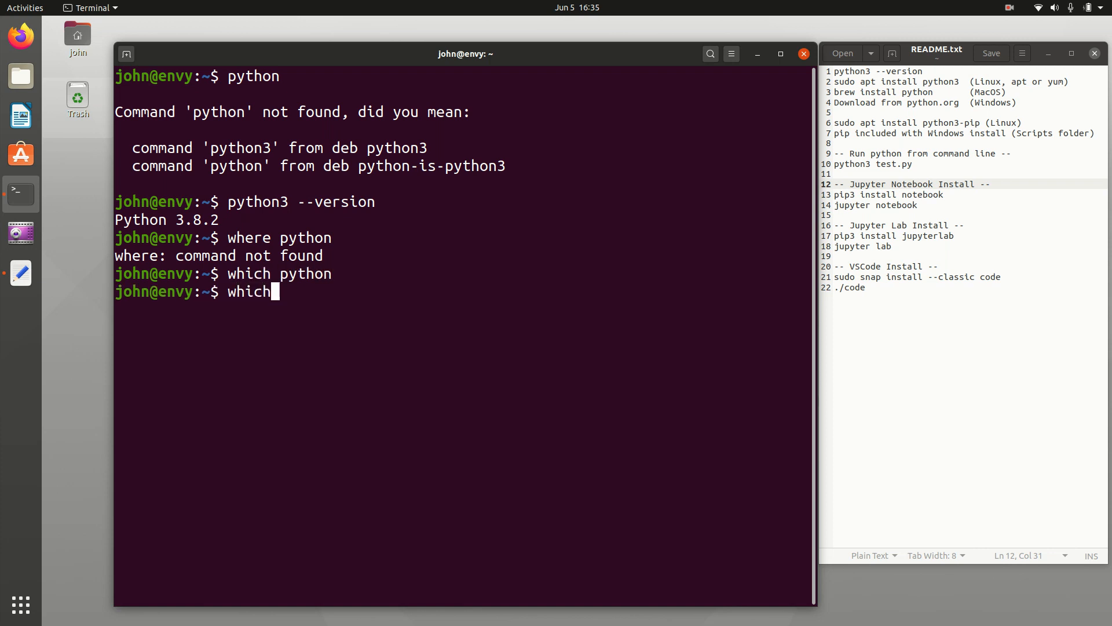
text(python3)
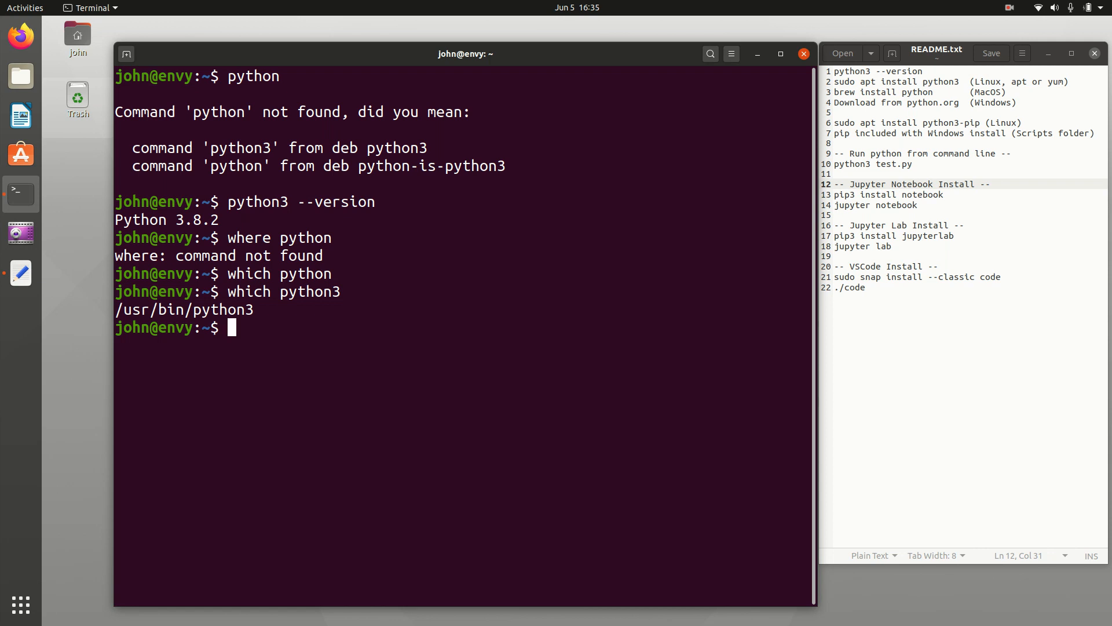
- Confirm pip3 is missing and prepare the command 'sudo apt install python3-pip'
text(pip3)
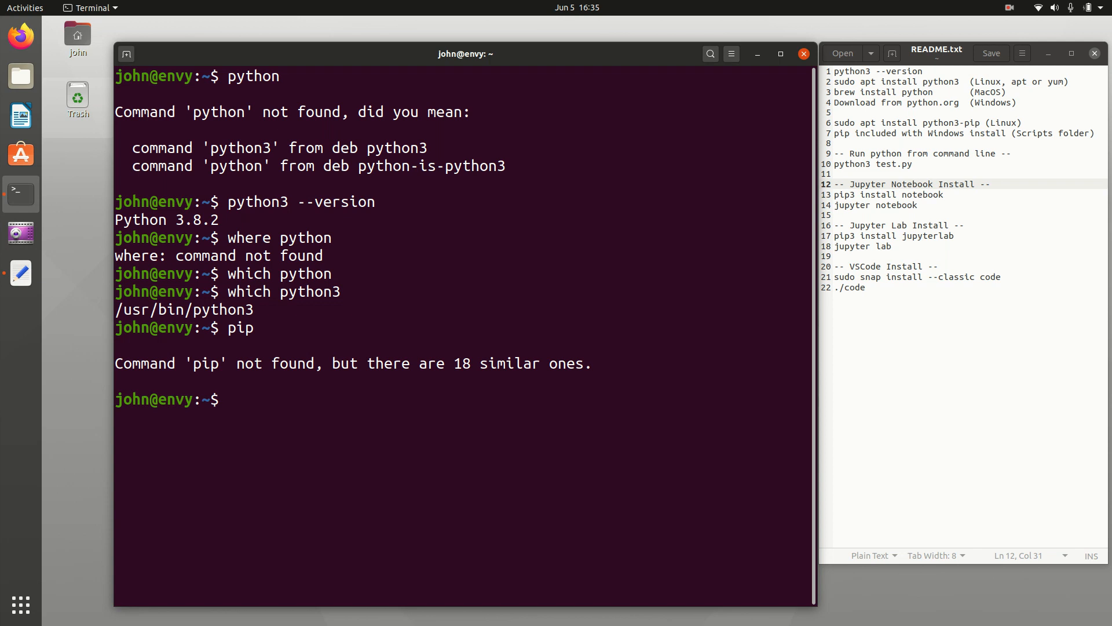
text(pip3)
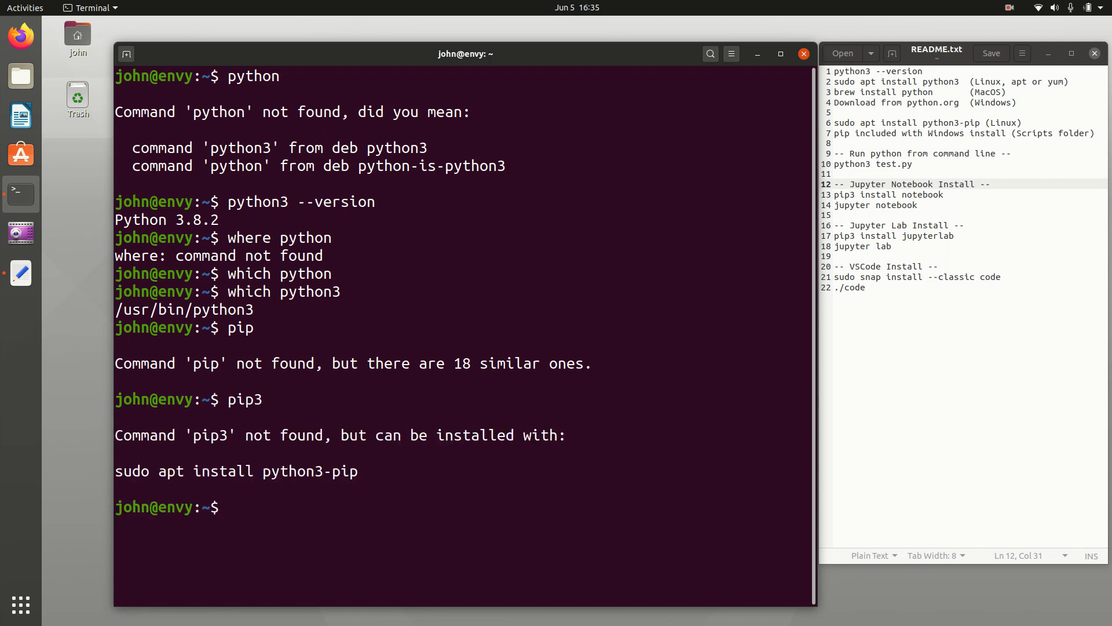
text(sudo apt)
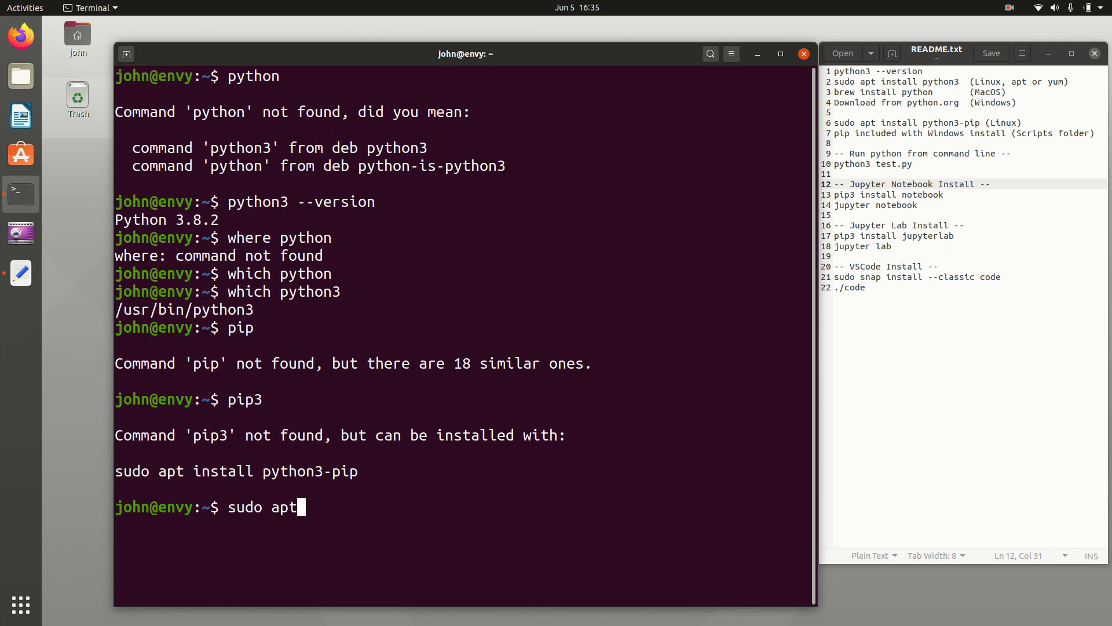
text(install)
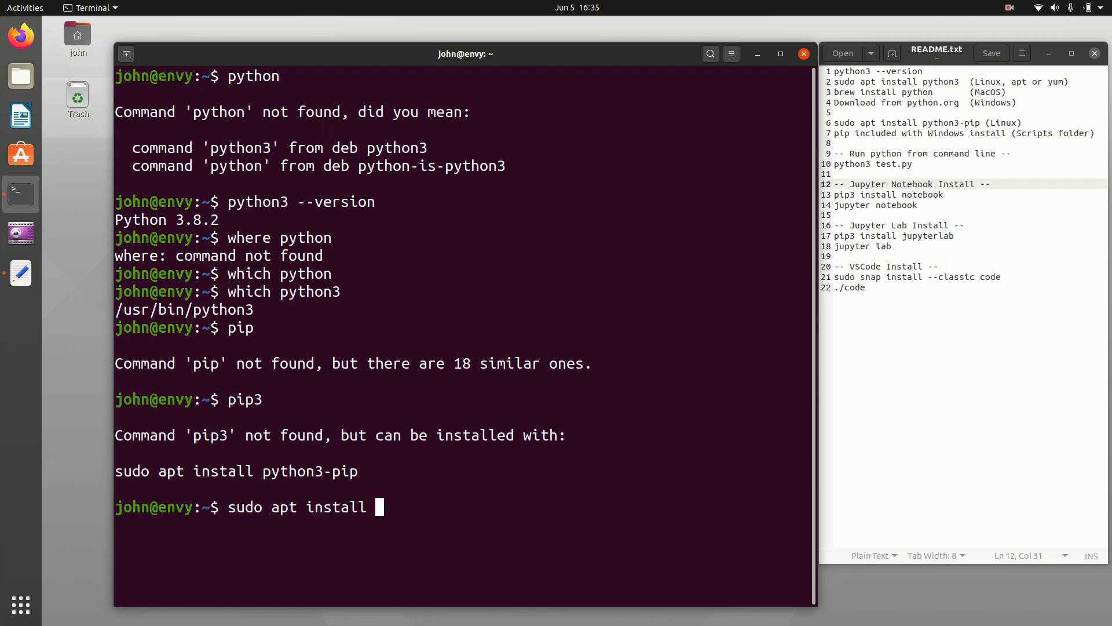
text(python3-pip)
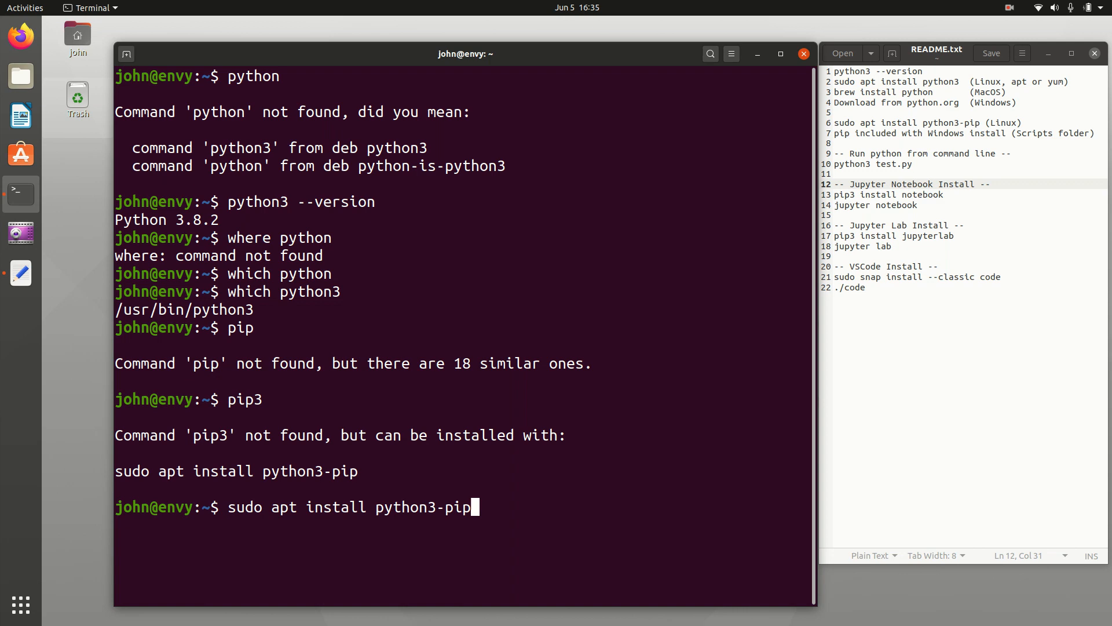
- Install python3-pip with sudo apt, then clear the terminal output
key(Return)
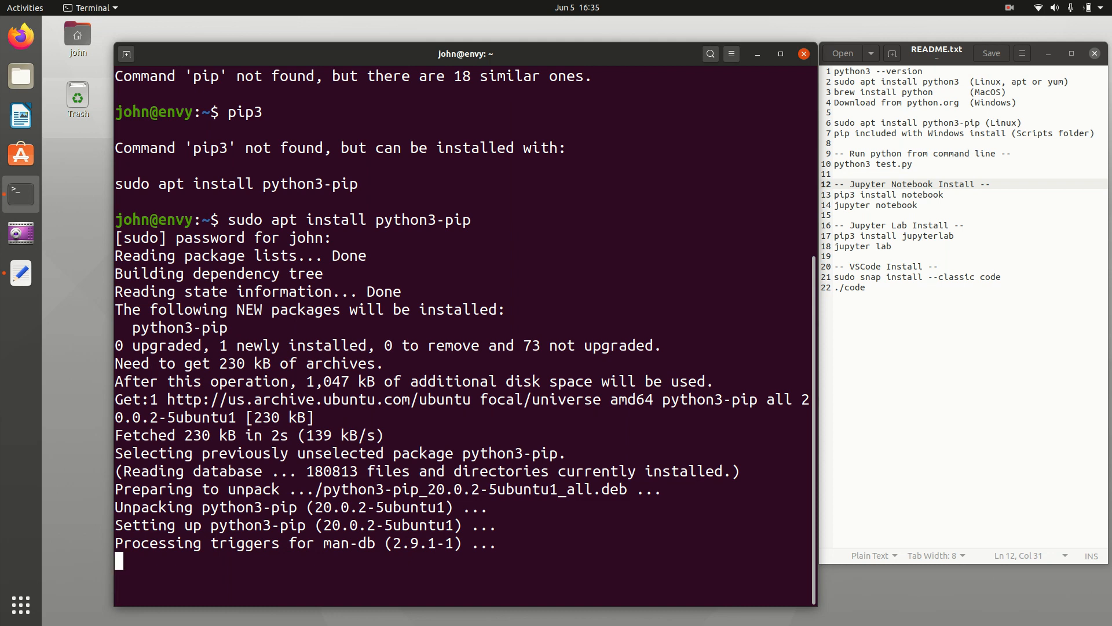
key(Return)
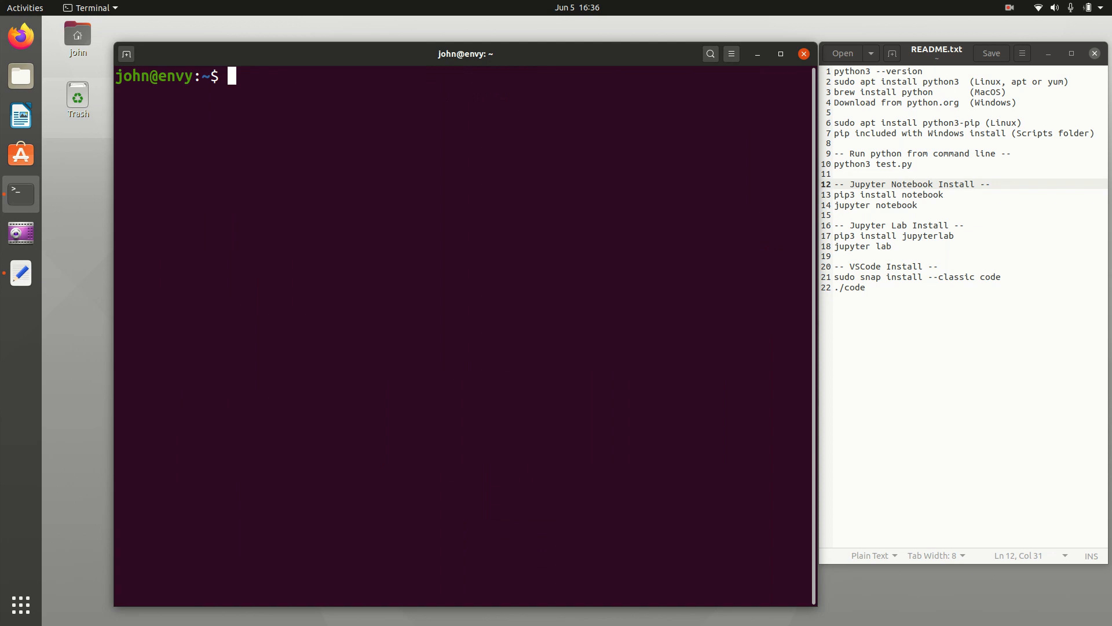
- Write print('hello world!') into a new test.py in nano and save it
text(nano)
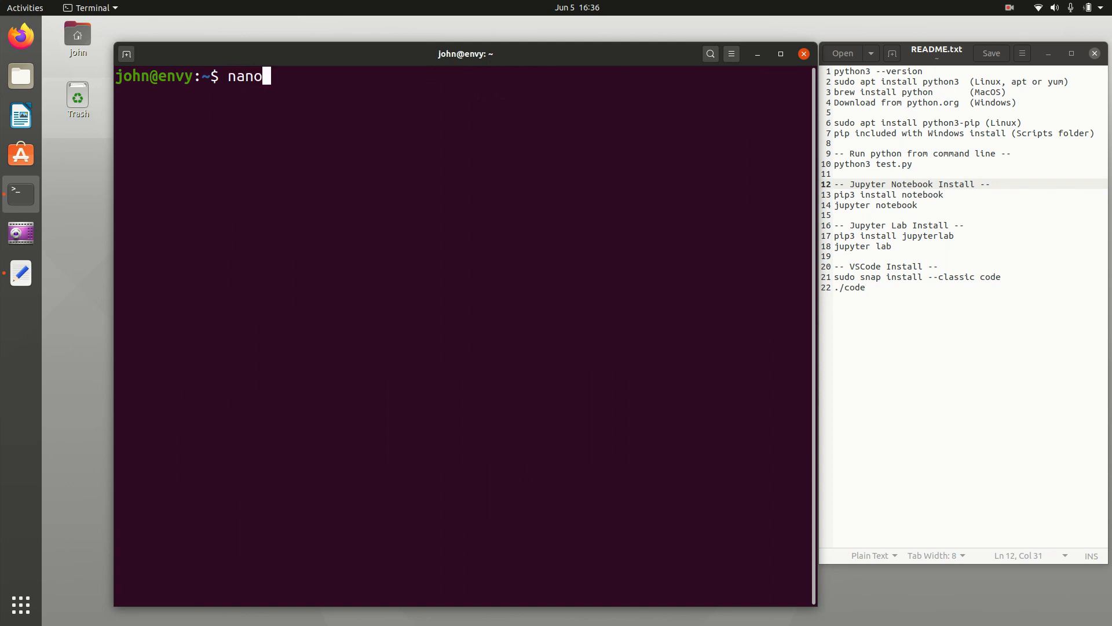
key(Return)
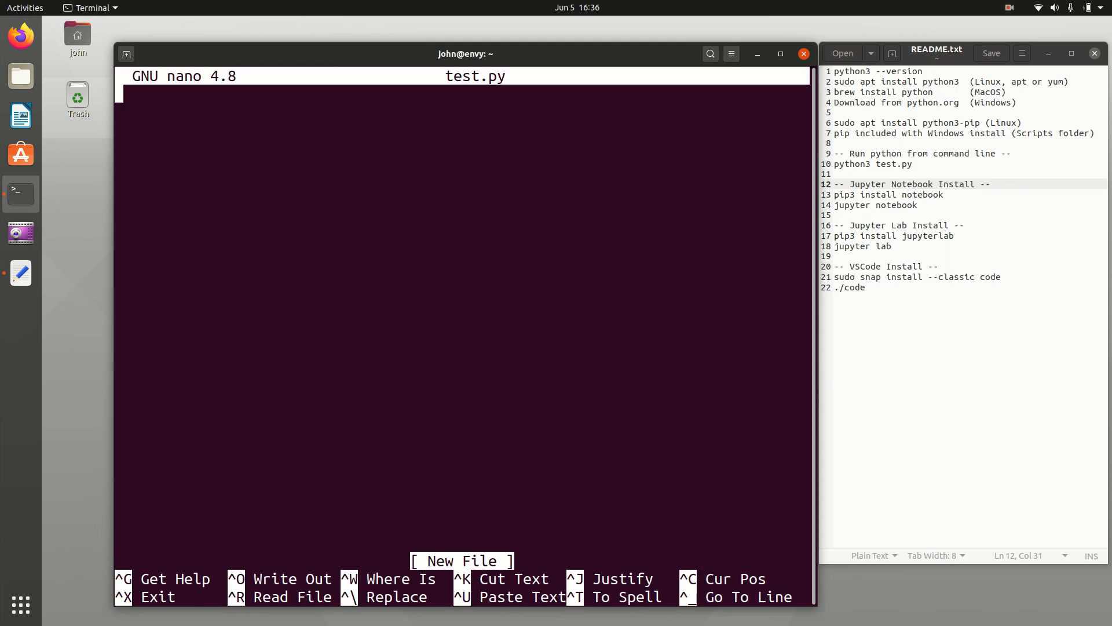
text(print)
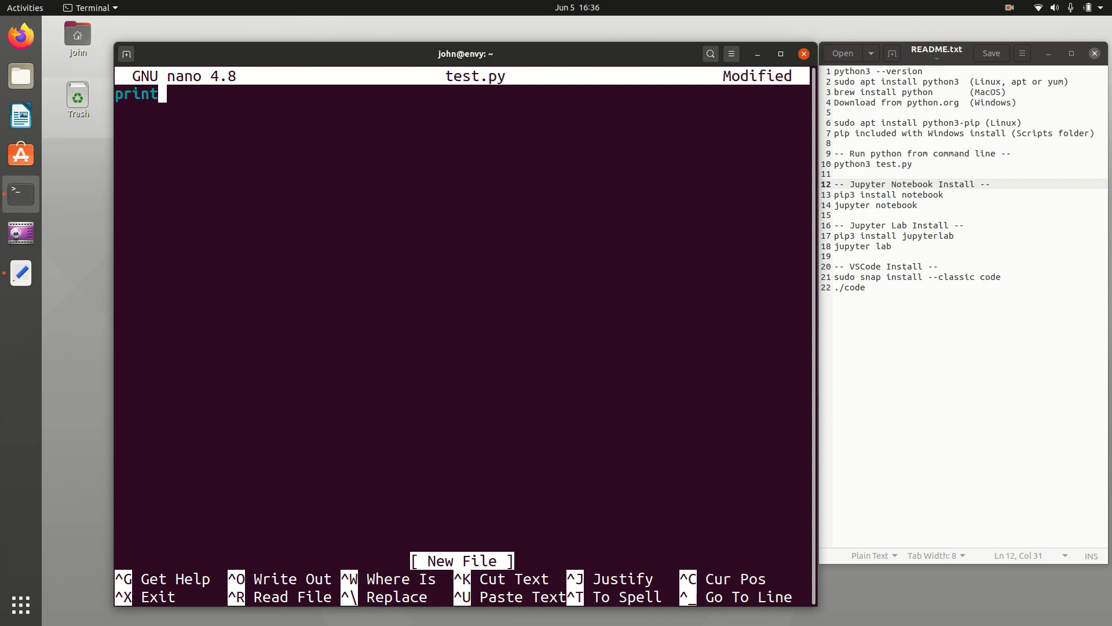
text(('hello)
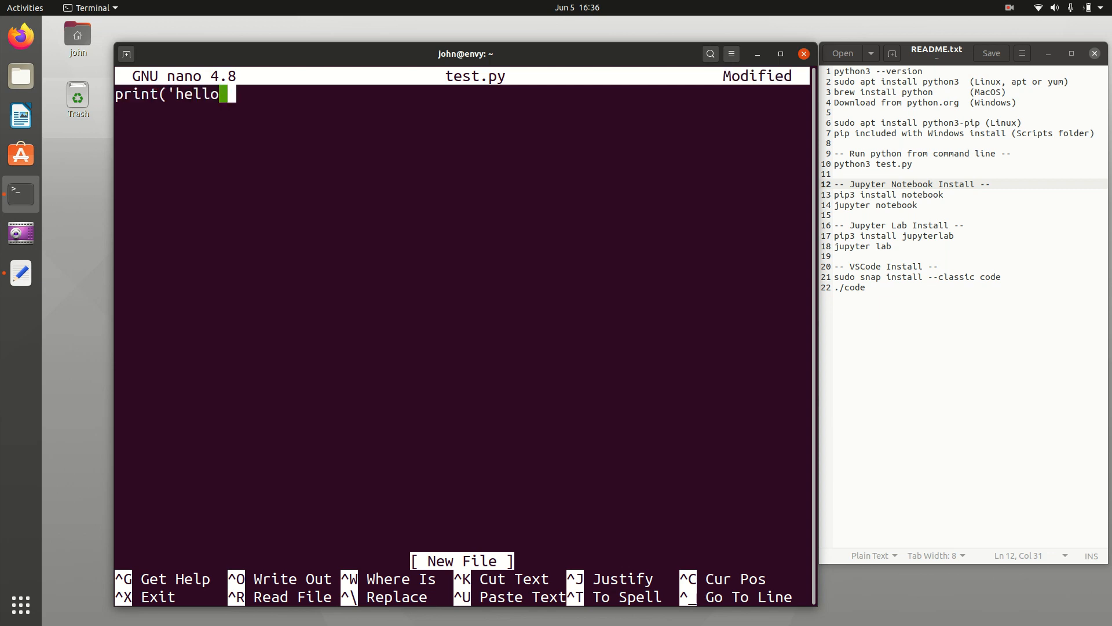
text(world!'))
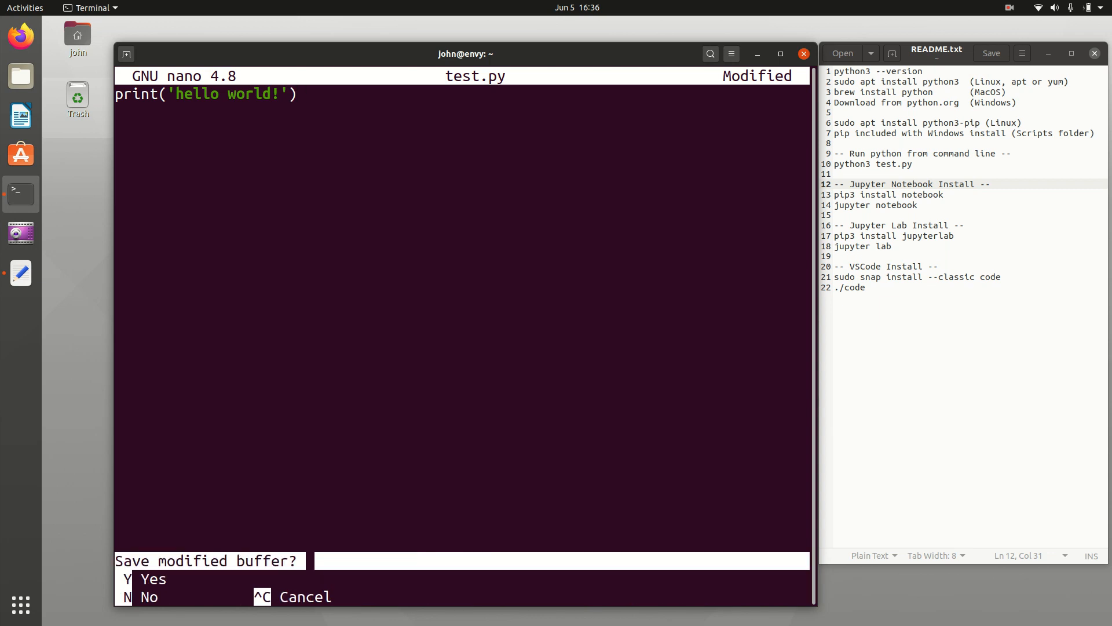
key(y)
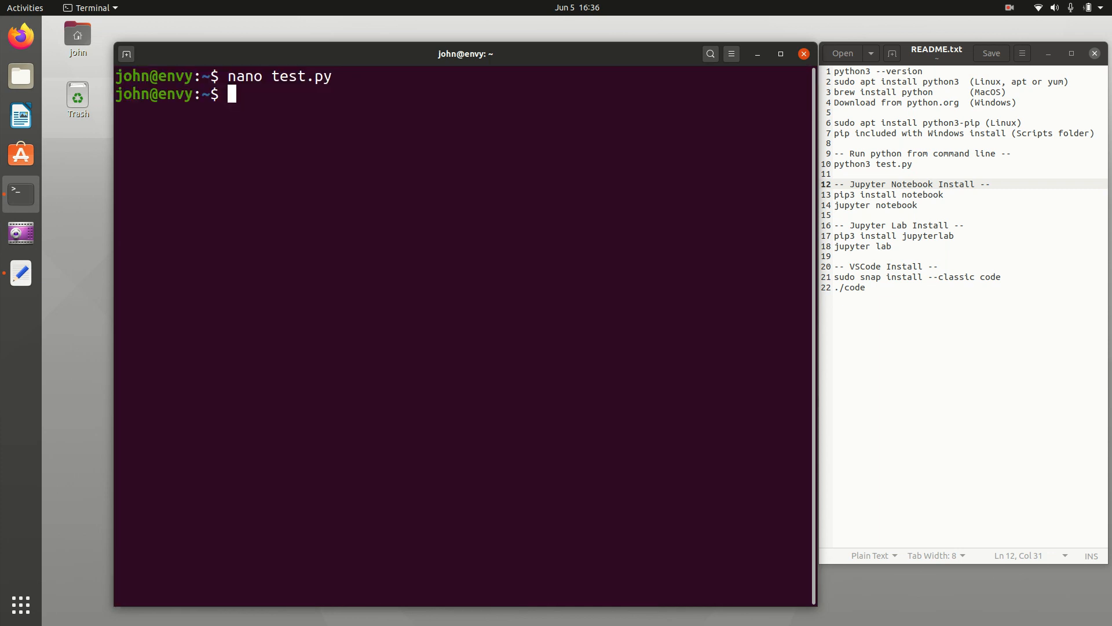
- List files, view test.py with more, and run it with python3
text(ls)
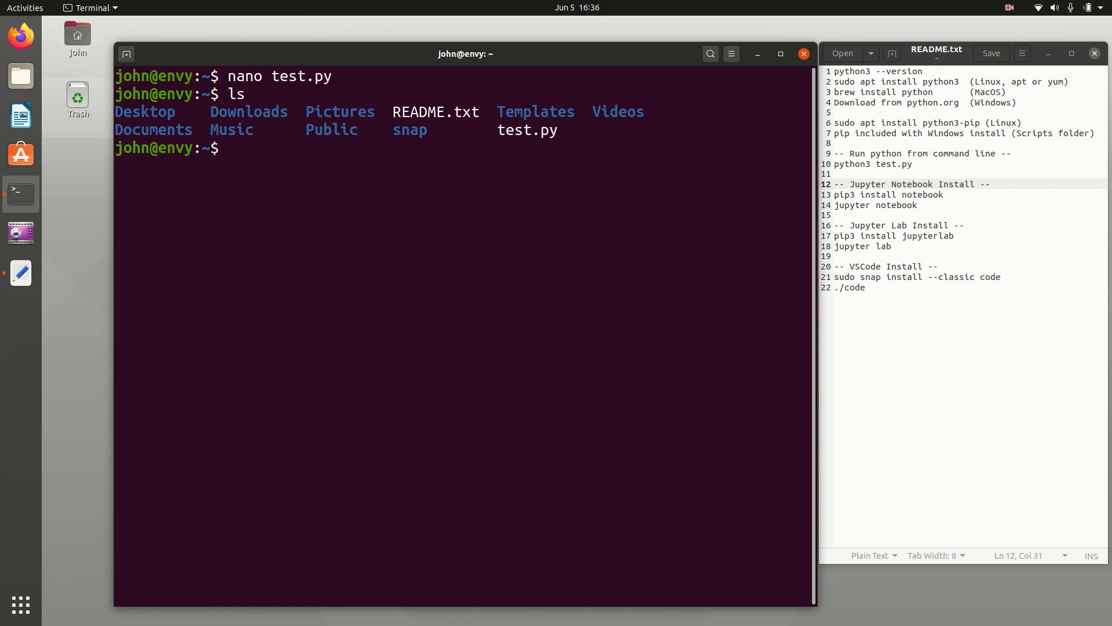
text(more)
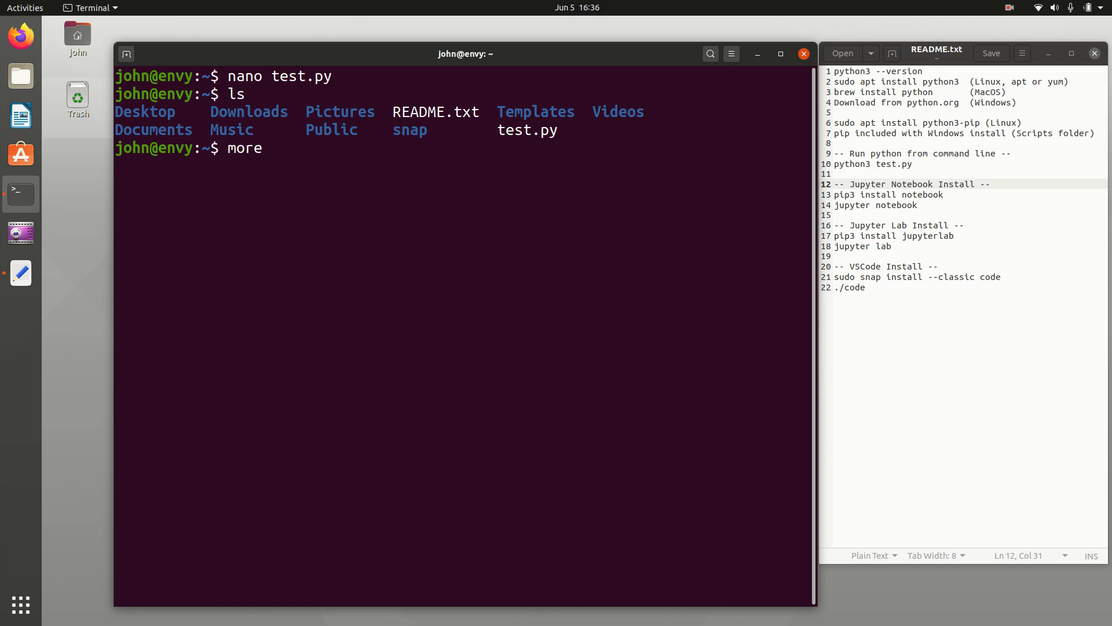
text(test.py)
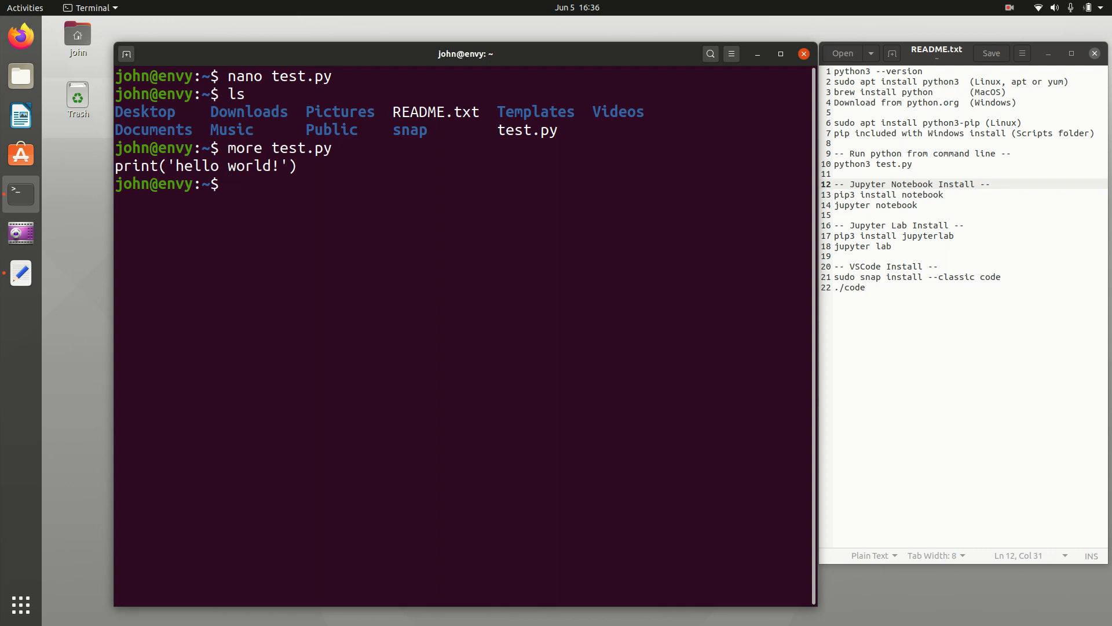
text(./python)
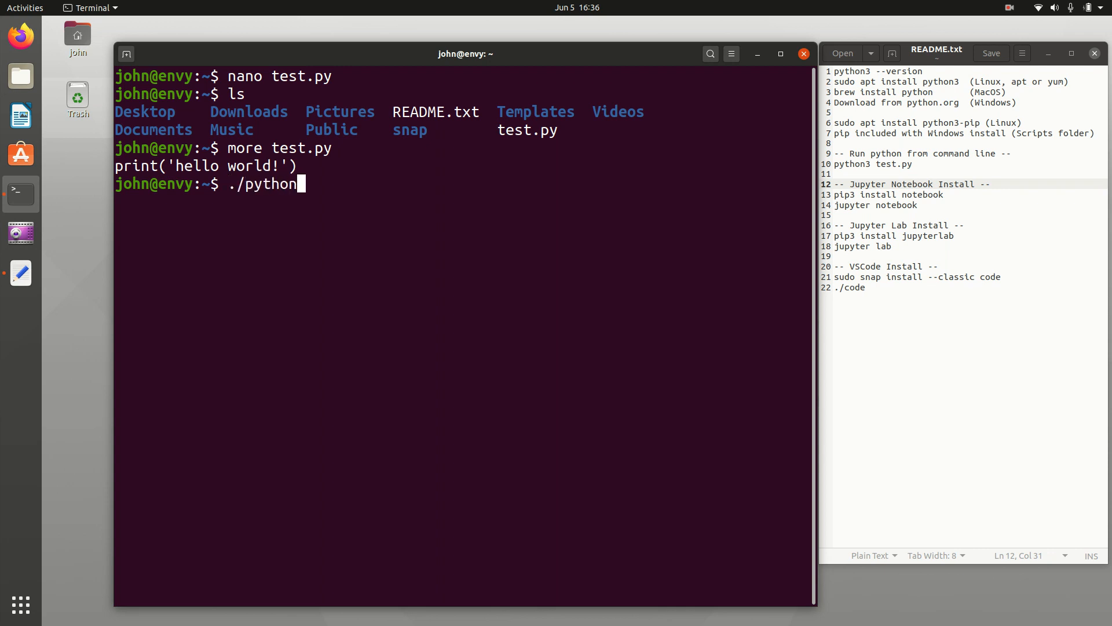
key(BackSpace)
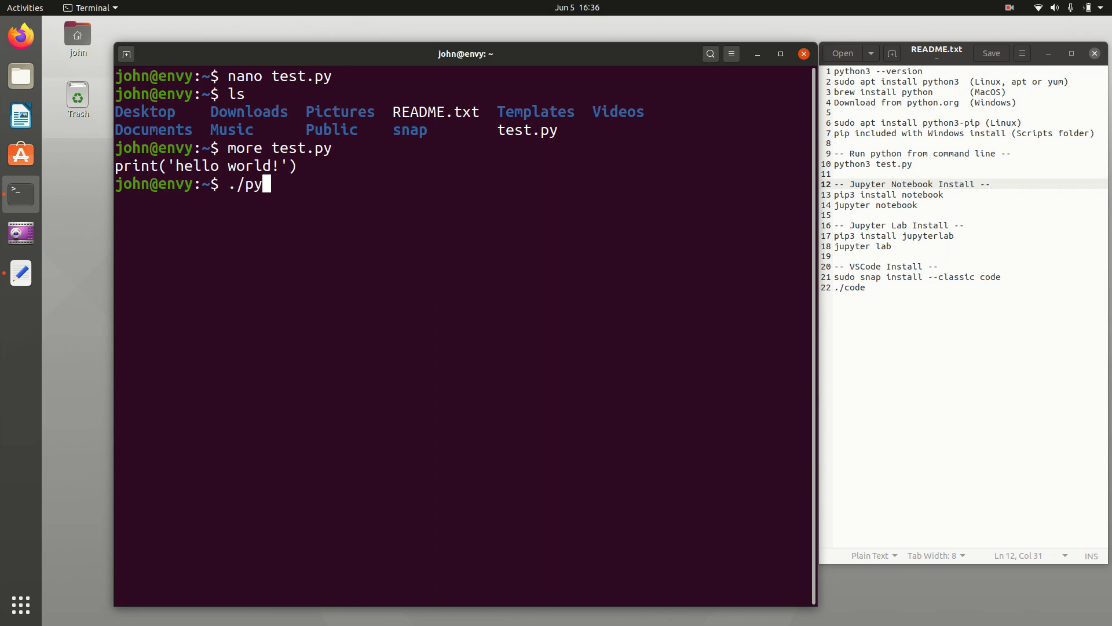
text(python3 test.py)
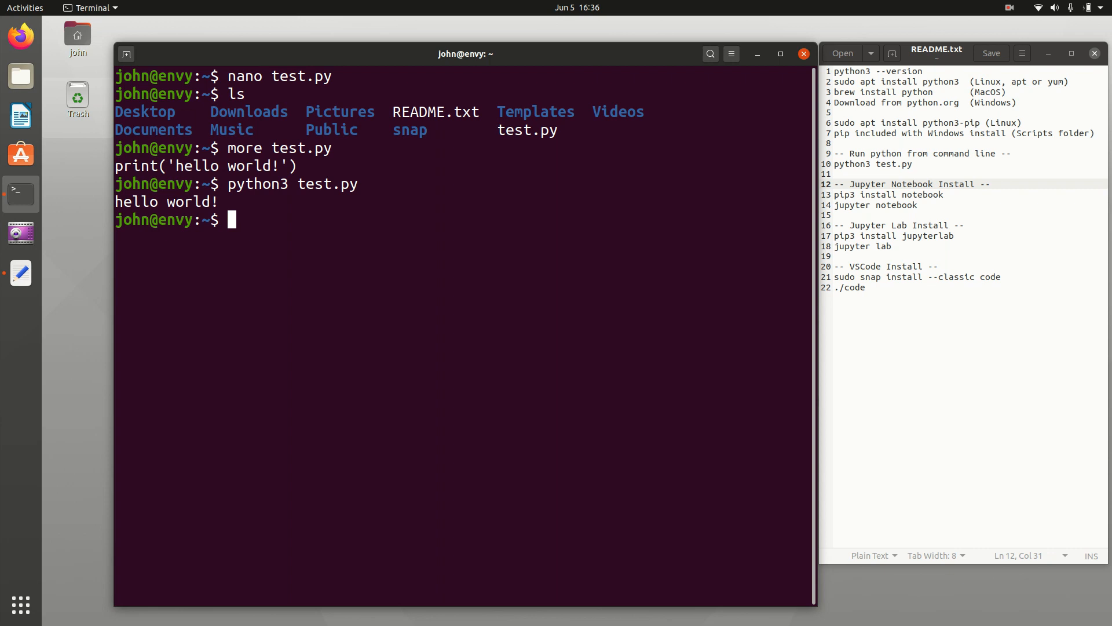
- Install the notebook package with pip3 and launch 'jupyter notebook'
text(pip3)
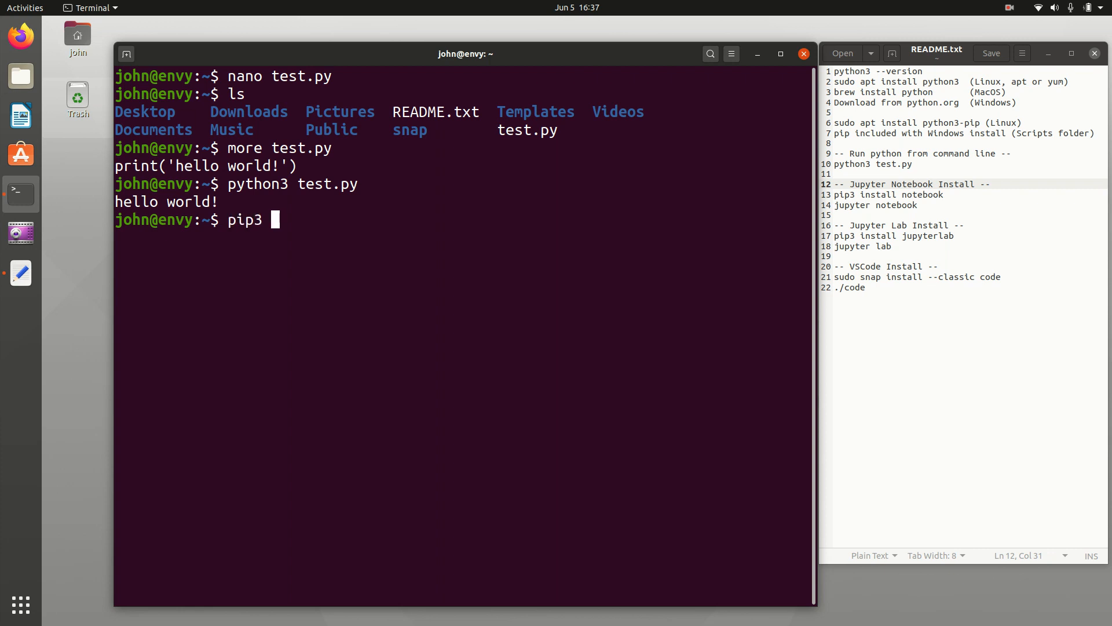
text(install noteboo)
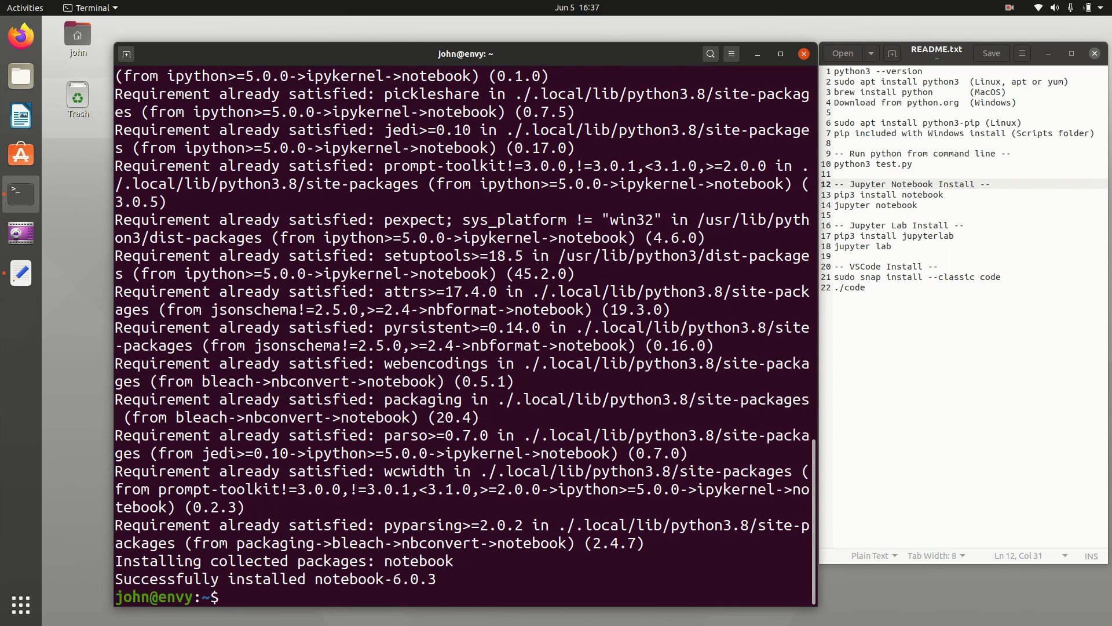
text(jupyter n)
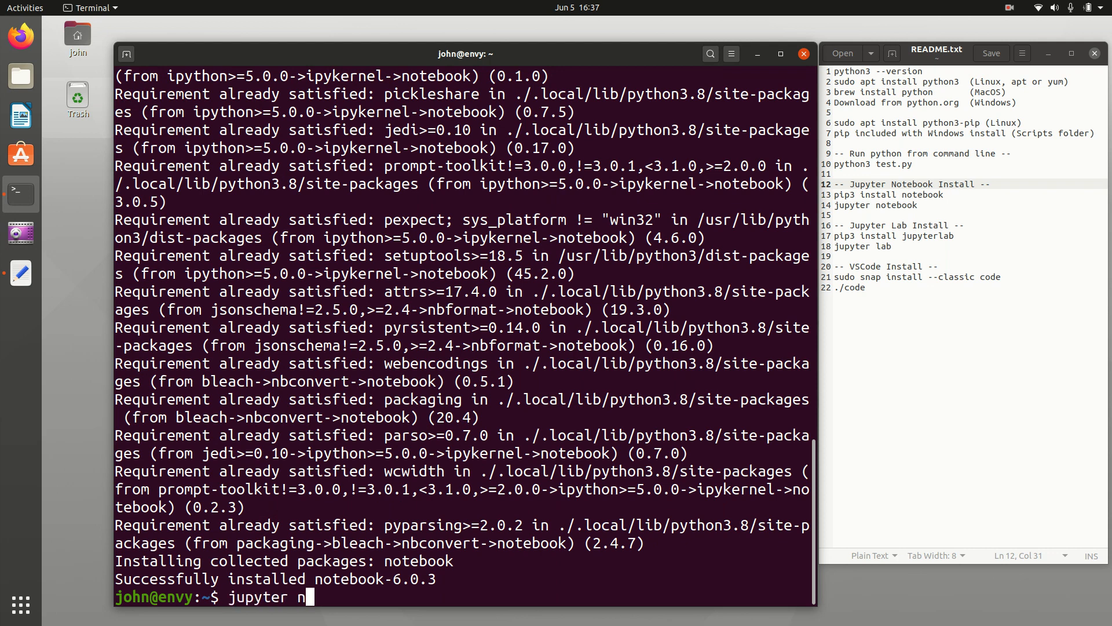
text(otebook)
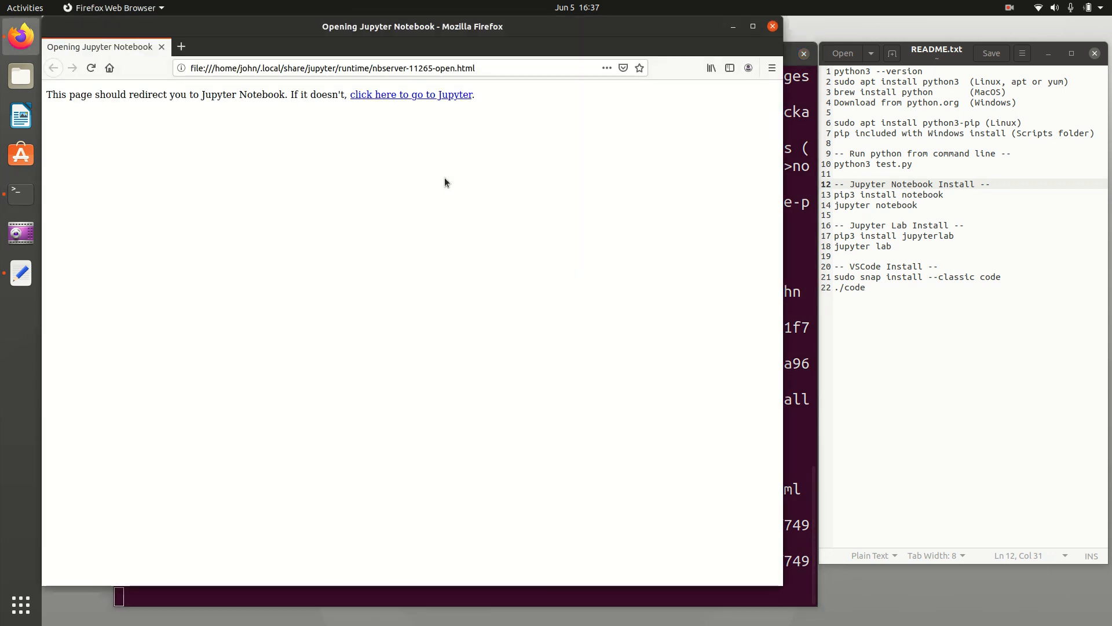
- Create a new Python 3 notebook and run a print('Hello, World!') cell
click(411, 94)
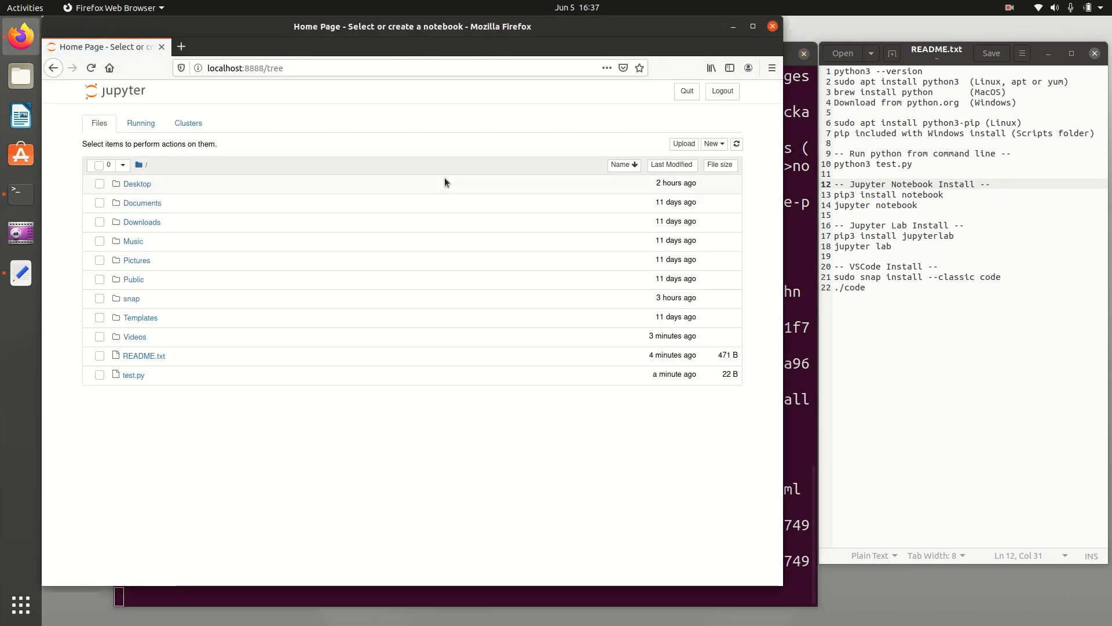
click(713, 144)
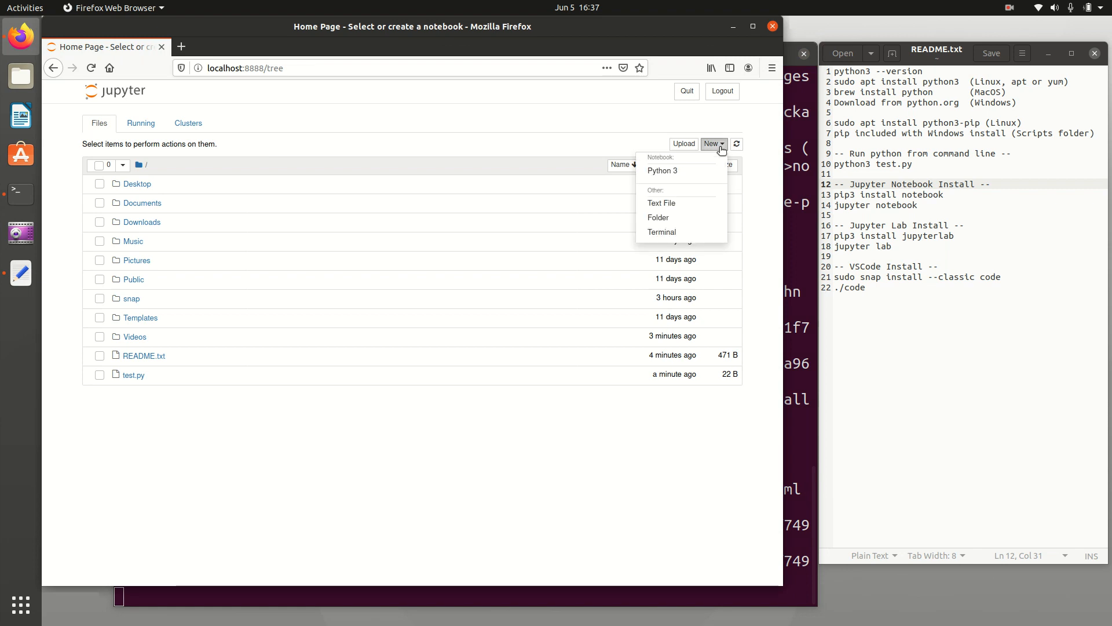
click(661, 171)
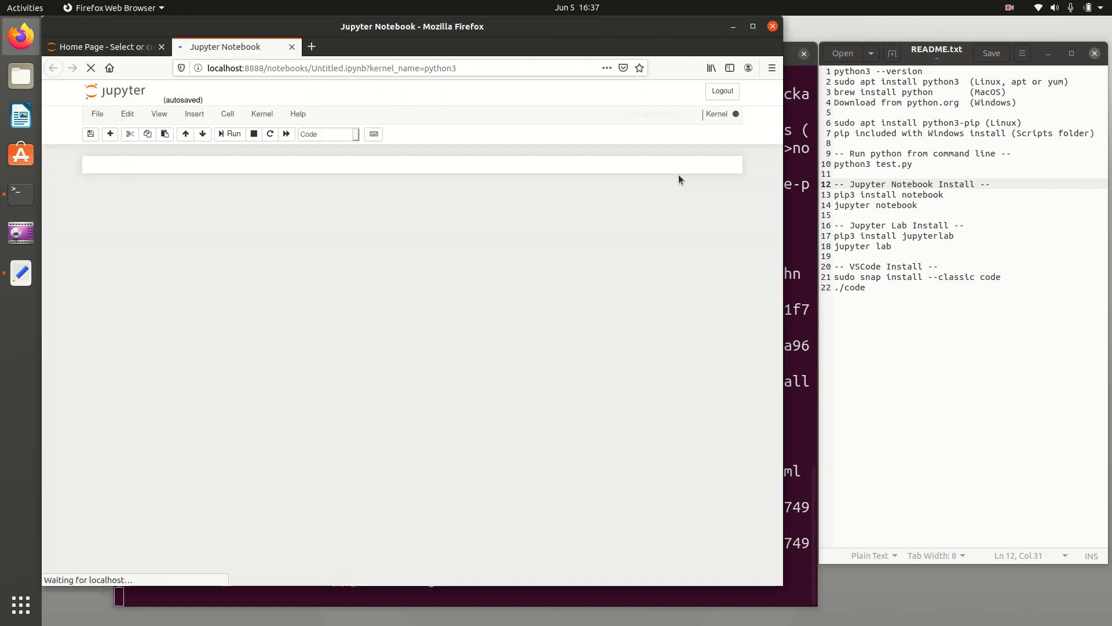
text(print(''))
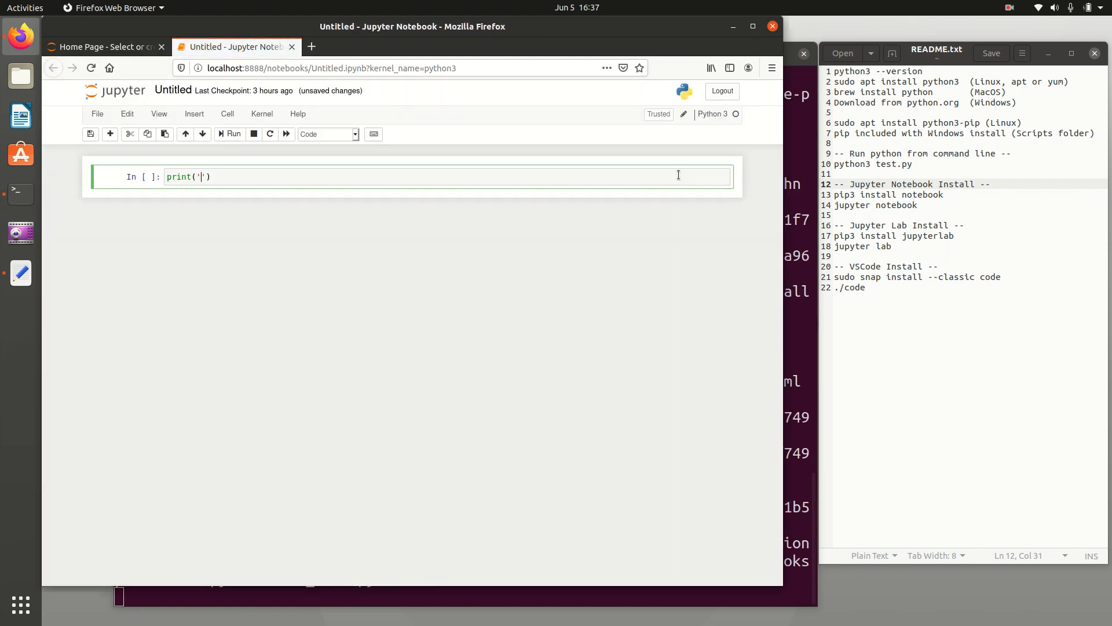
text(Hello, World!)
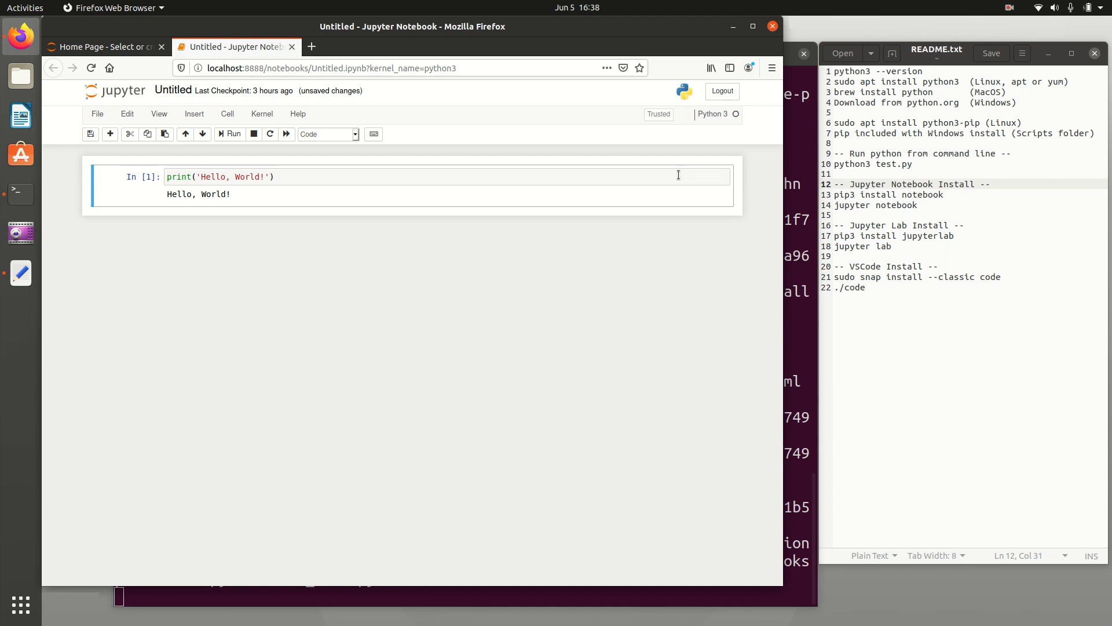
click(229, 134)
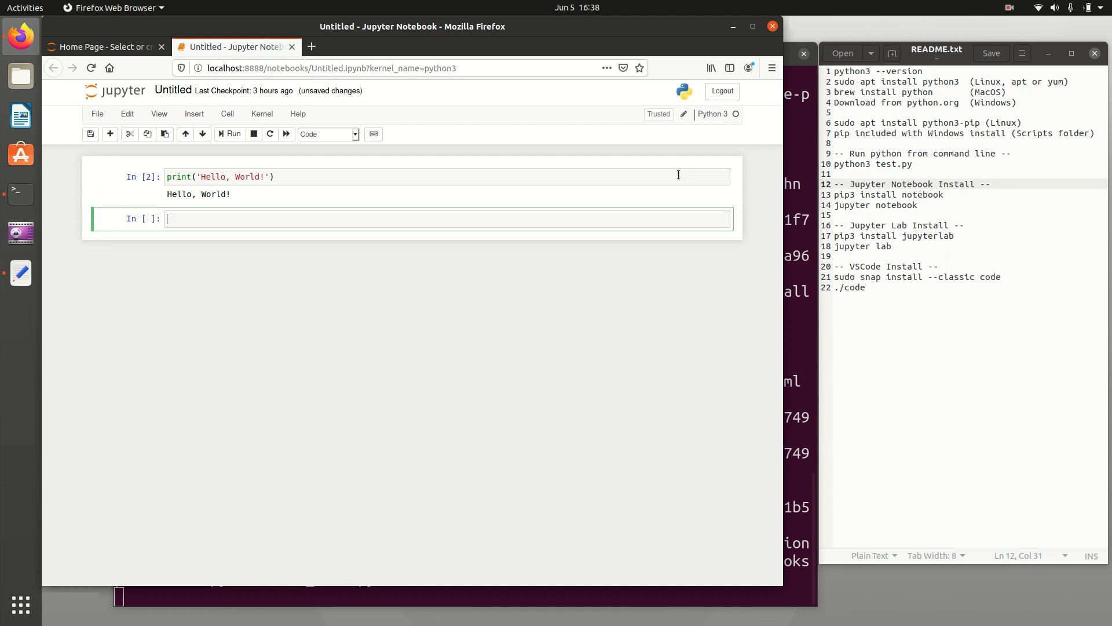
- Run a cell importing numpy as np and showing np.linspace(0,1)
text(imp)
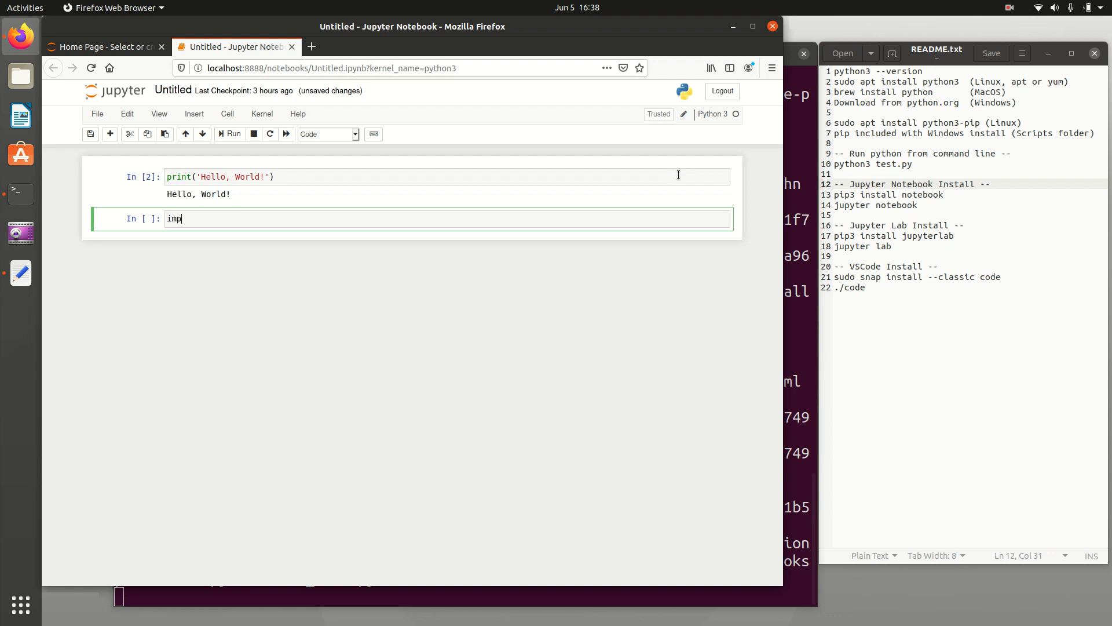
text(ort numpy)
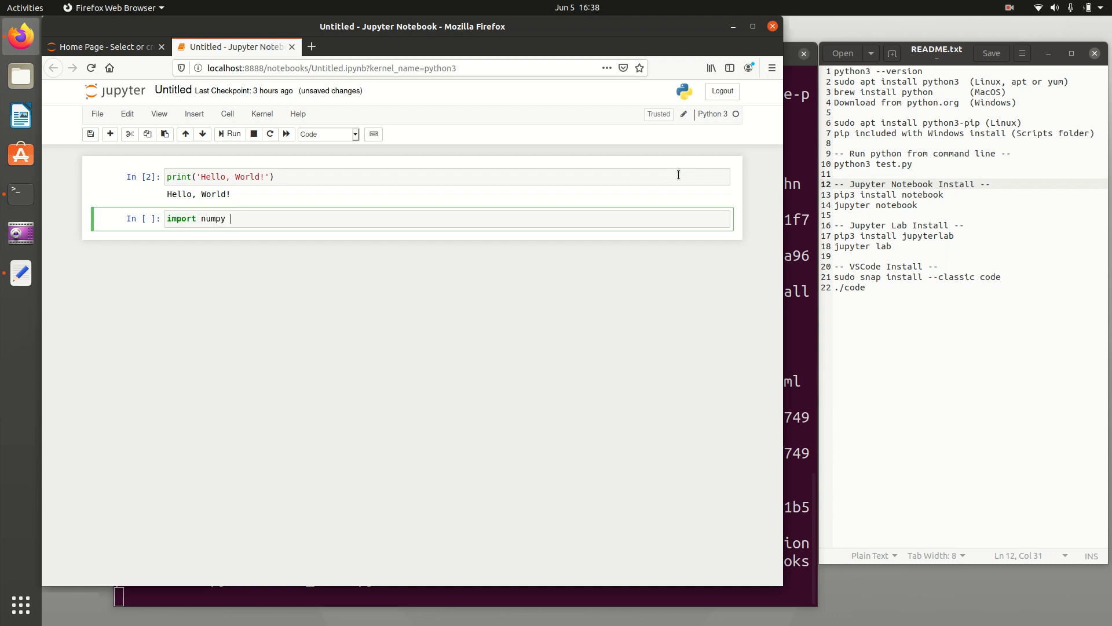
text(as np)
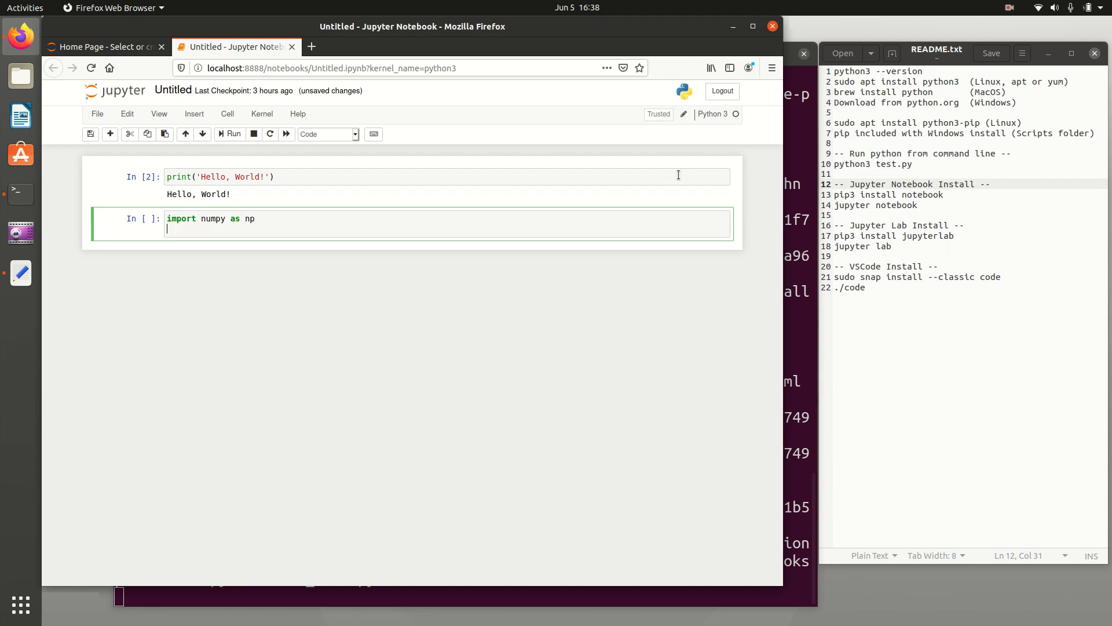
text(np.lins)
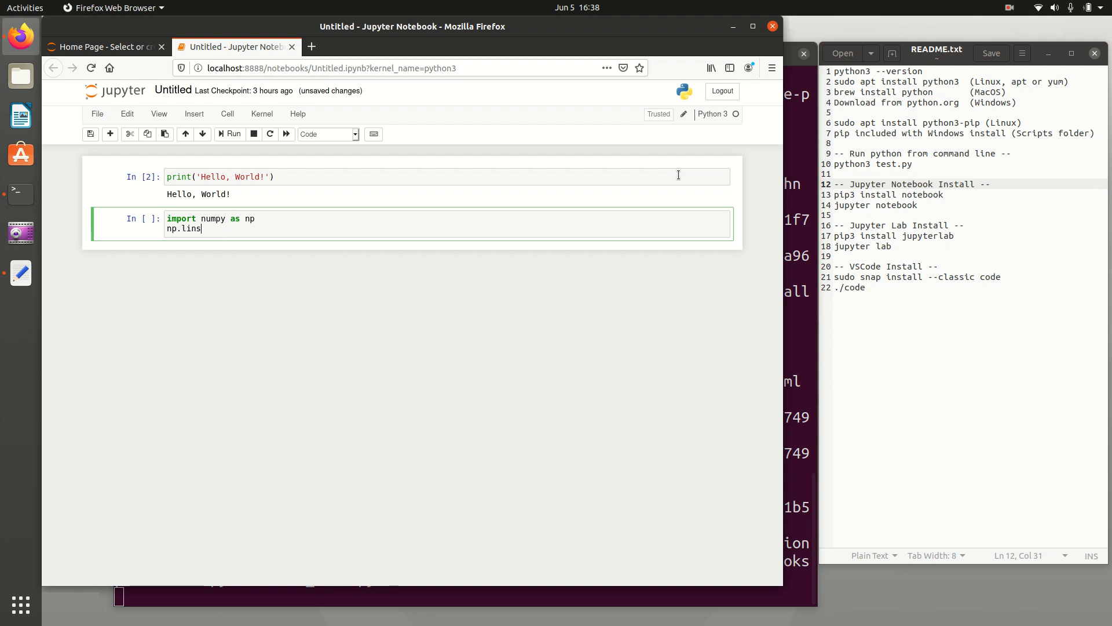
text(pace(0,1))
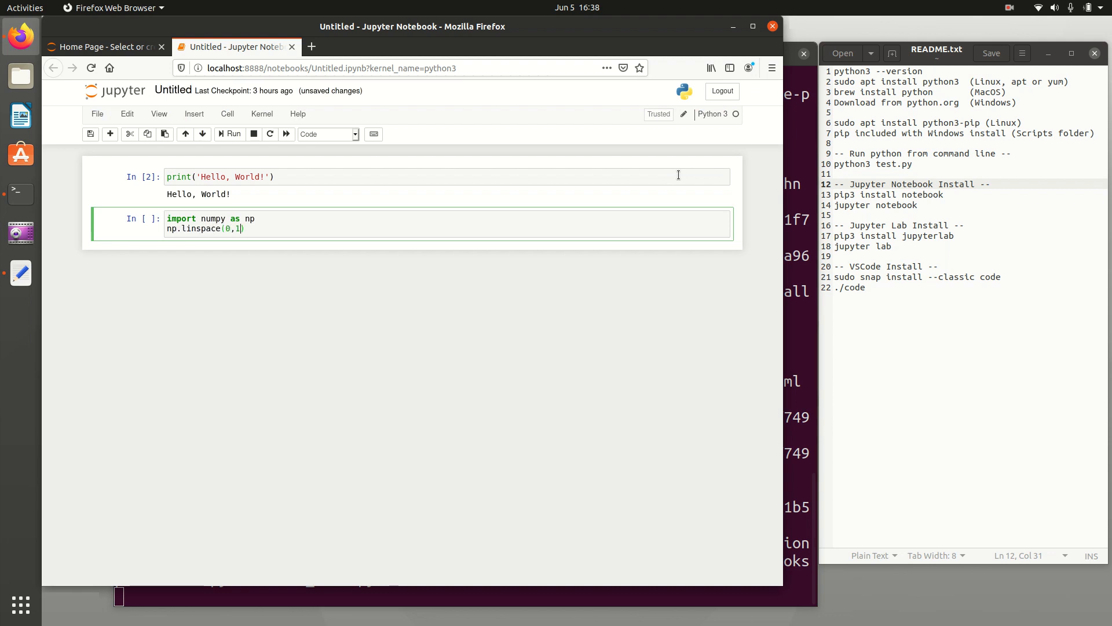
click(233, 134)
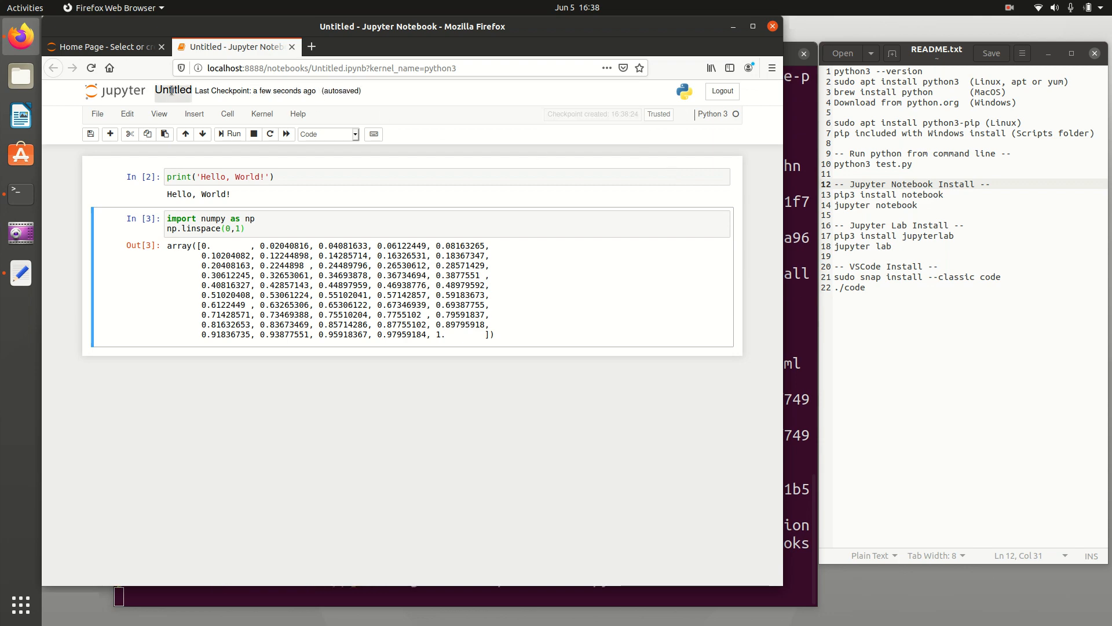
- Rename the notebook to 'test' and close its Firefox tab
click(173, 90)
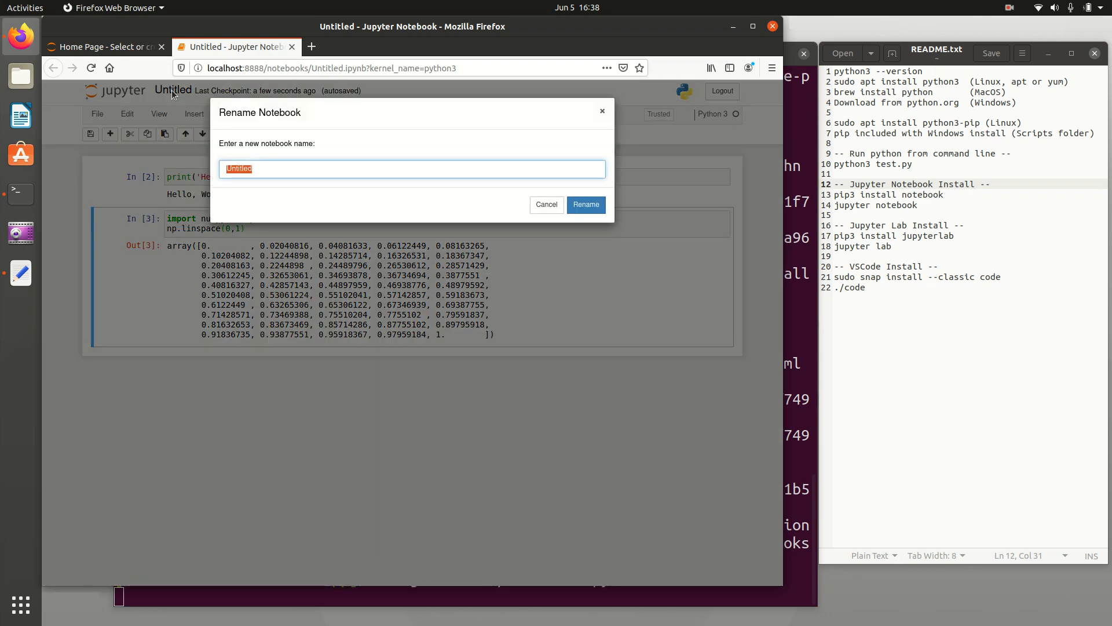
text(test)
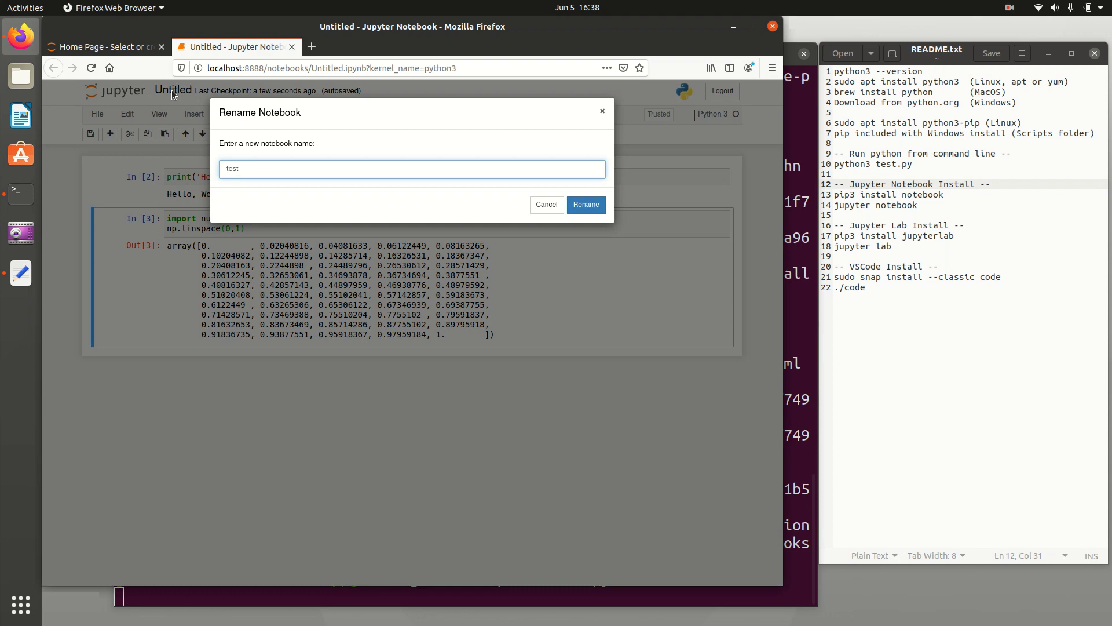
click(585, 205)
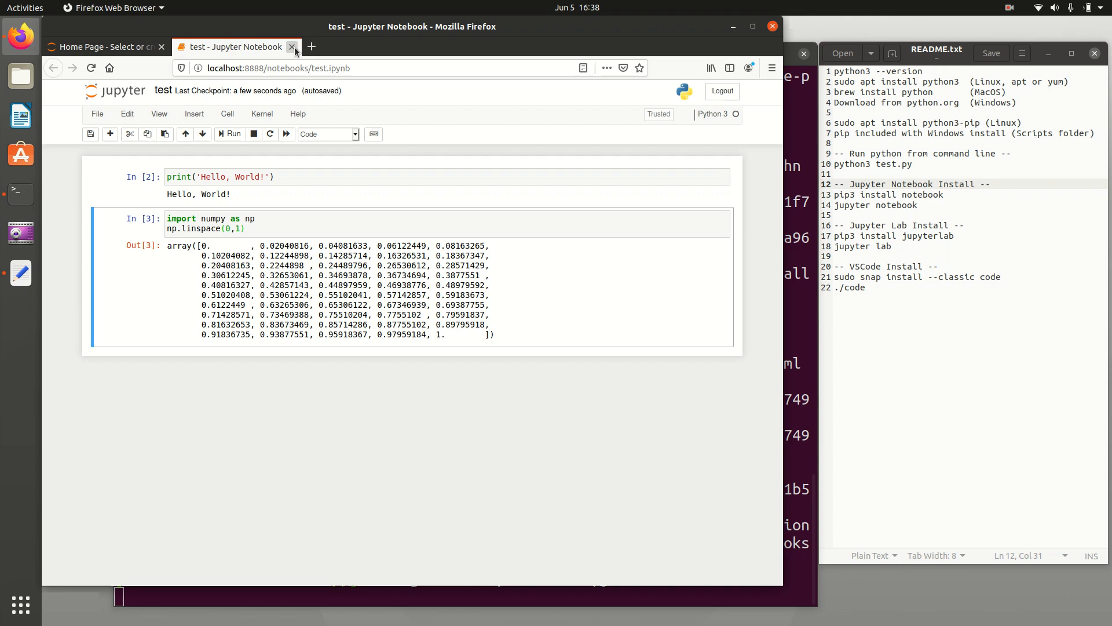
click(292, 46)
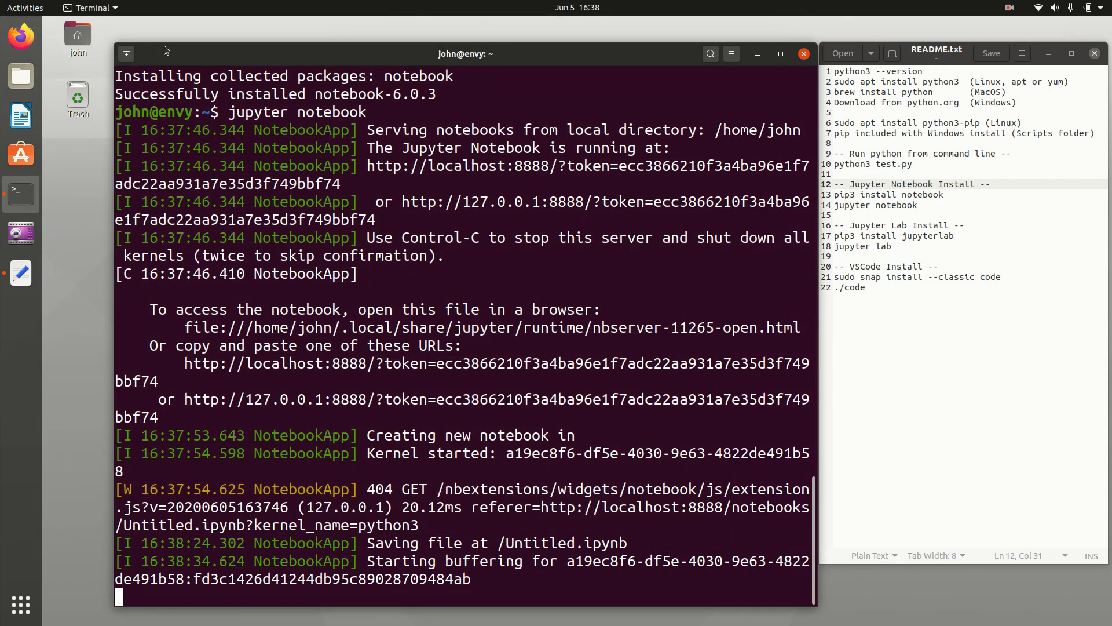
- Stop the Jupyter server with Ctrl+C, confirm with y, and clear the terminal
key(ctrl+c)
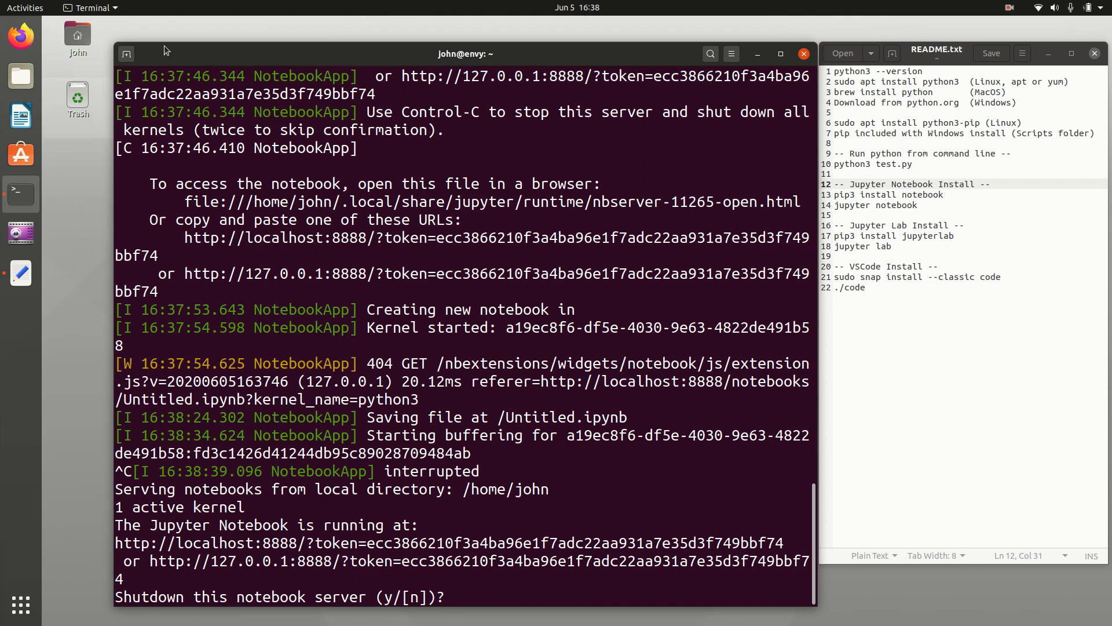
text(y/[n])? y)
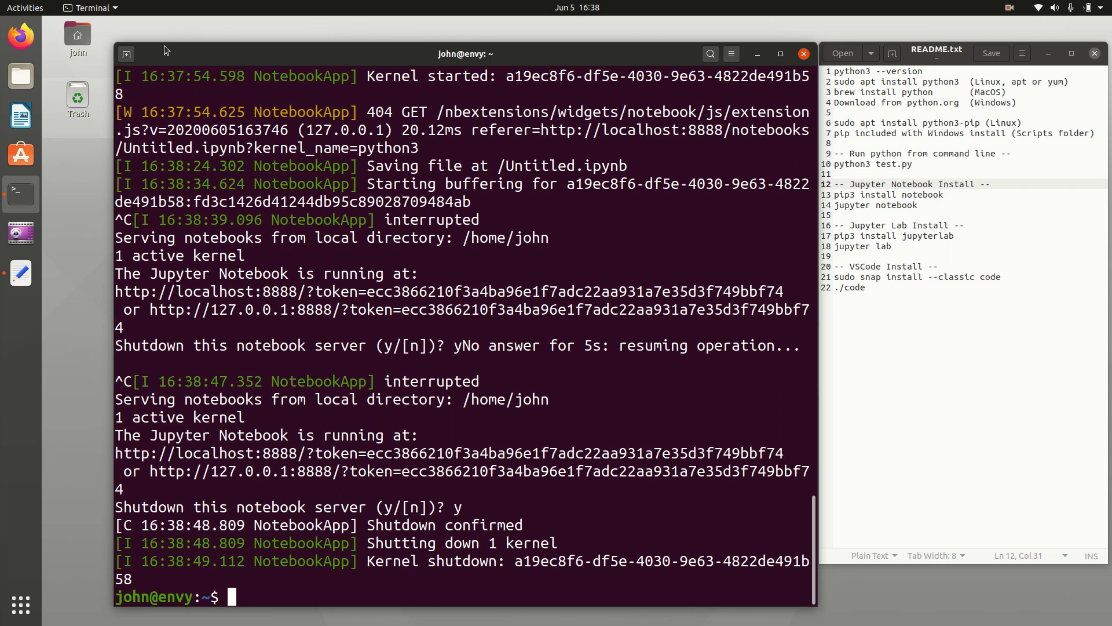
text(cl)
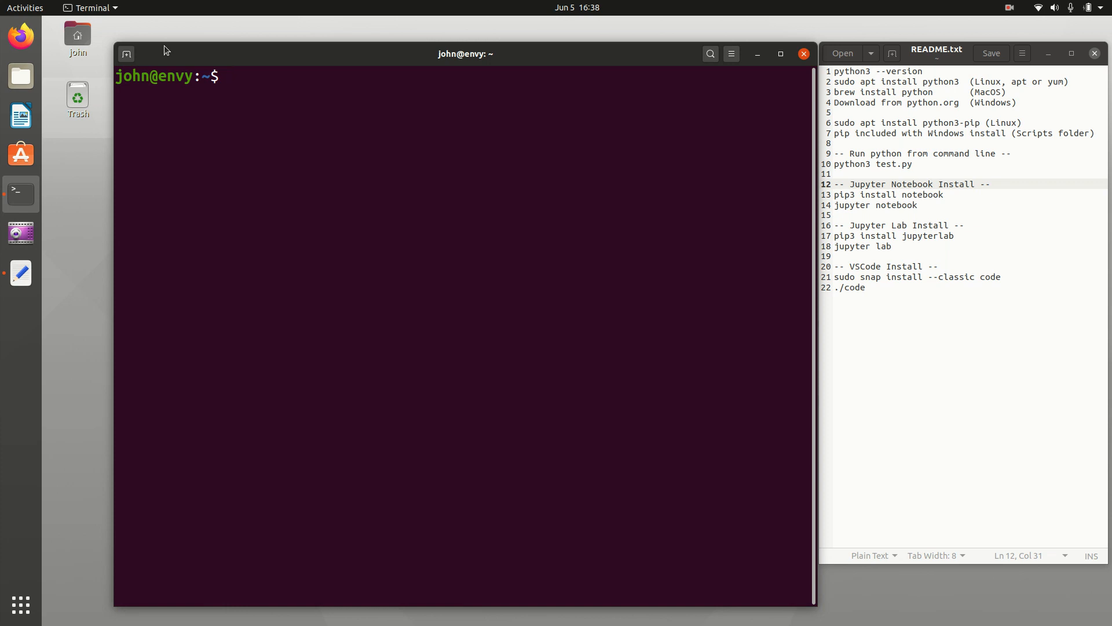
- List files and print test.ipynb's JSON with more, then erase a stray character
text(ls)
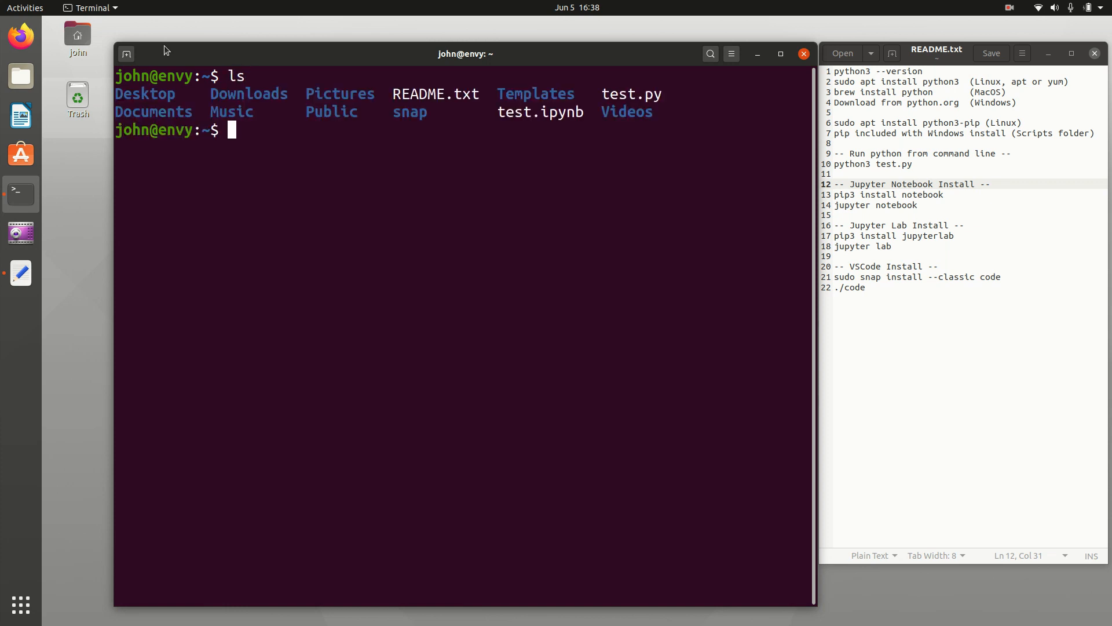
text(more)
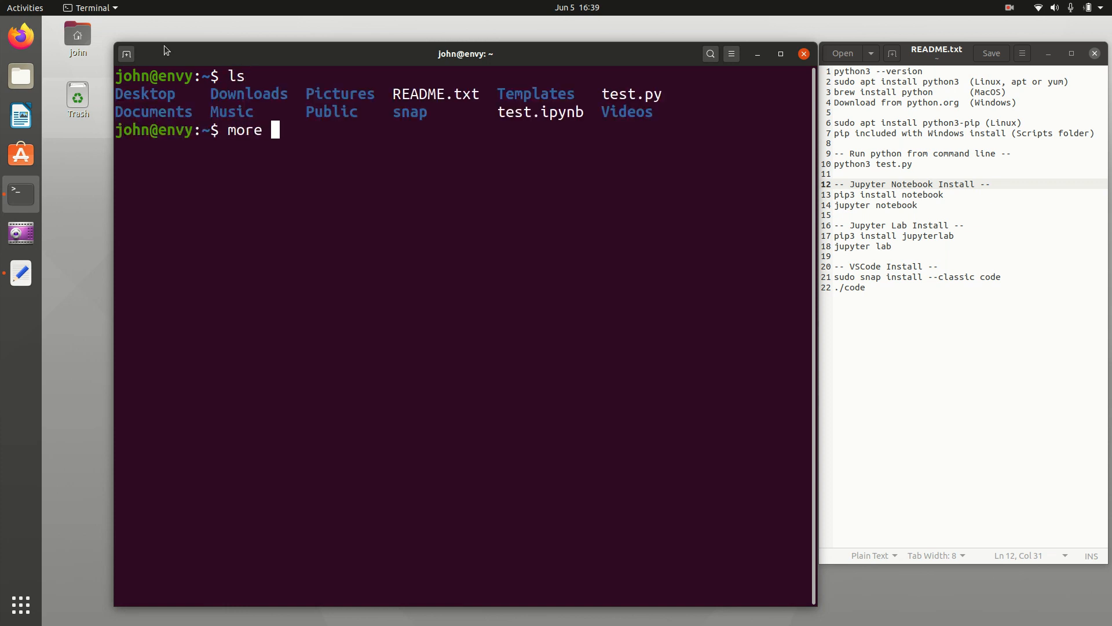
text(test.ipyn)
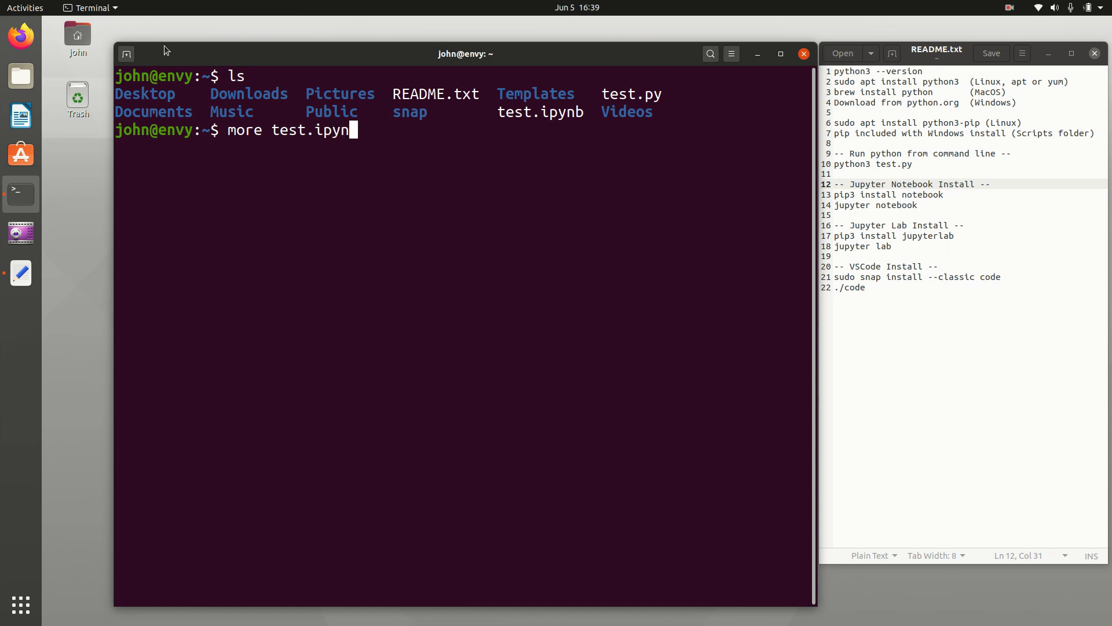
key(Return)
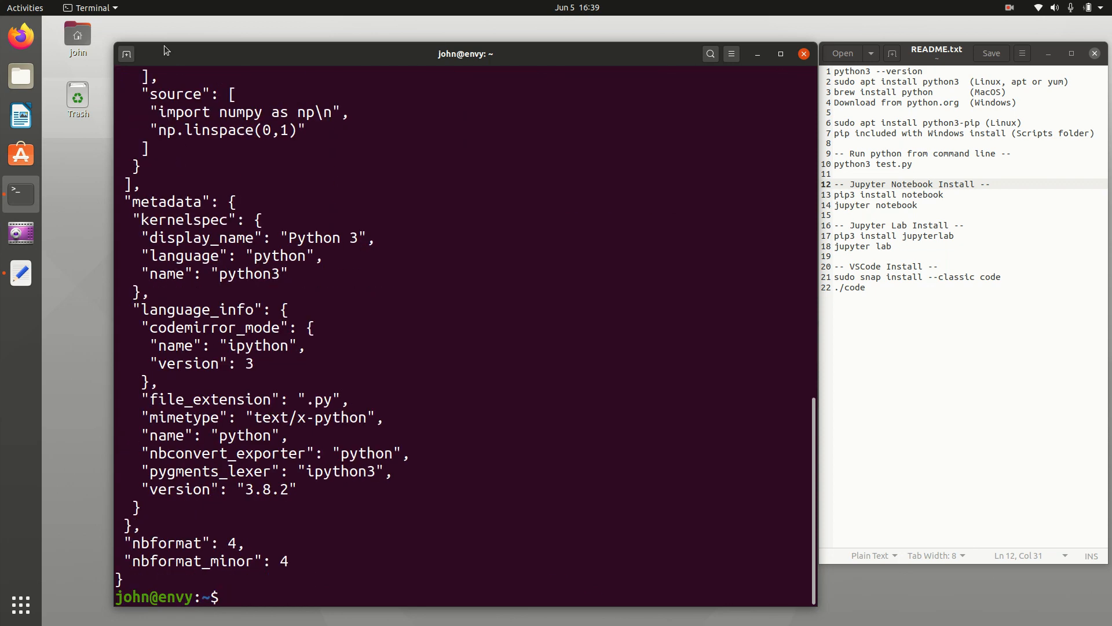
text(c)
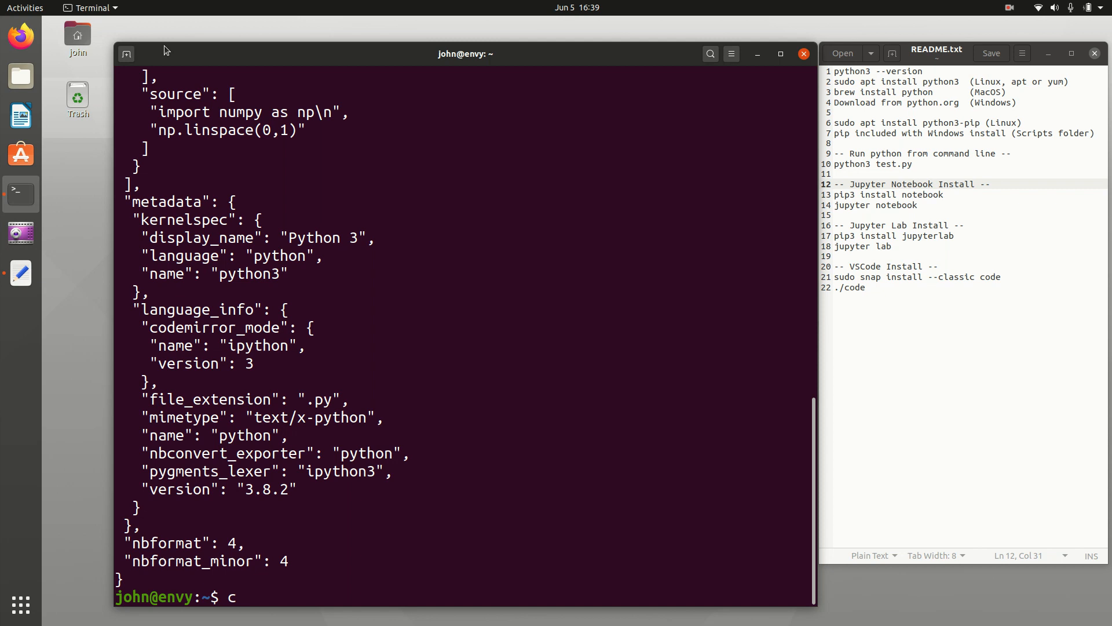
key(BackSpace)
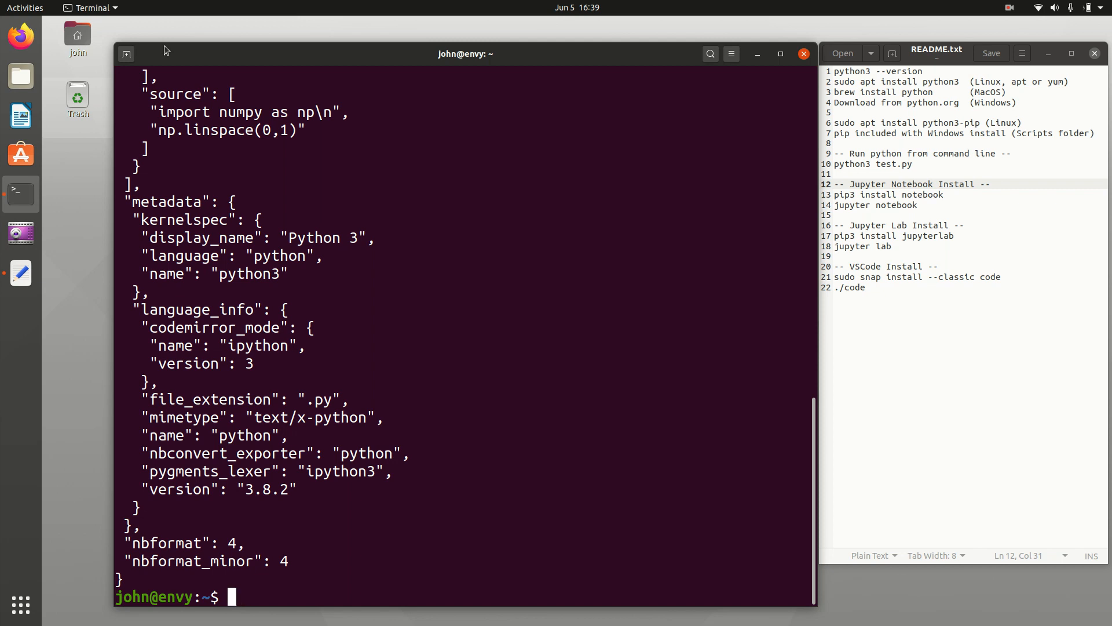
- Install JupyterLab with 'pip3 install jupyterlab' and launch it with 'jupyter lab'
text(pip)
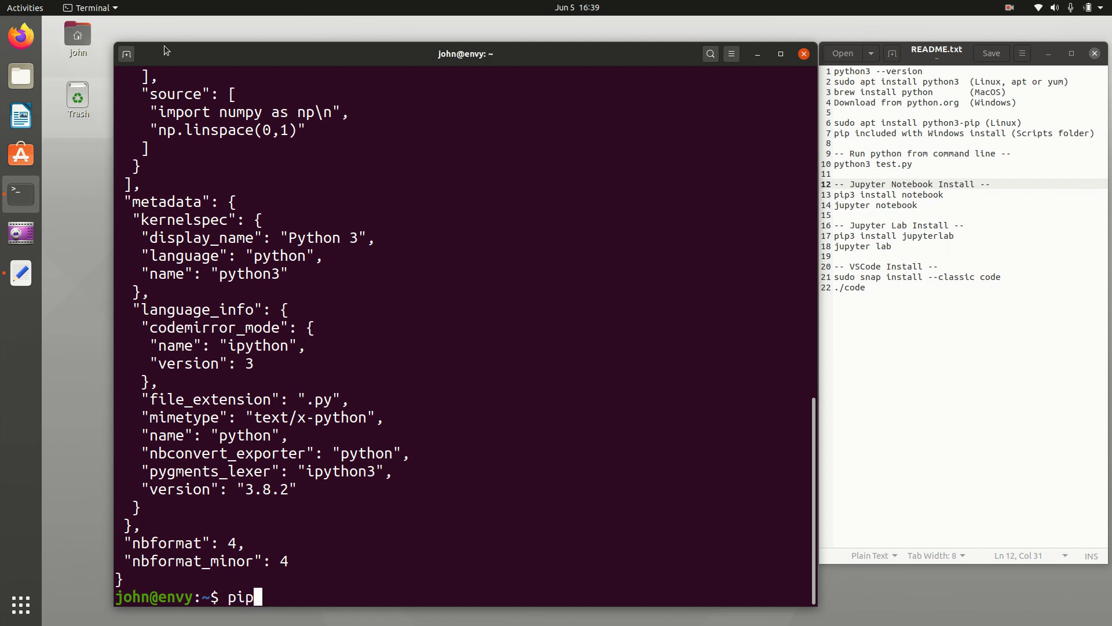
text(3)
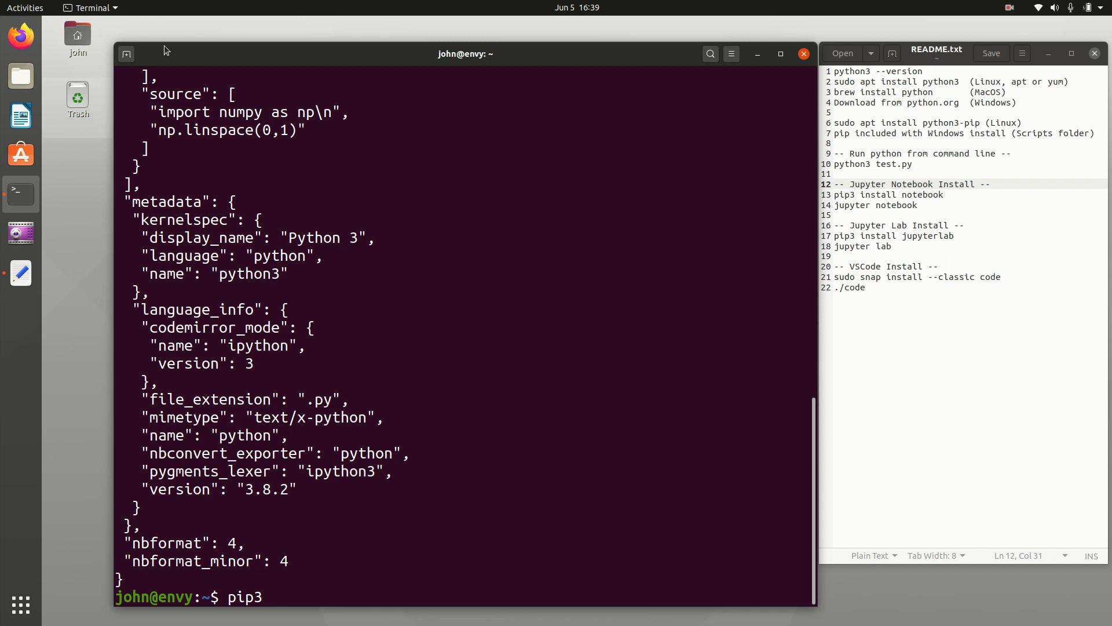
text(install)
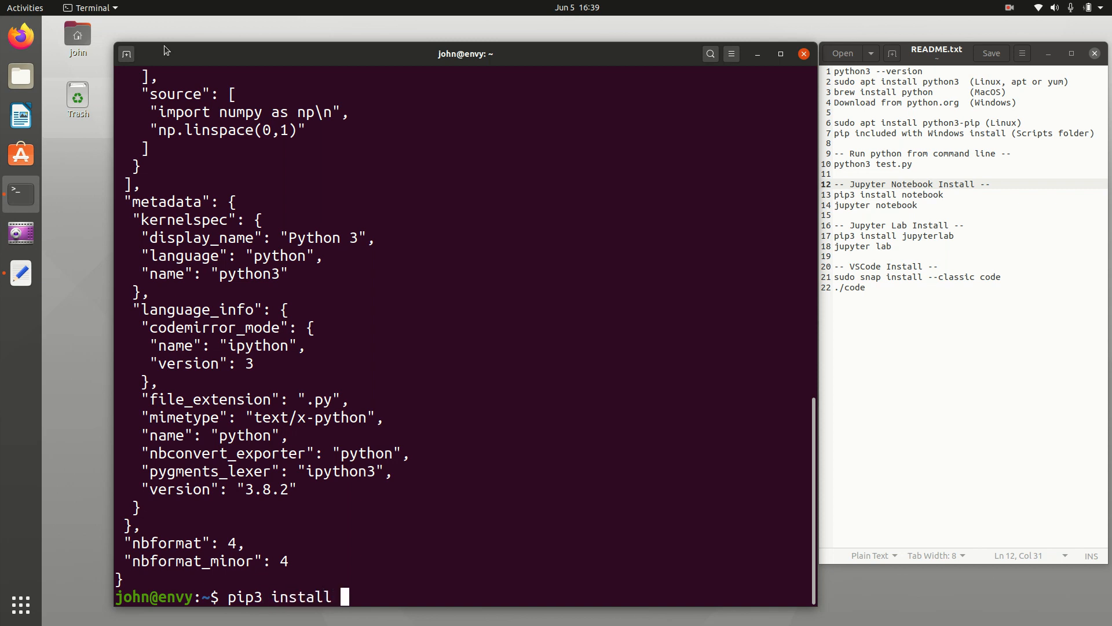
text(jupyter)
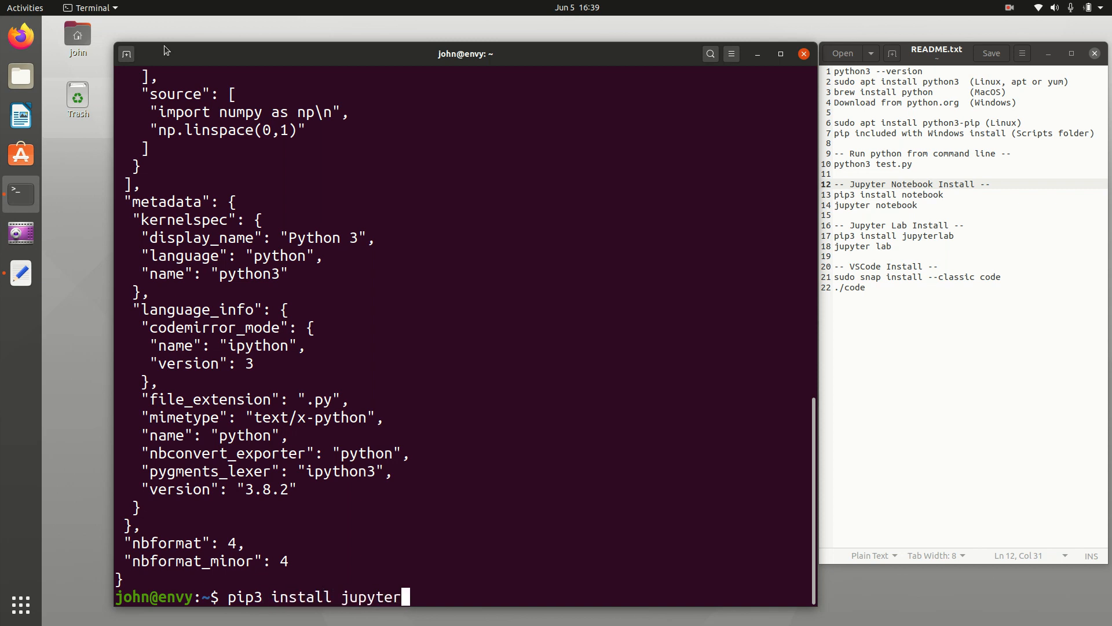
text(lab)
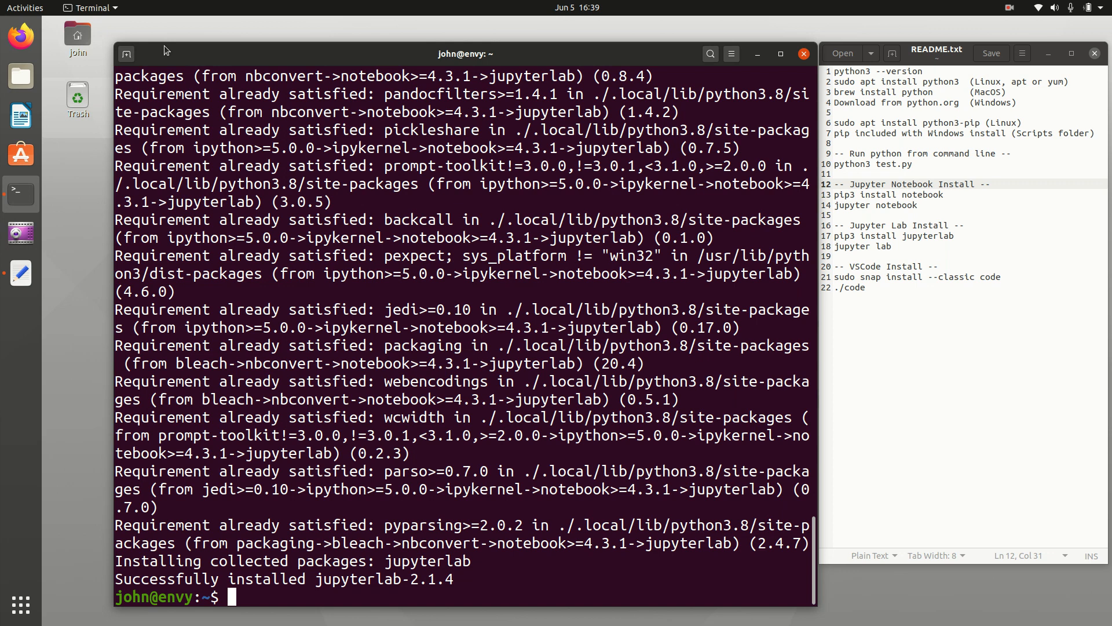
text(ju)
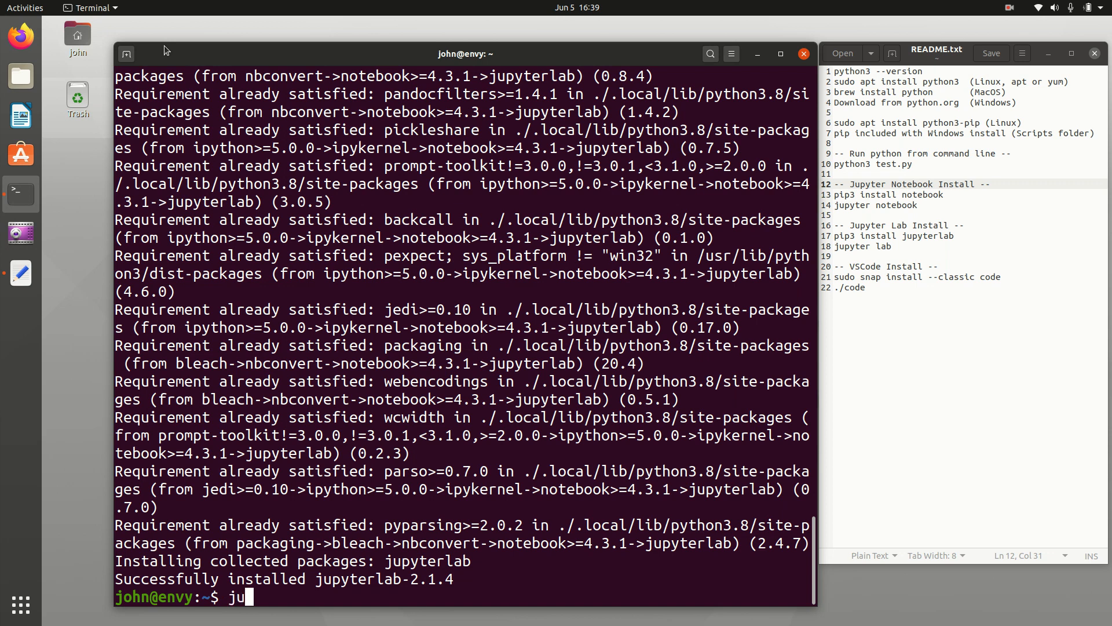
text(pyter)
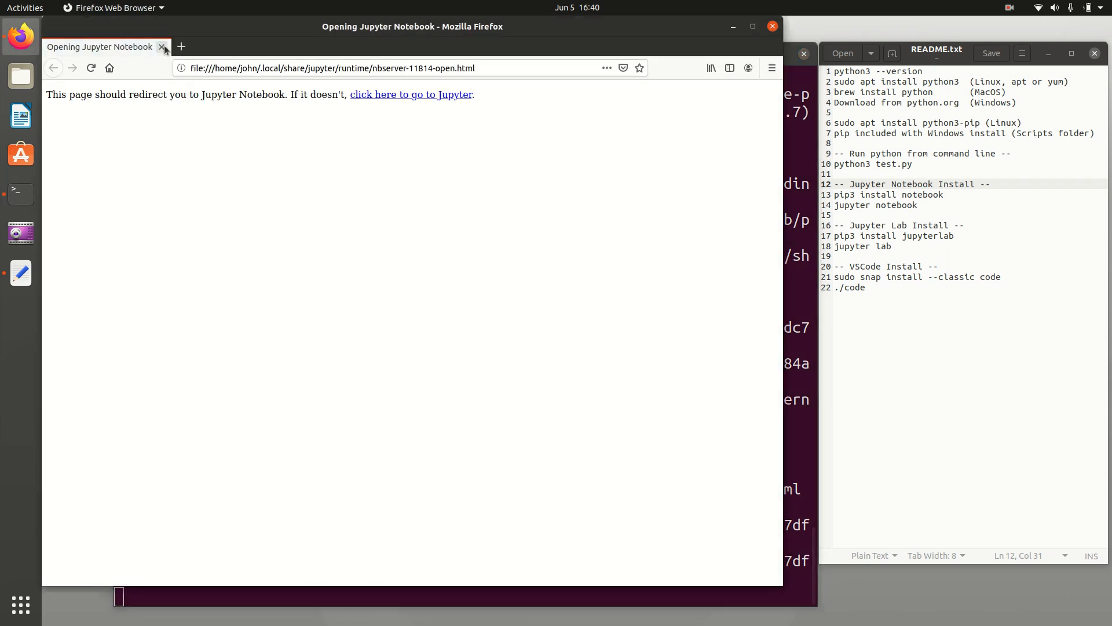
- Open JupyterLab, create a Python 3 notebook, and enter print('Hello, World!')
click(410, 94)
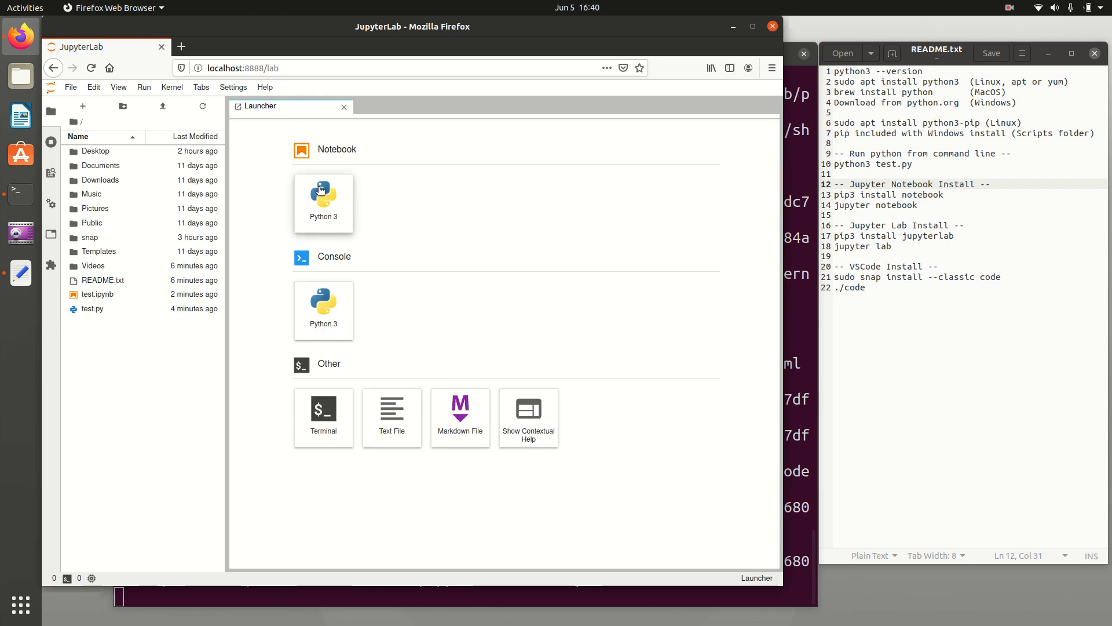
mouse_move(323, 310)
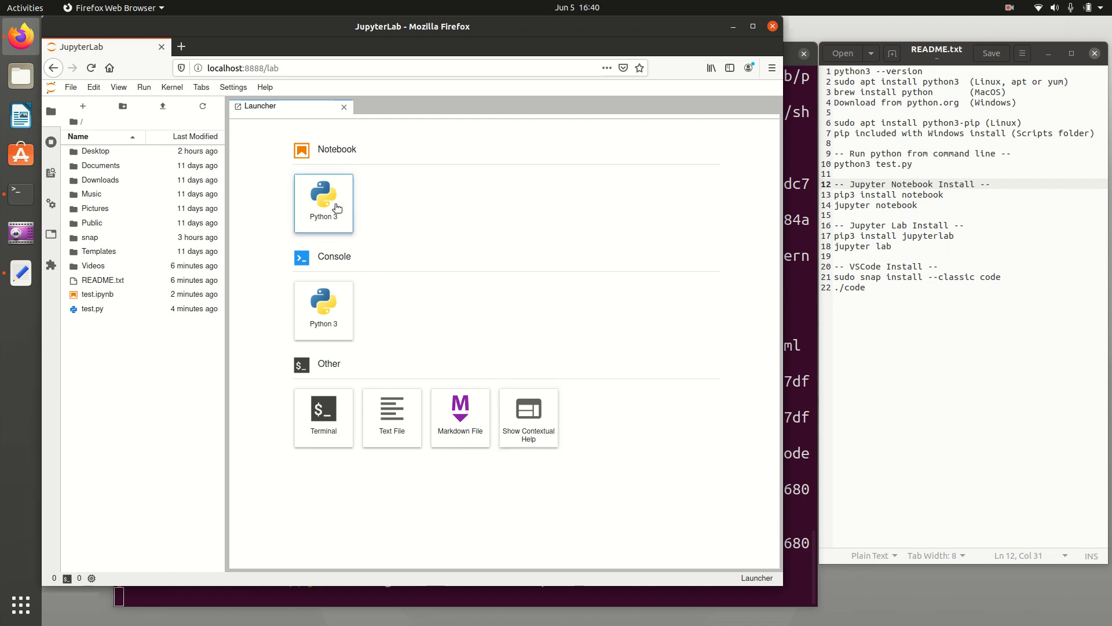
click(323, 202)
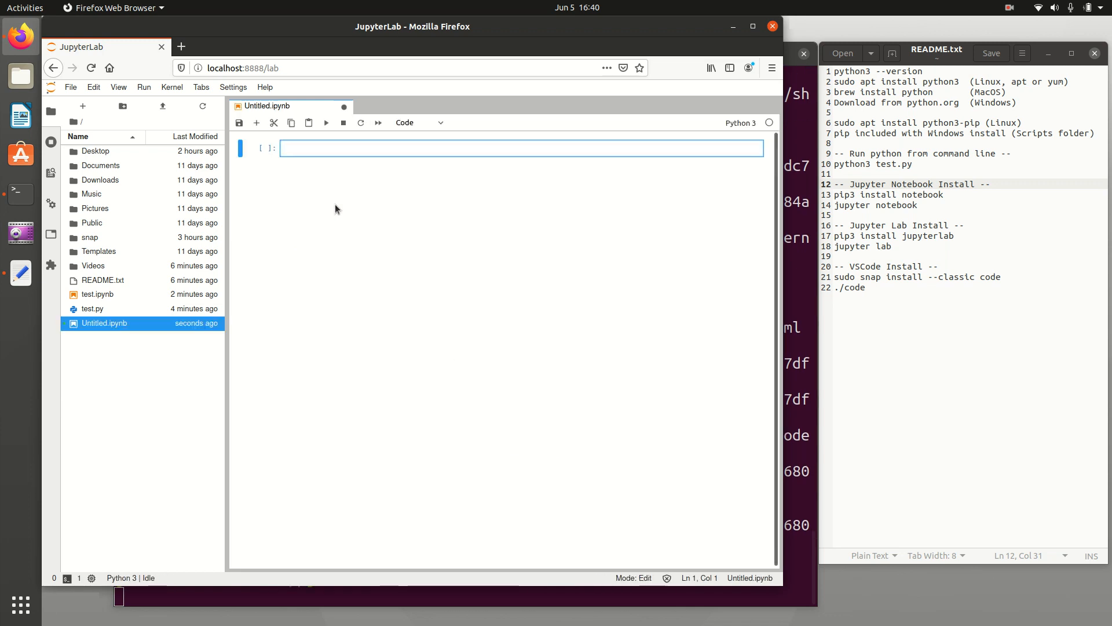
text(print(''))
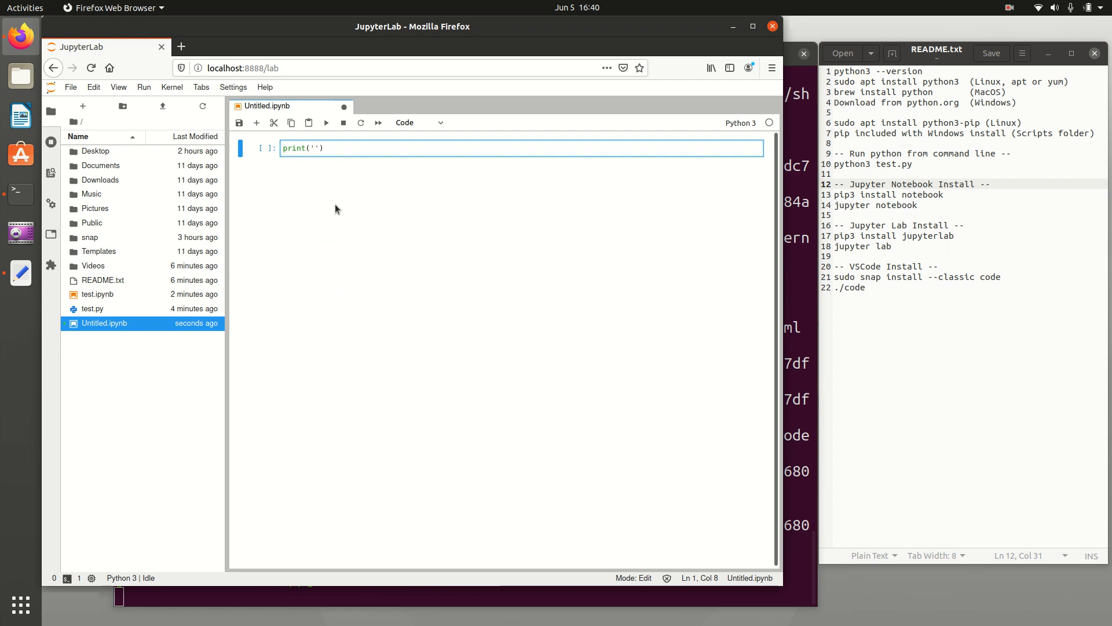
text(Hello, W)
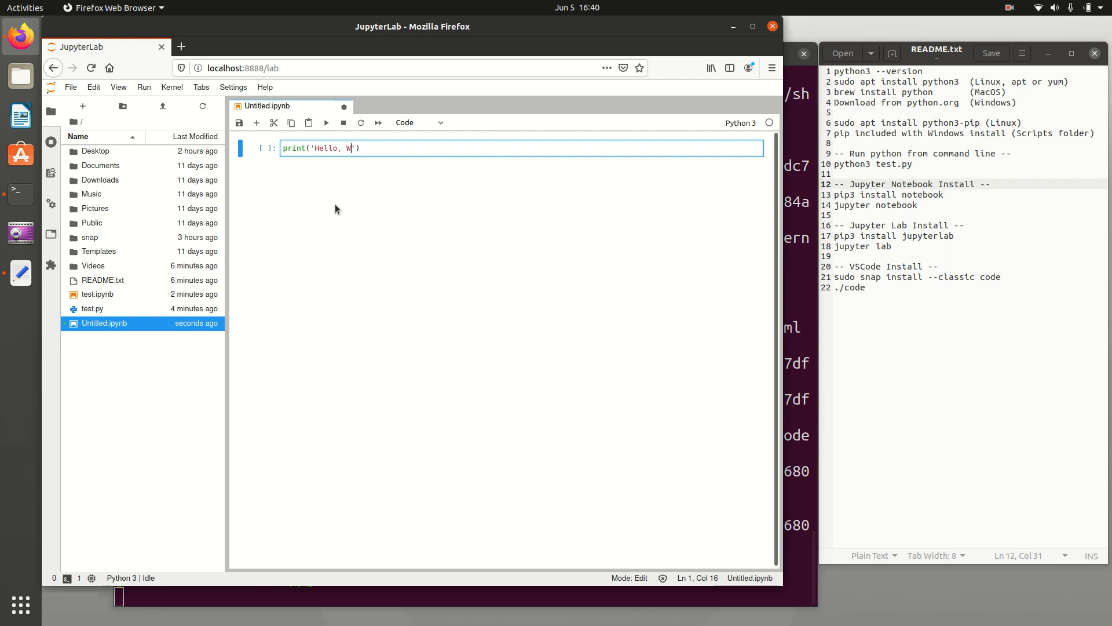
text(orld!)
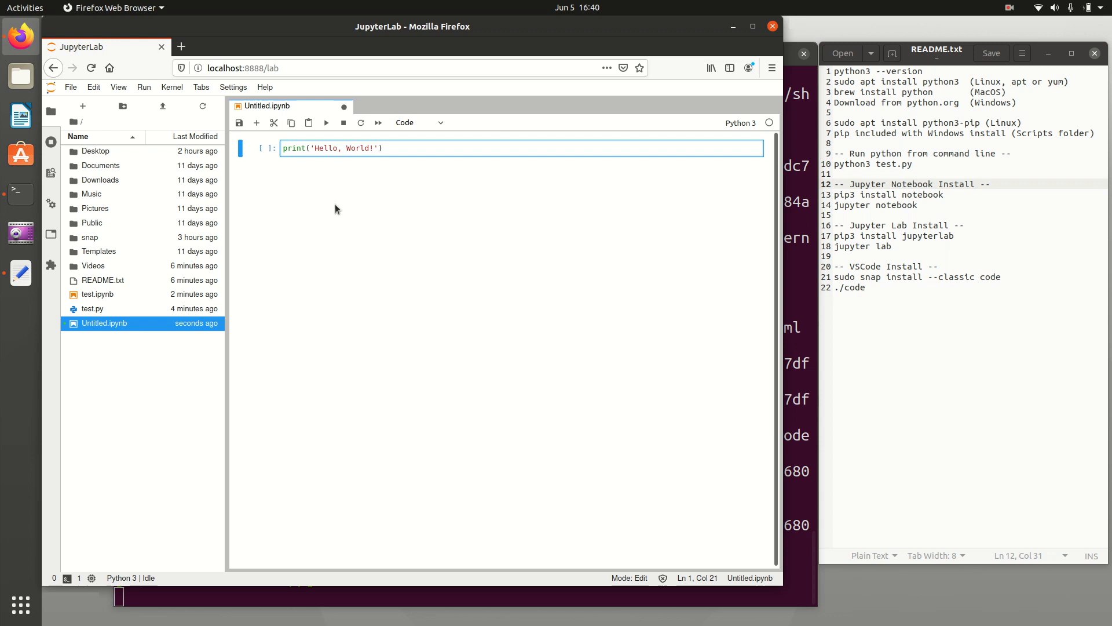
mouse_move(319, 125)
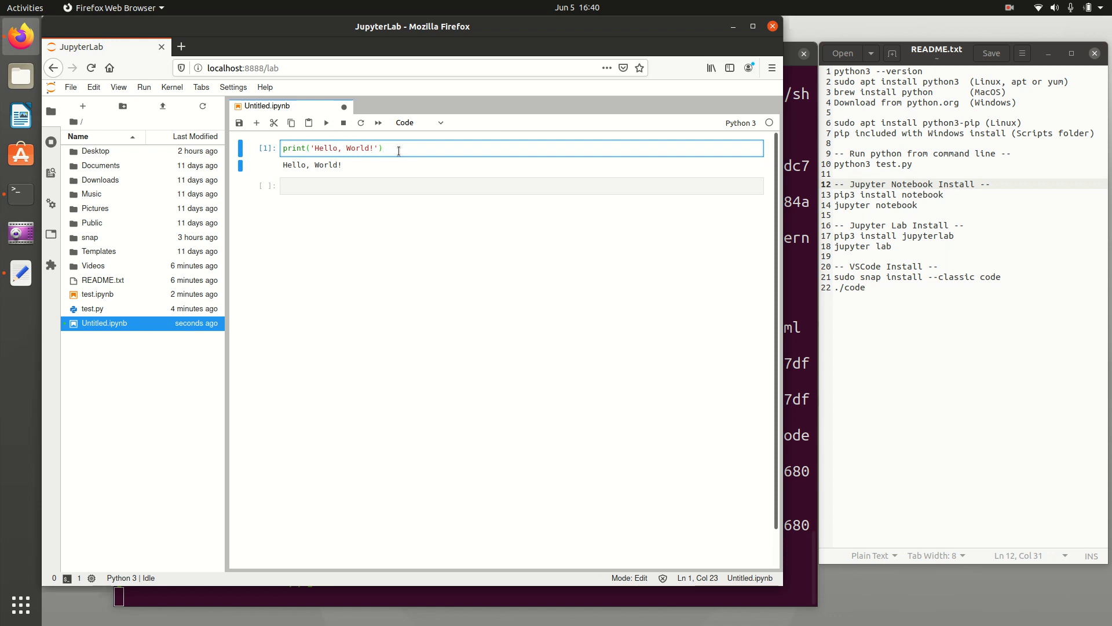
- Rerun the Hello, World! cell, save the notebook as test2.ipynb, then close it
click(325, 123)
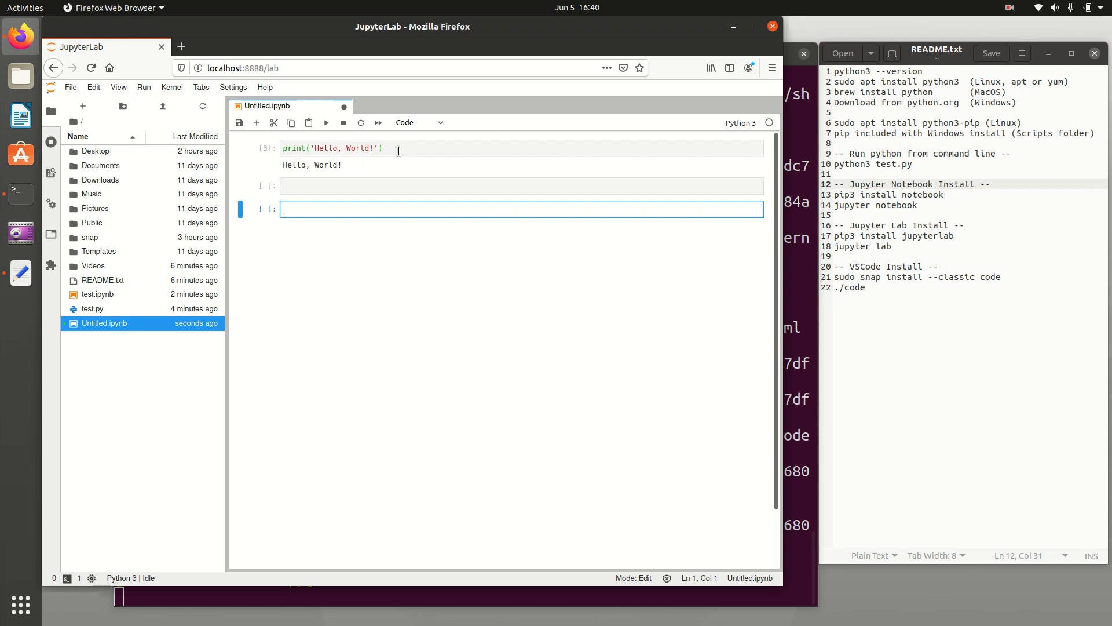
mouse_move(119, 338)
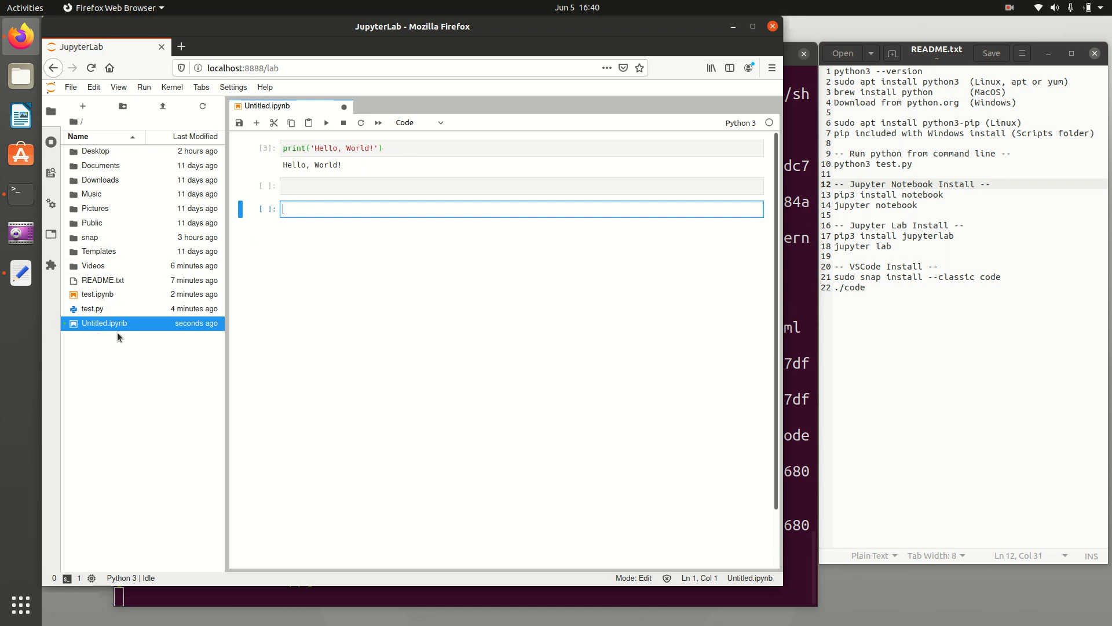
mouse_move(103, 323)
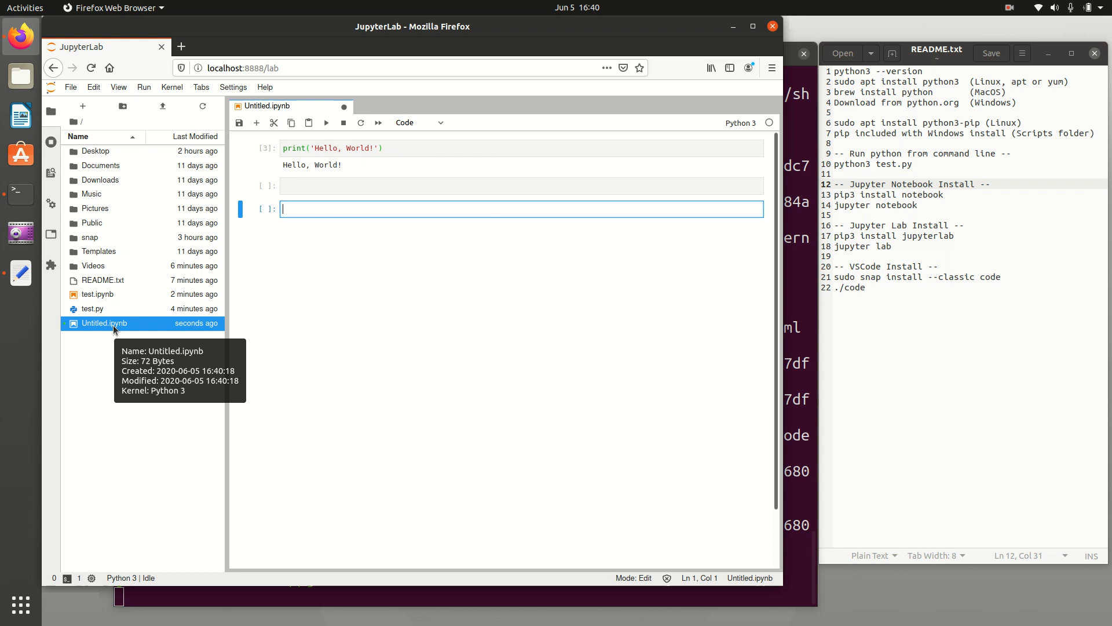
mouse_move(174, 208)
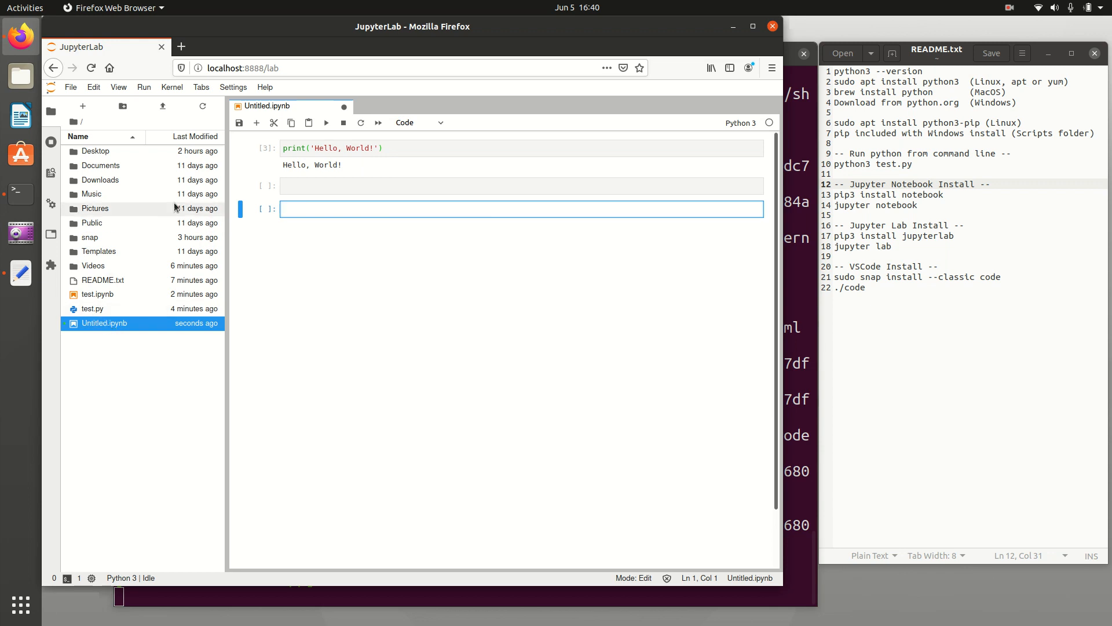
click(70, 87)
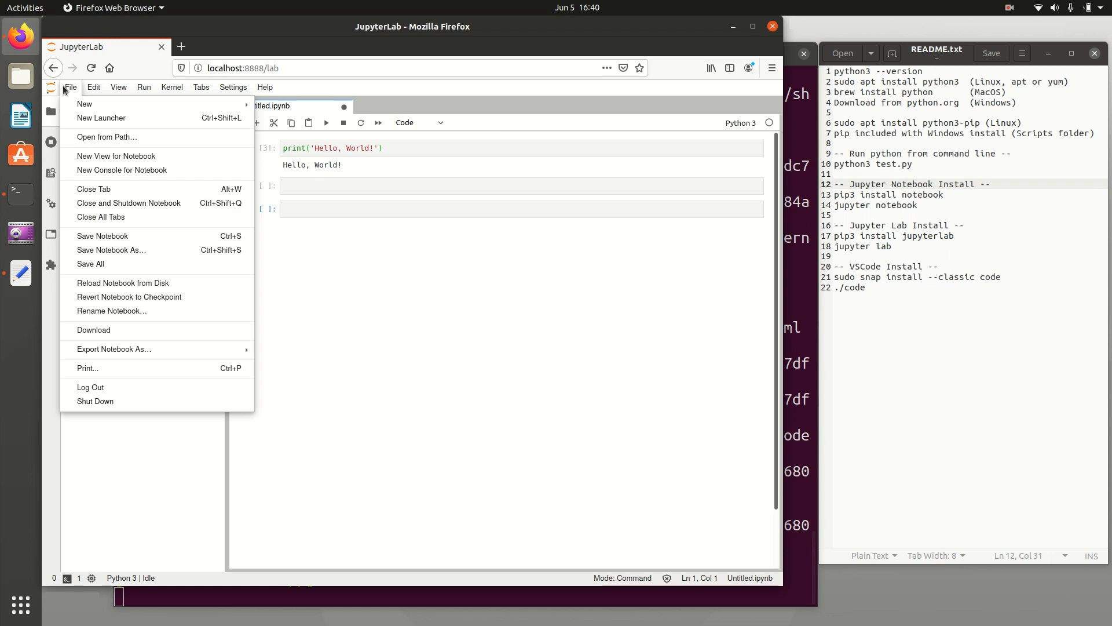
click(110, 249)
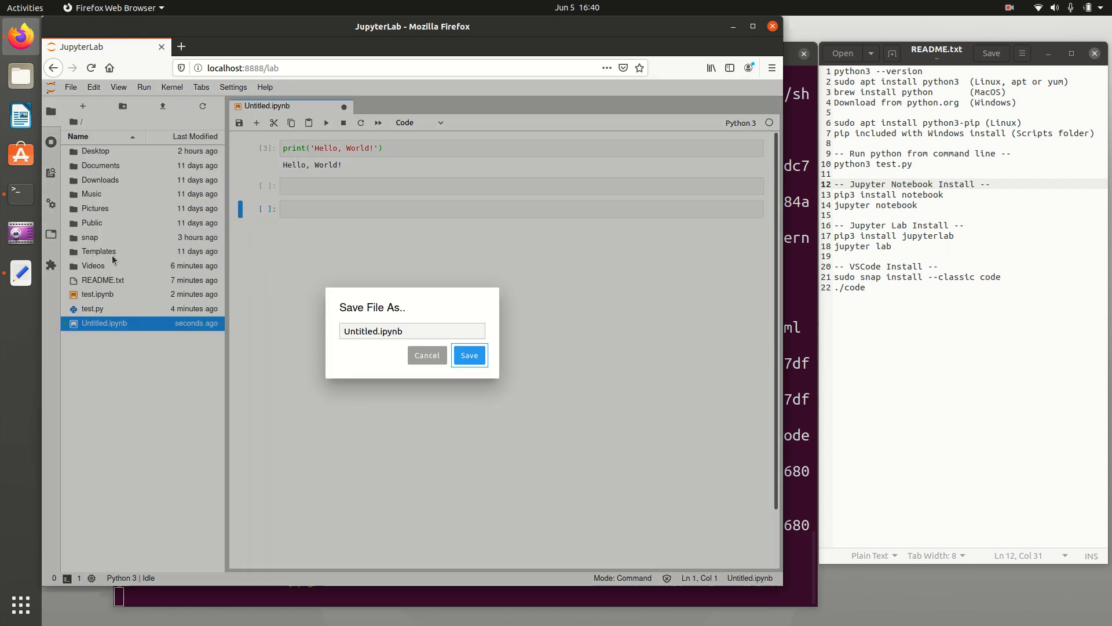
click(379, 331)
text(est2)
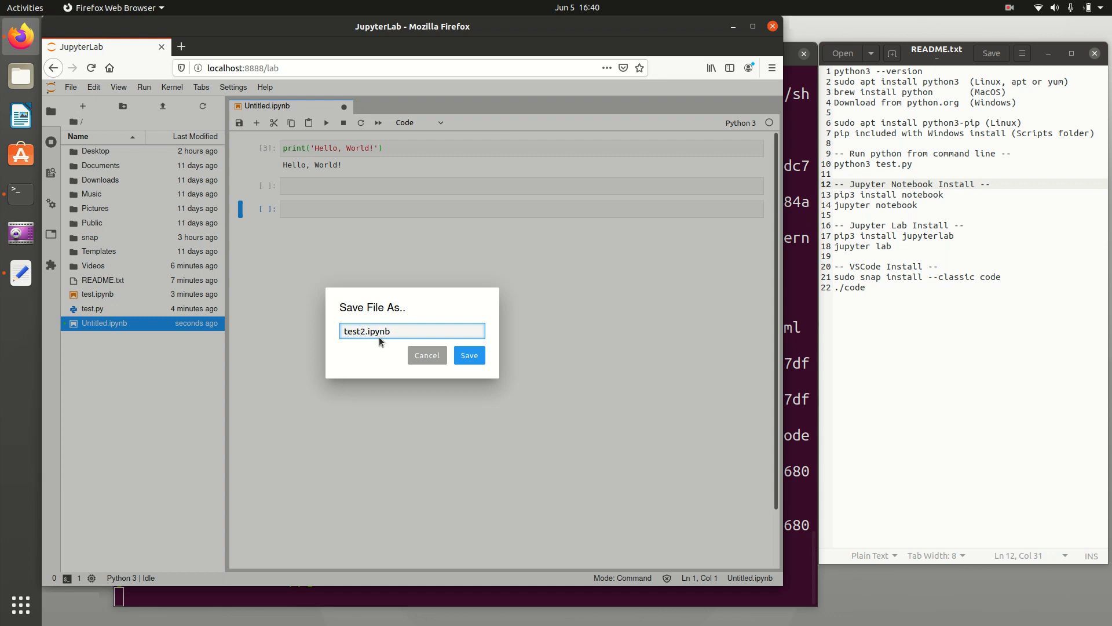
click(468, 355)
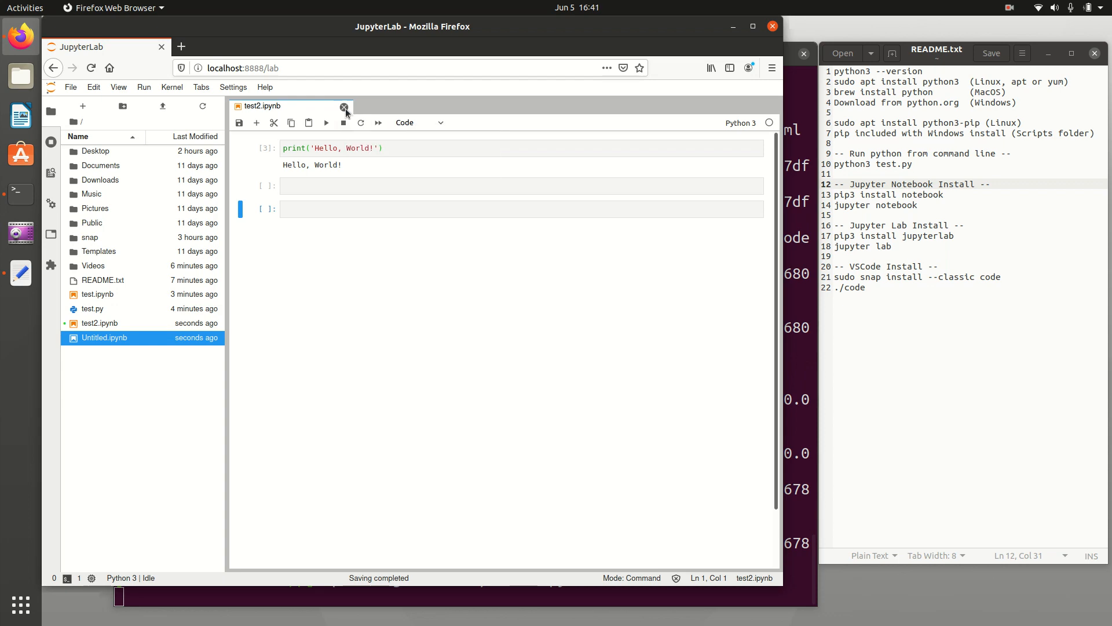
click(344, 107)
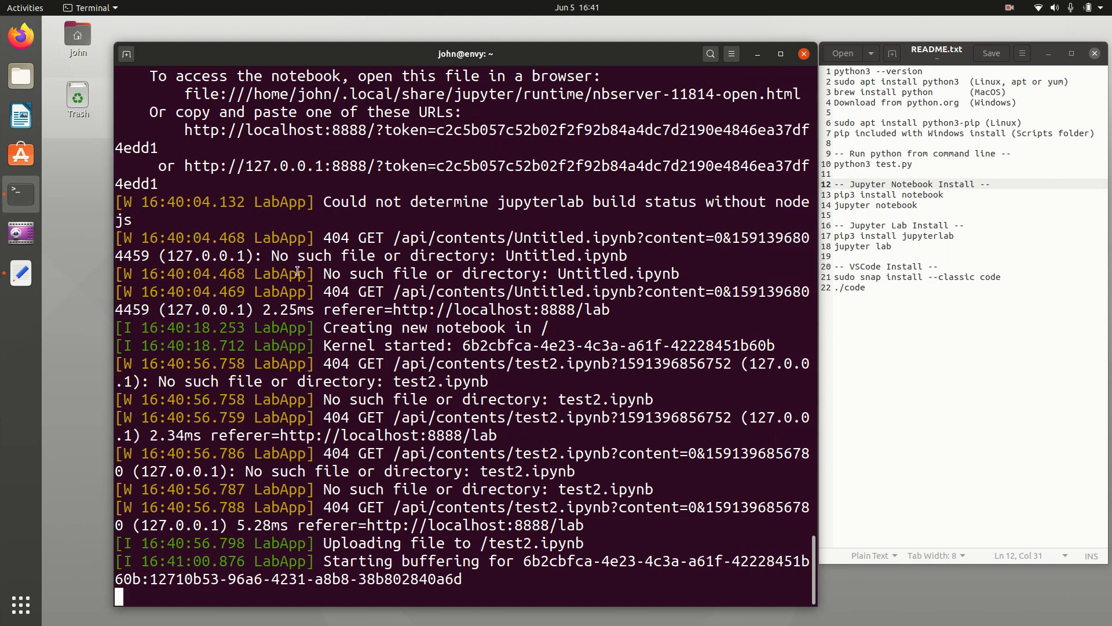
- Interrupt the Jupyter notebook server with Ctrl+C and confirm the shutdown with y
key(ctrl+c)
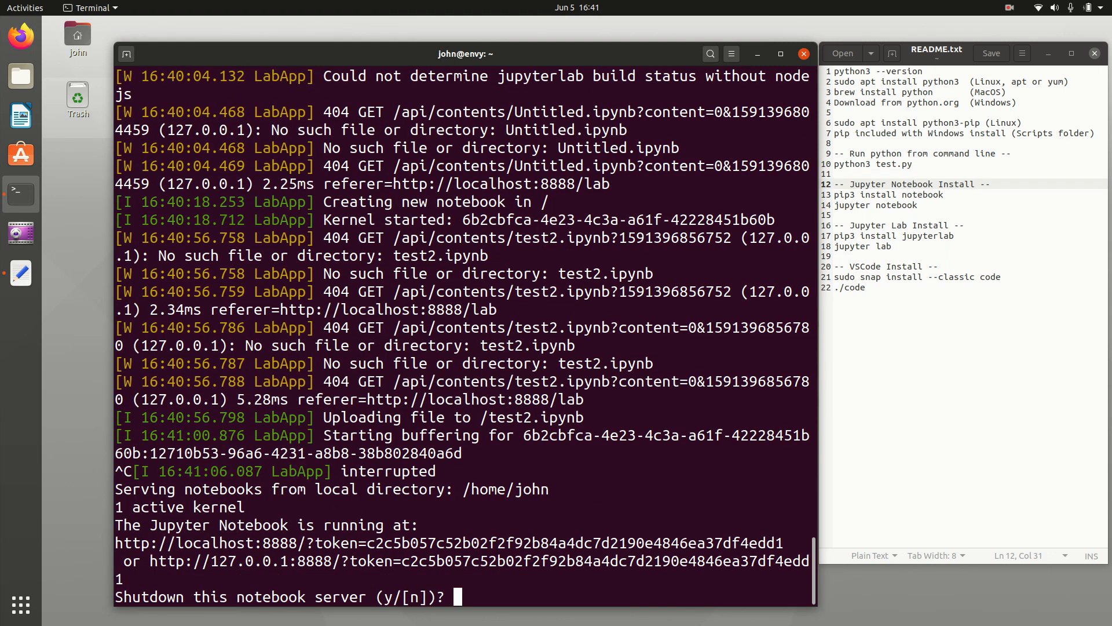
text(y)
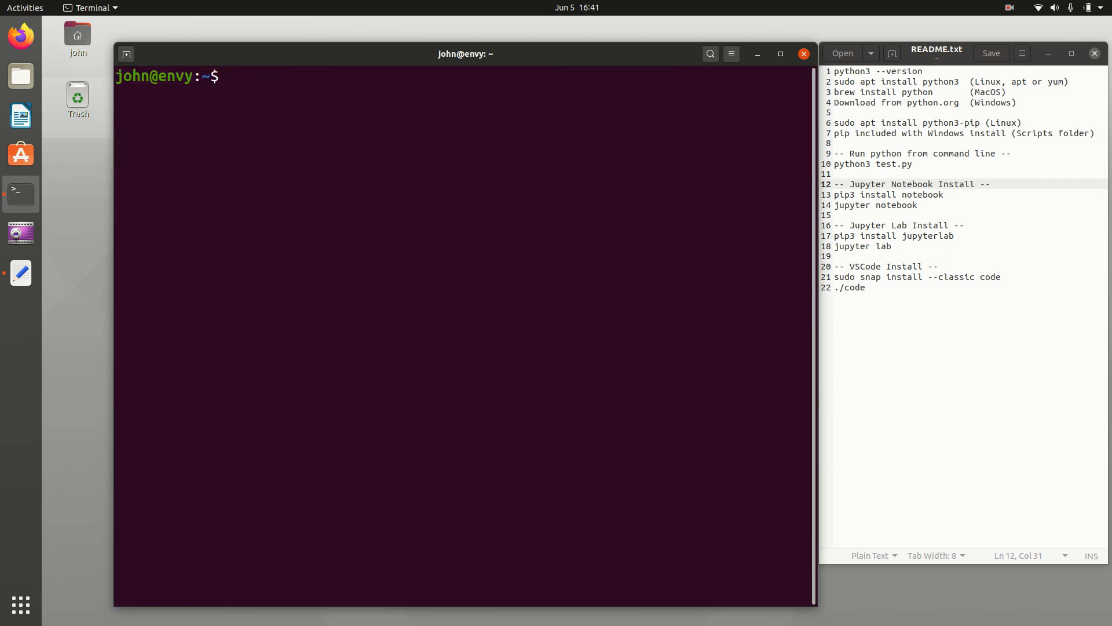
- Run 'sudo snap install --classic code', then launch the editor with 'code'
text(sudo)
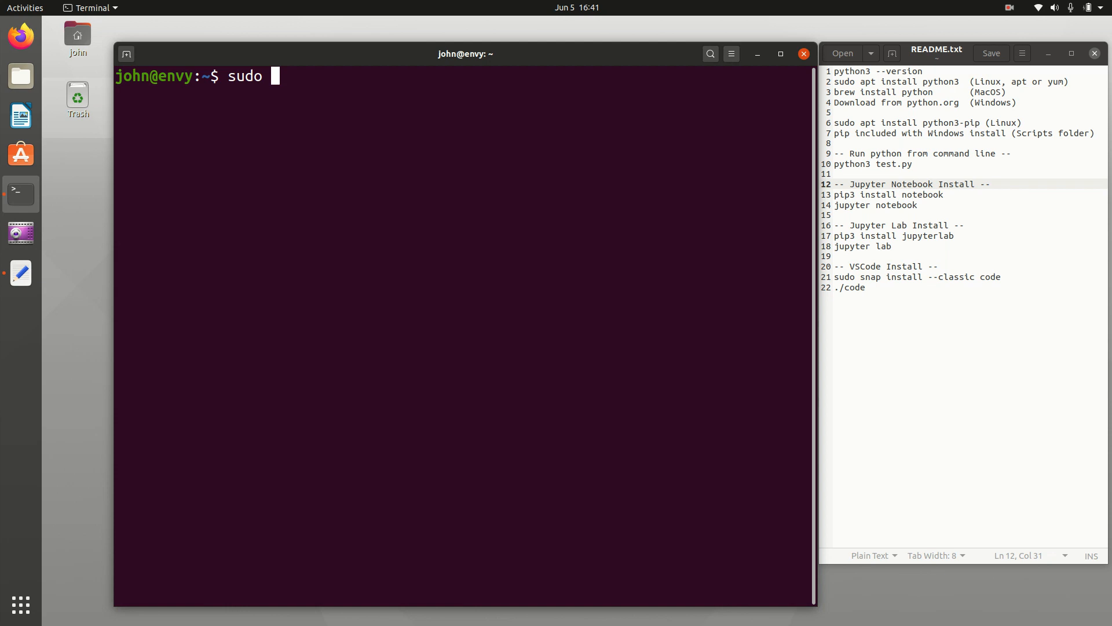
text(snap install --cl)
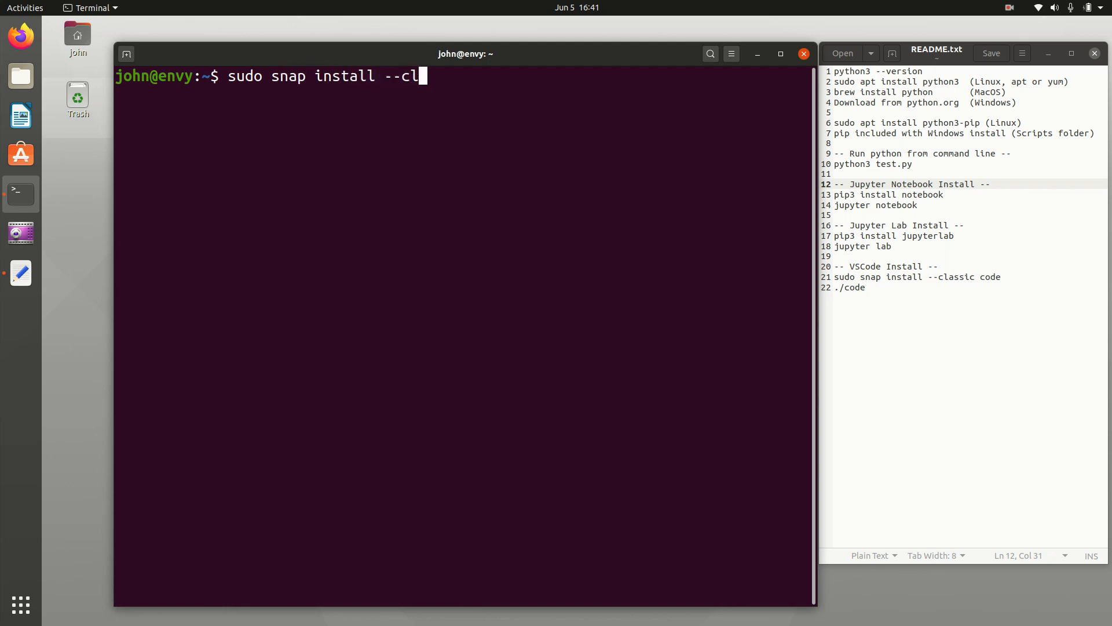
text(assic code)
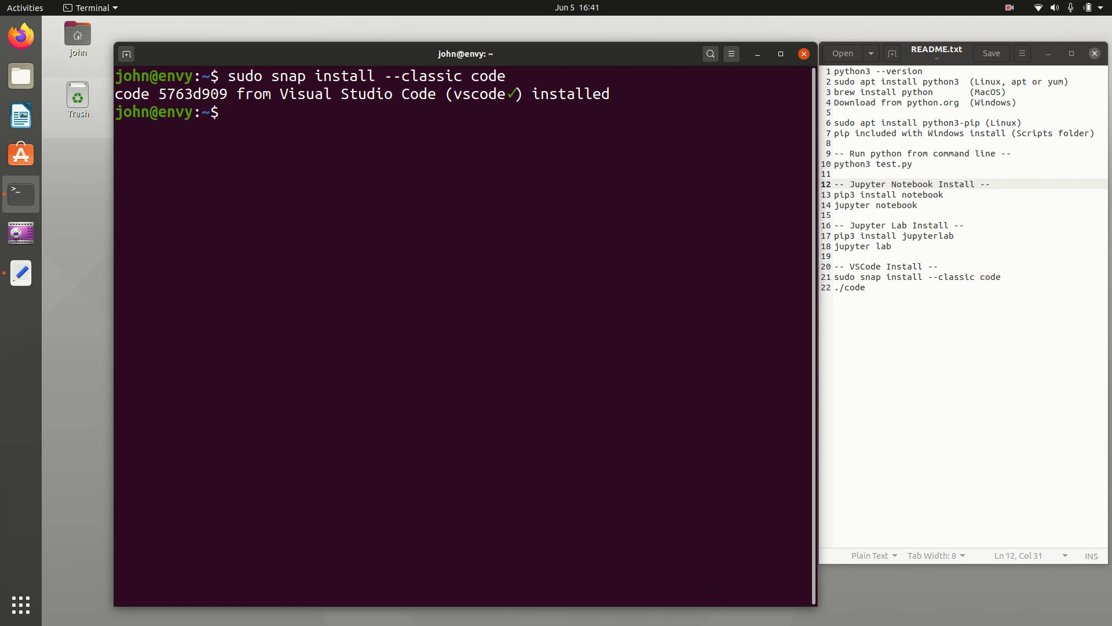
text(code)
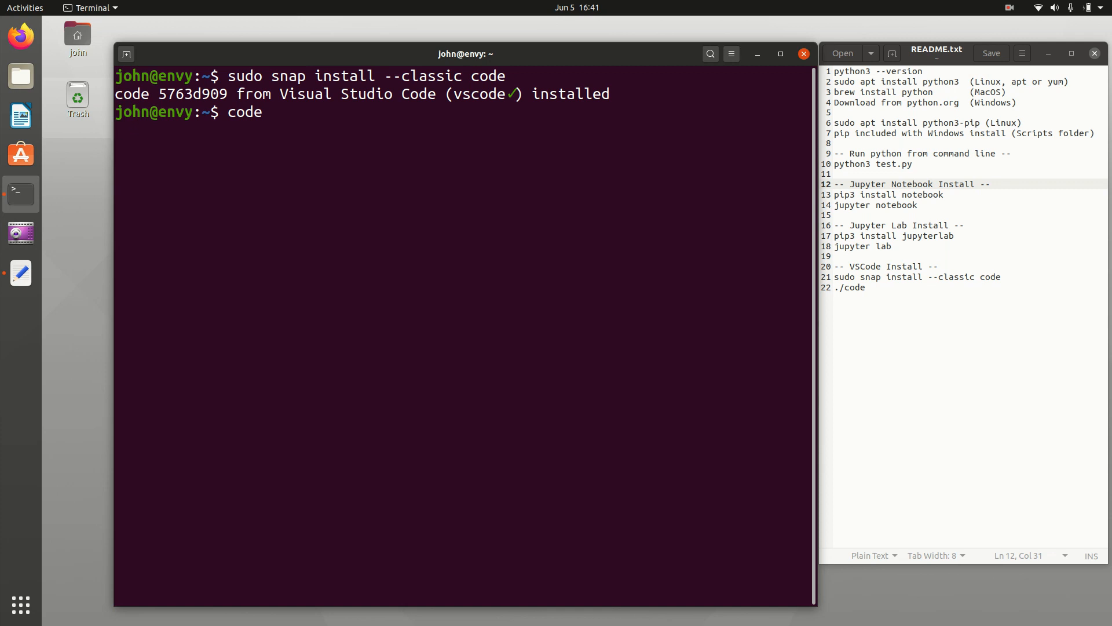
key(Return)
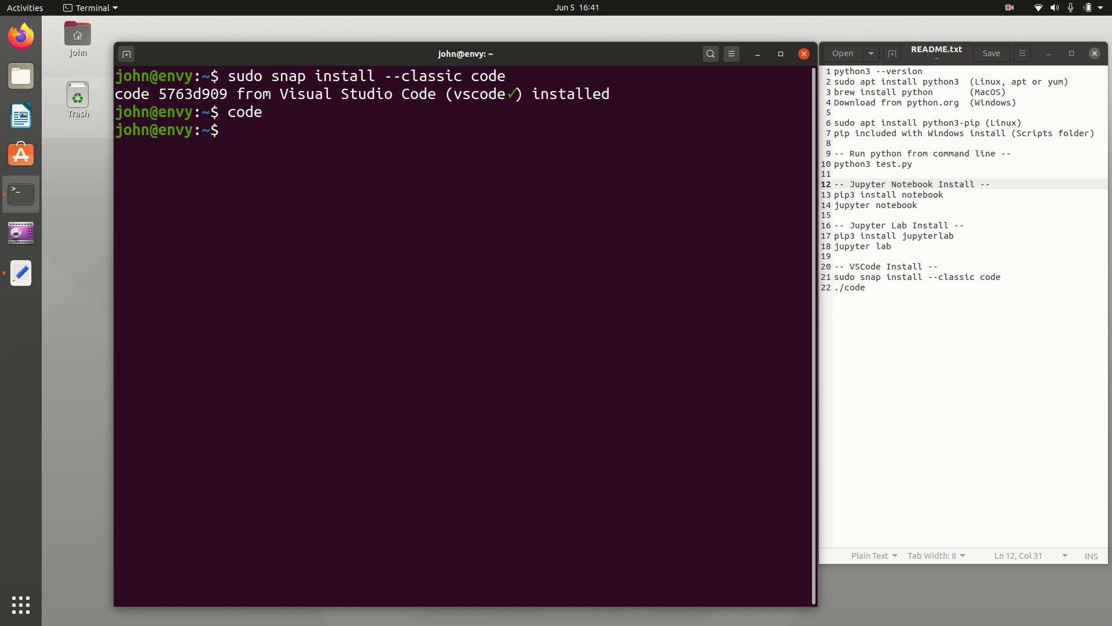
key(Return)
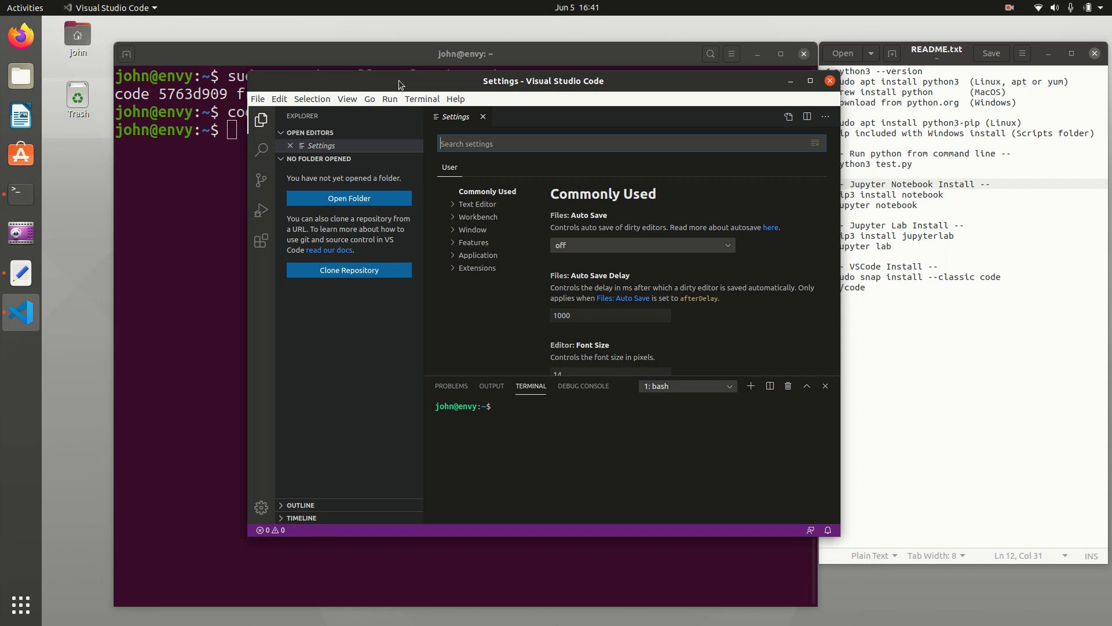
mouse_move(275, 95)
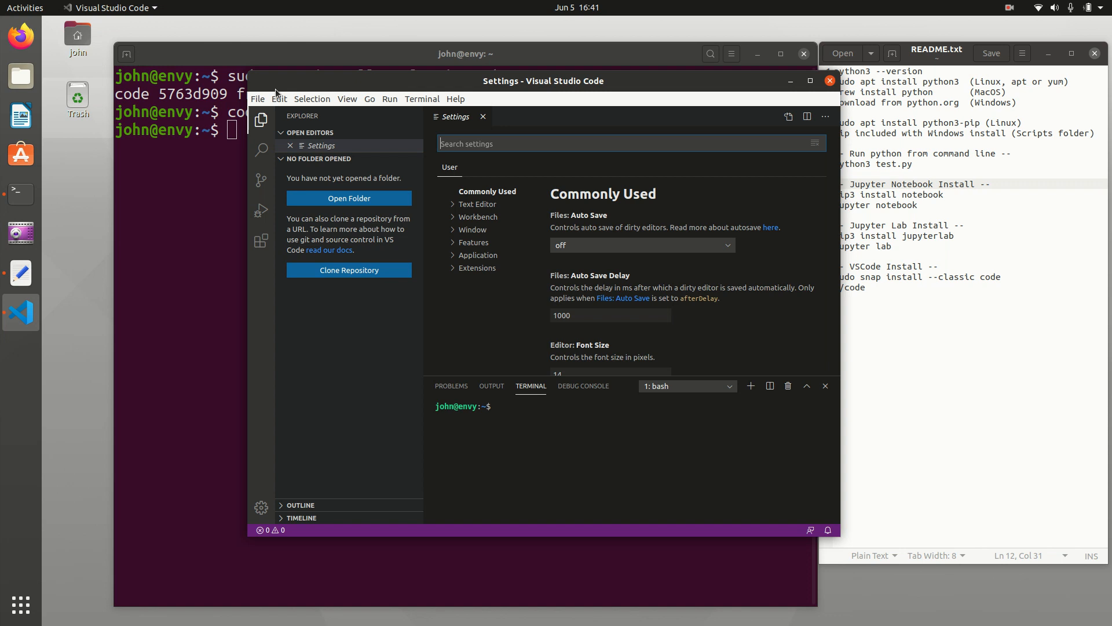
- Create a new untitled file and type print('hello, world!') into it
click(257, 99)
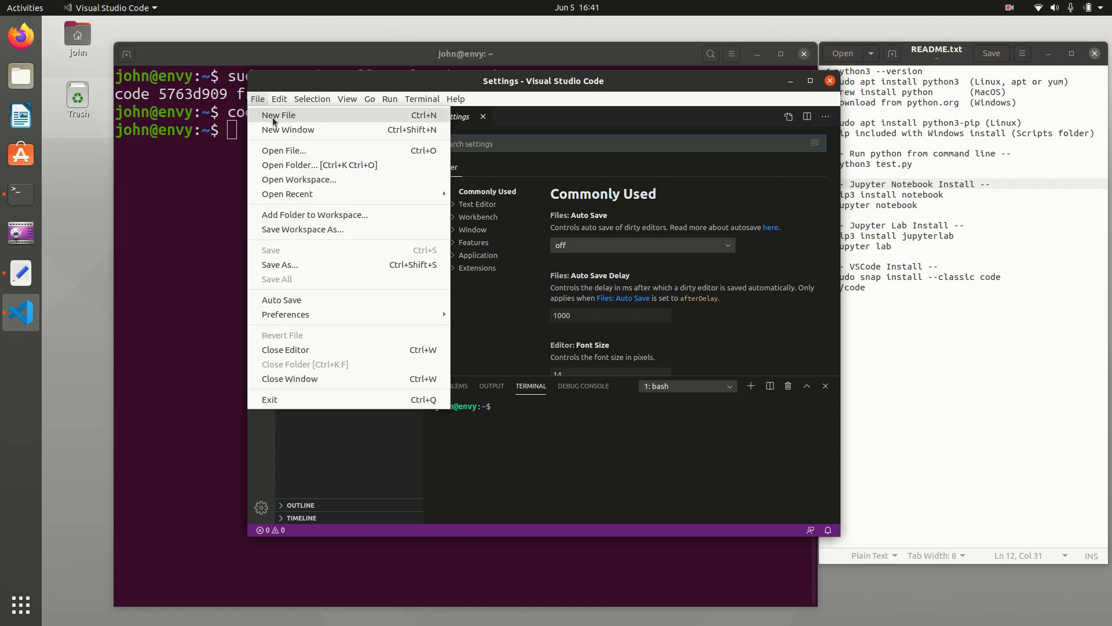
click(278, 115)
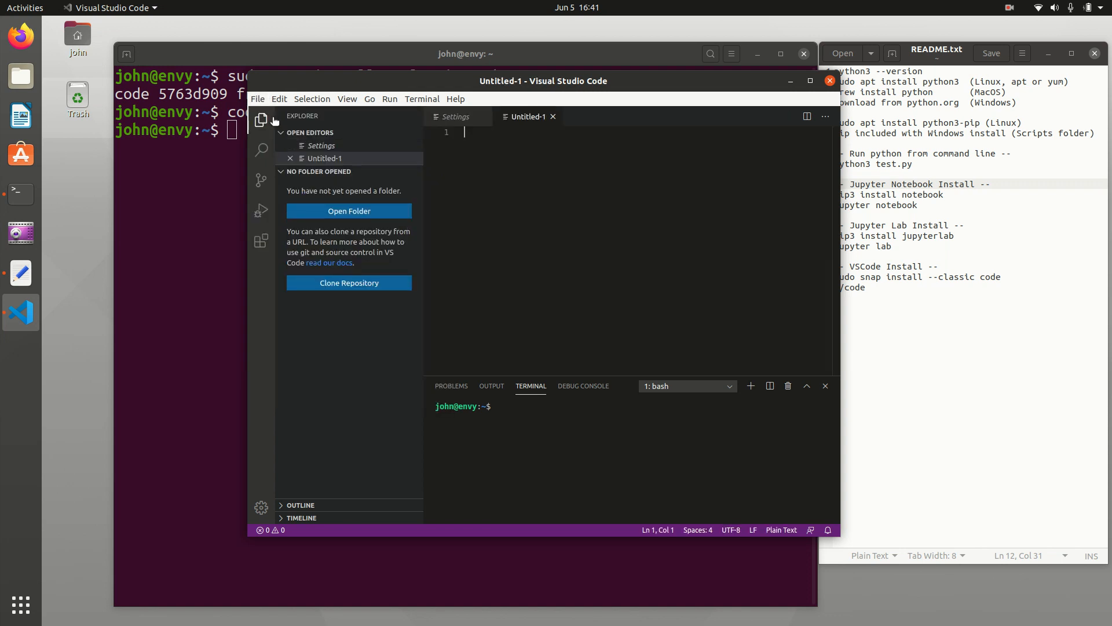
text(print(''))
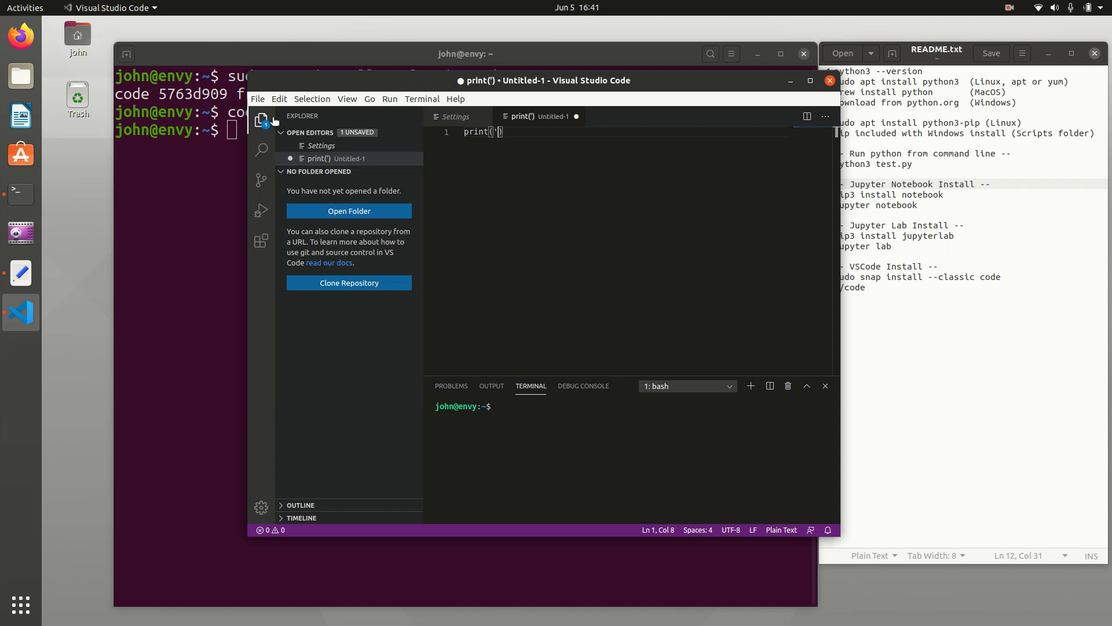
text(hello)
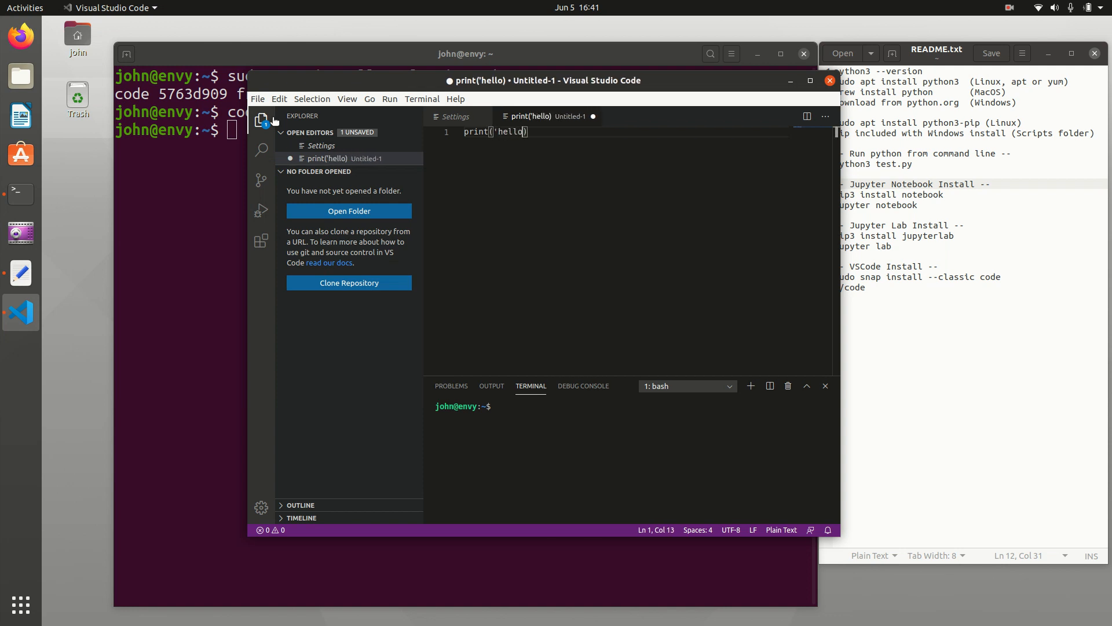
text(, world!)
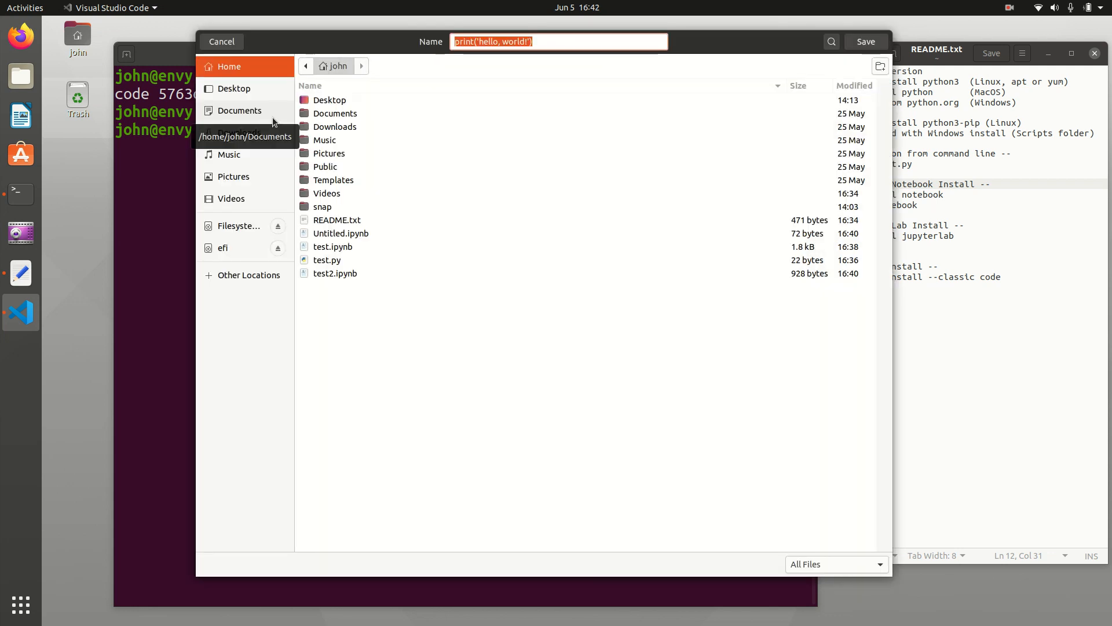
- Enter test2.py as the file name in the home folder and save
text(test2.py)
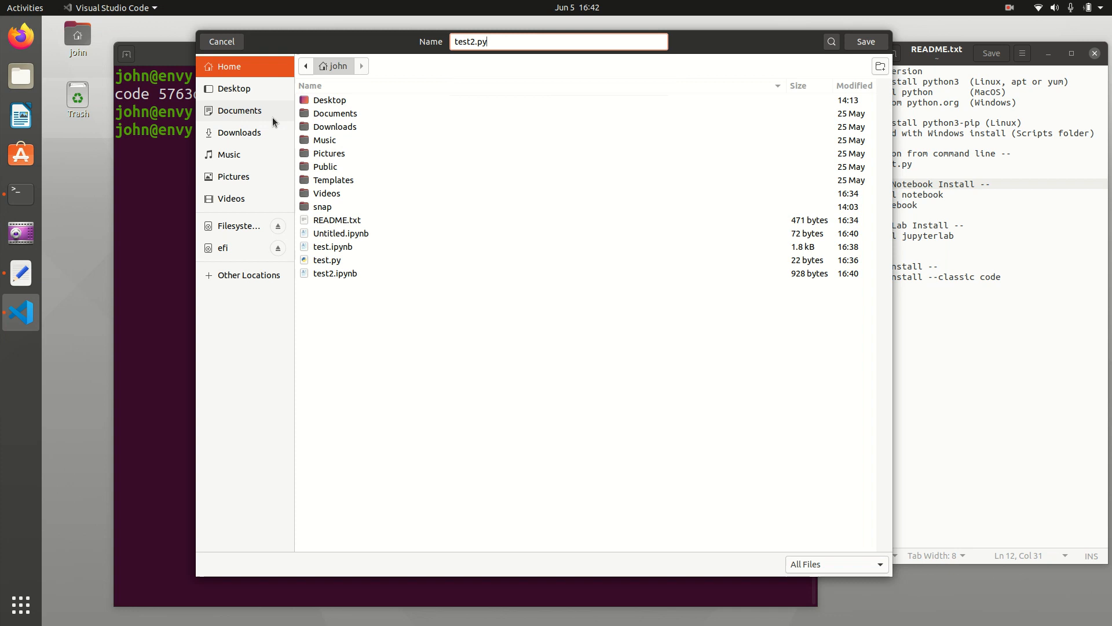
click(865, 41)
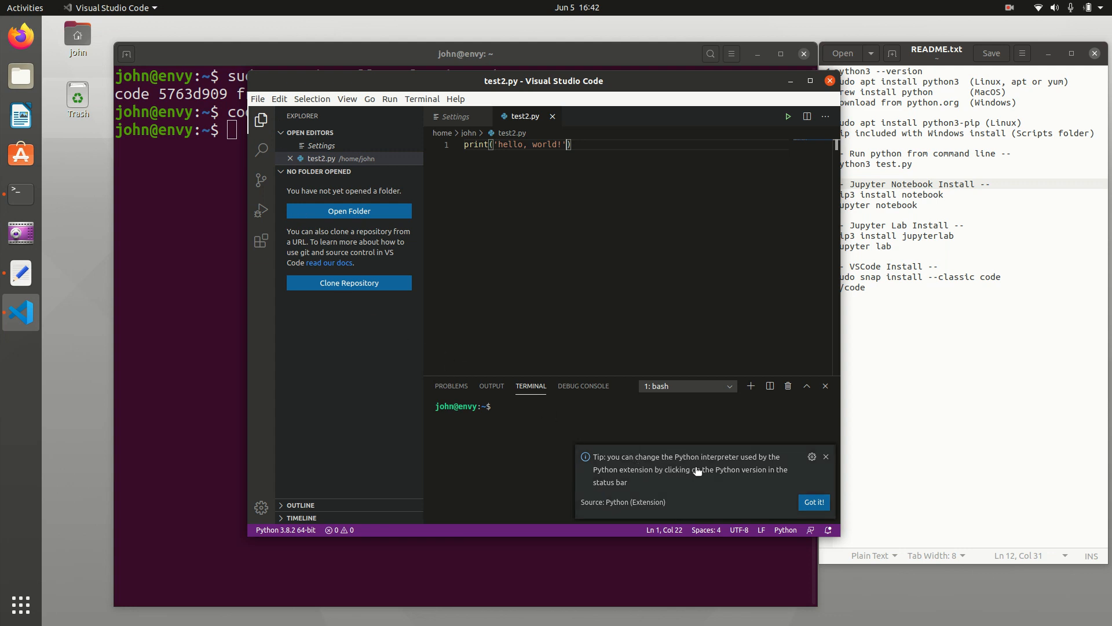
mouse_move(631, 479)
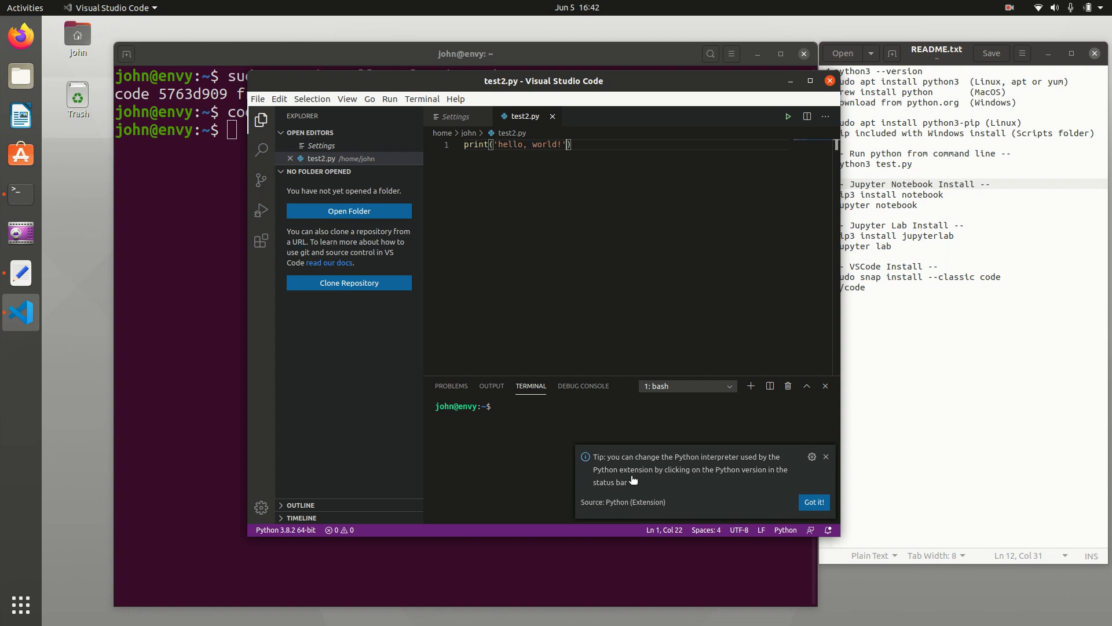
mouse_move(640, 490)
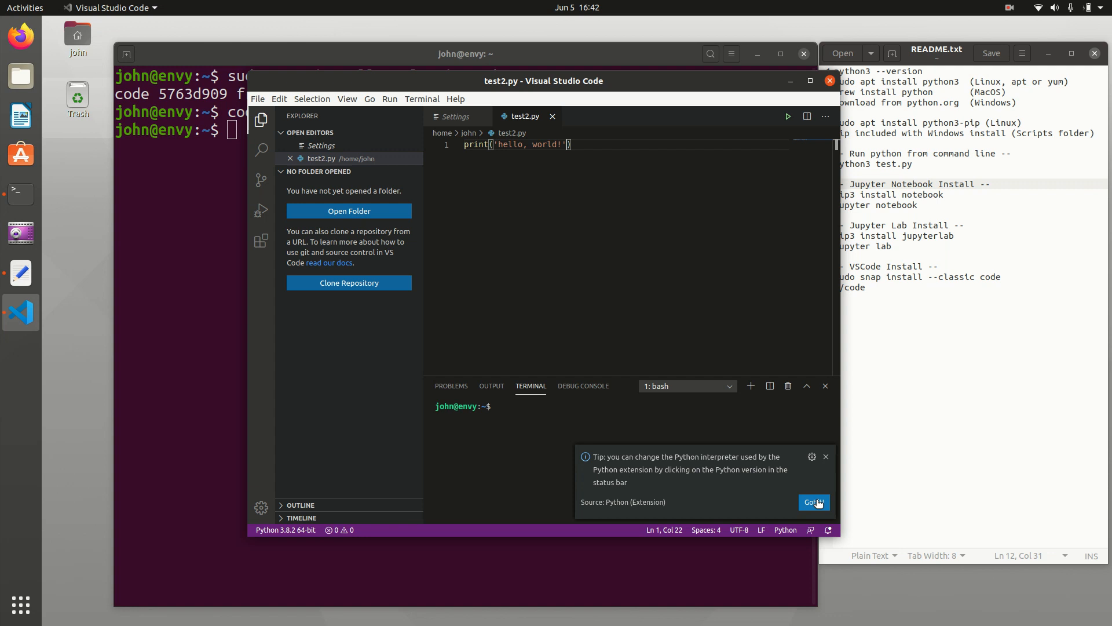
- Dismiss the Python interpreter tip and run test2.py with the Run Python File button
click(813, 502)
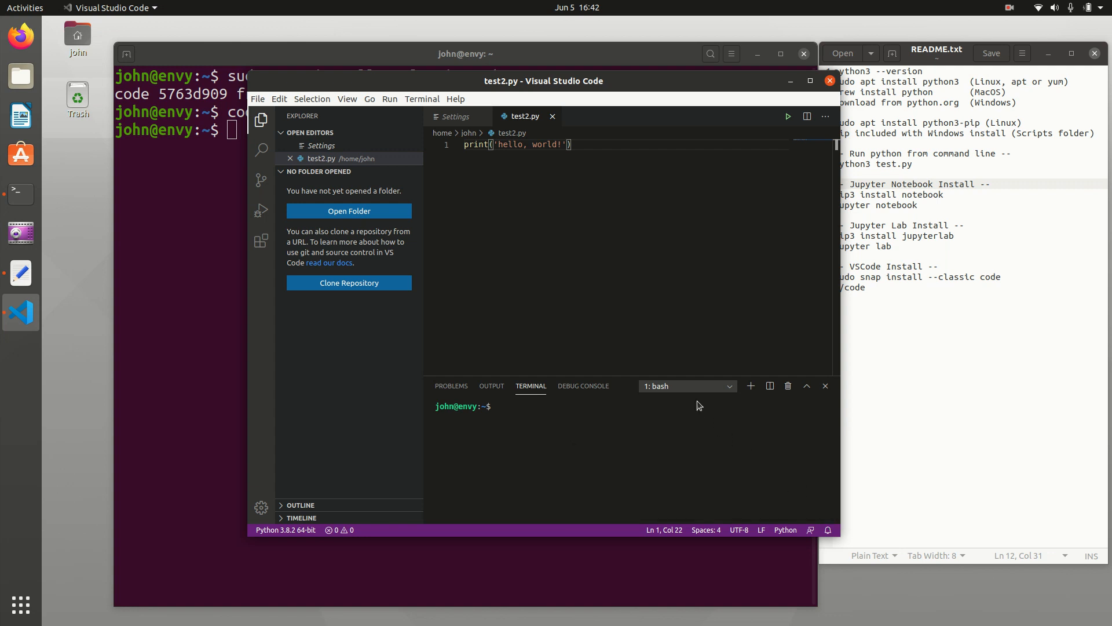
mouse_move(688, 284)
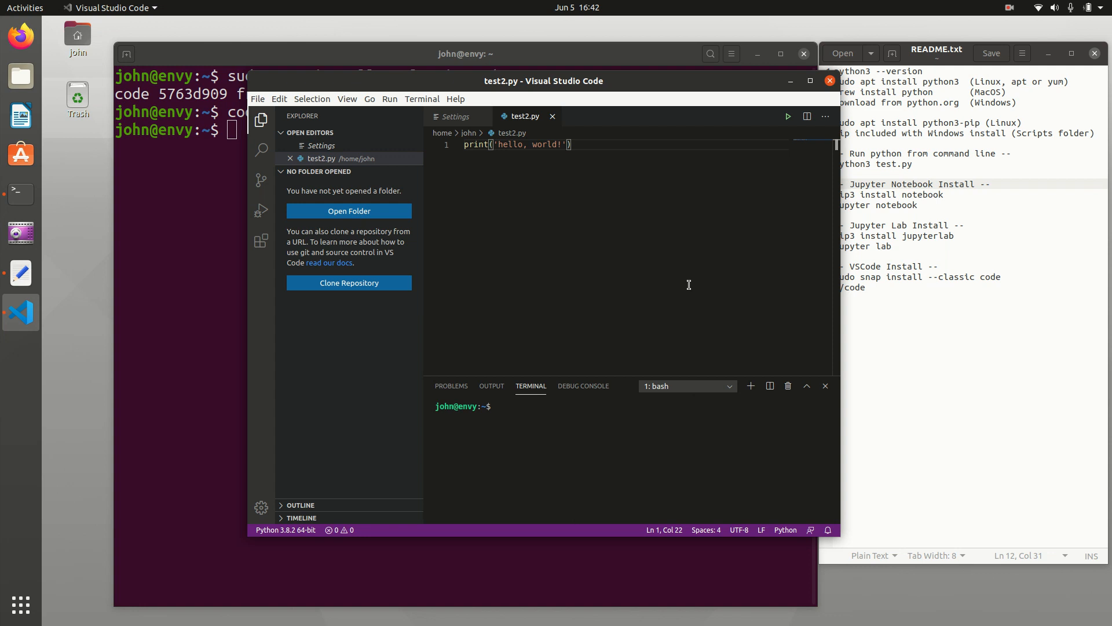
mouse_move(821, 449)
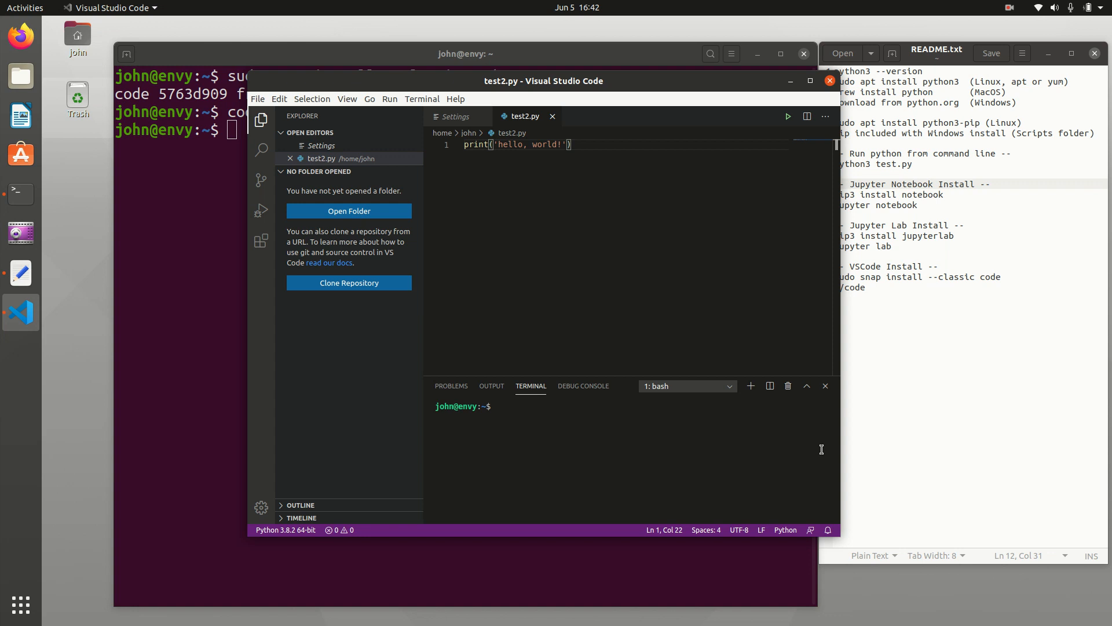
mouse_move(790, 148)
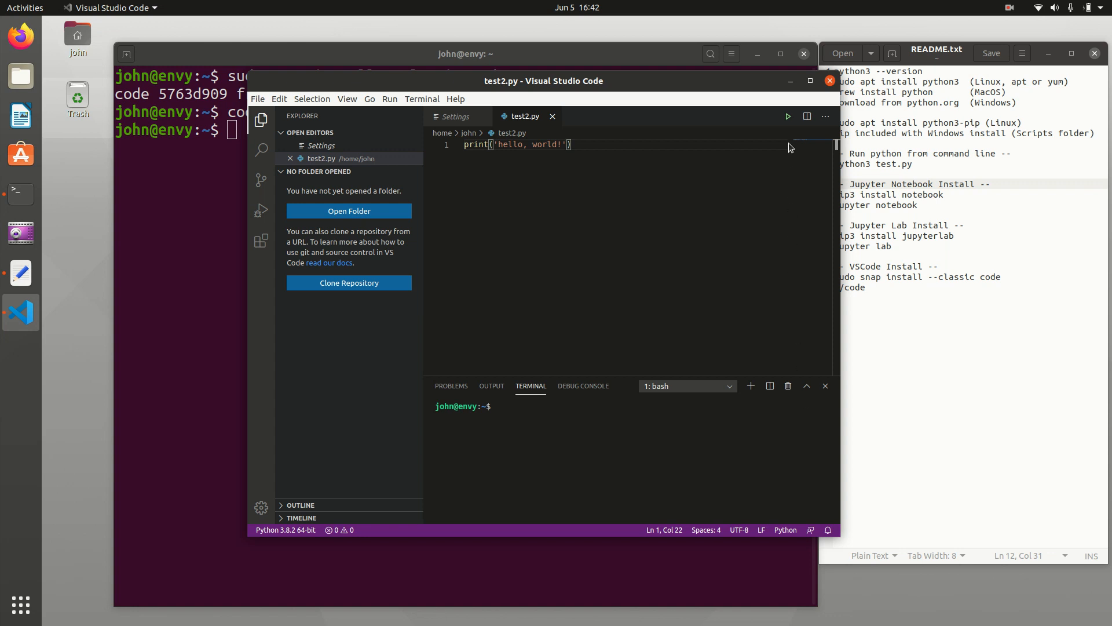
click(788, 116)
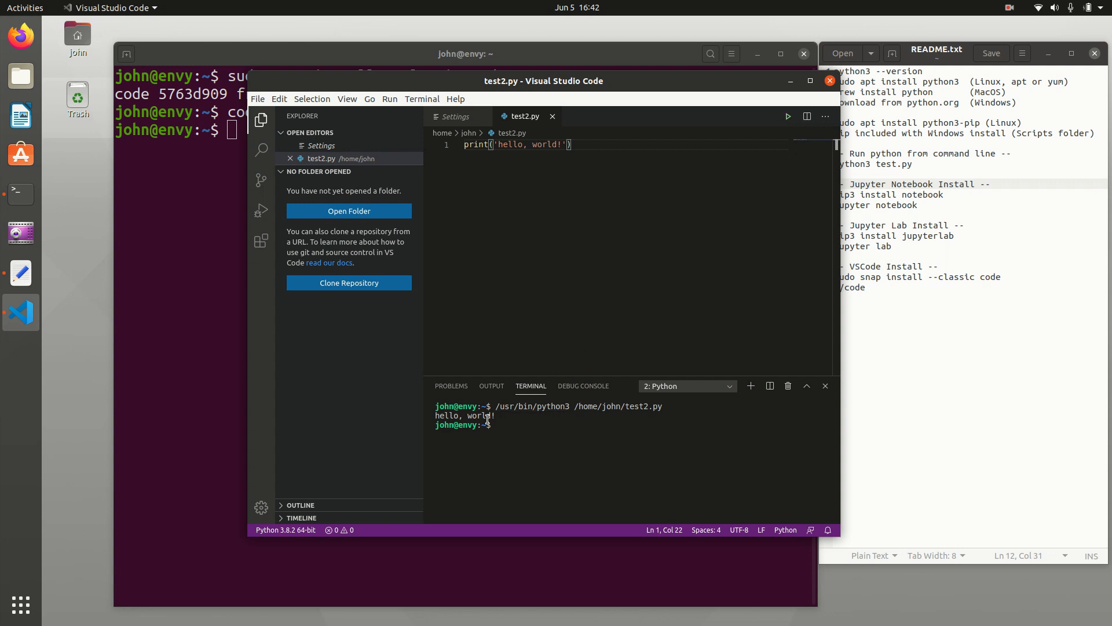
mouse_move(560, 413)
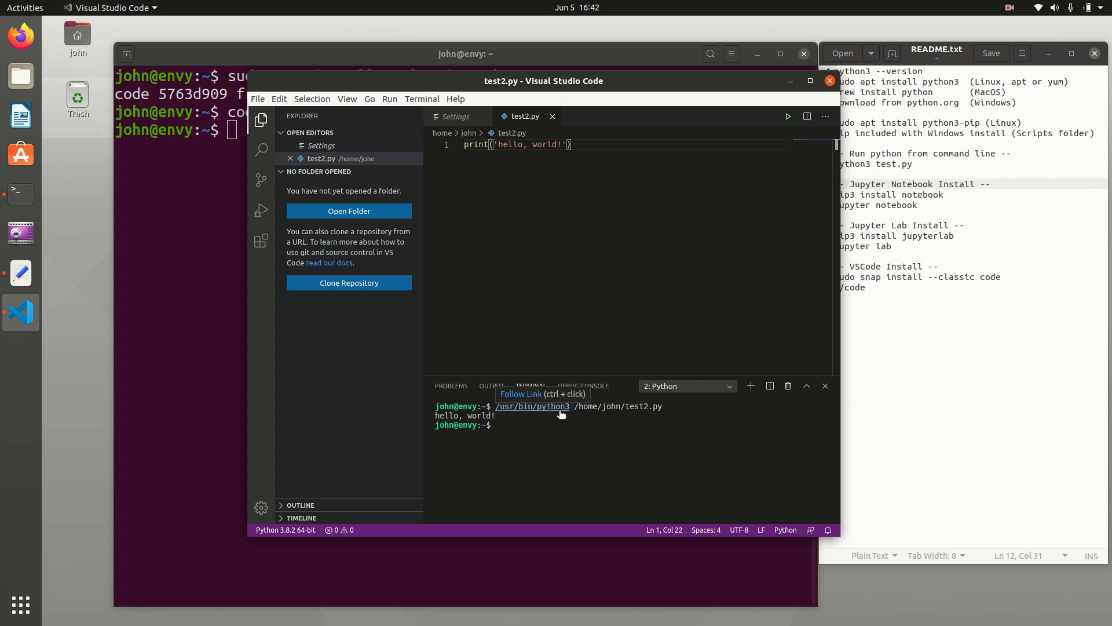
mouse_move(651, 410)
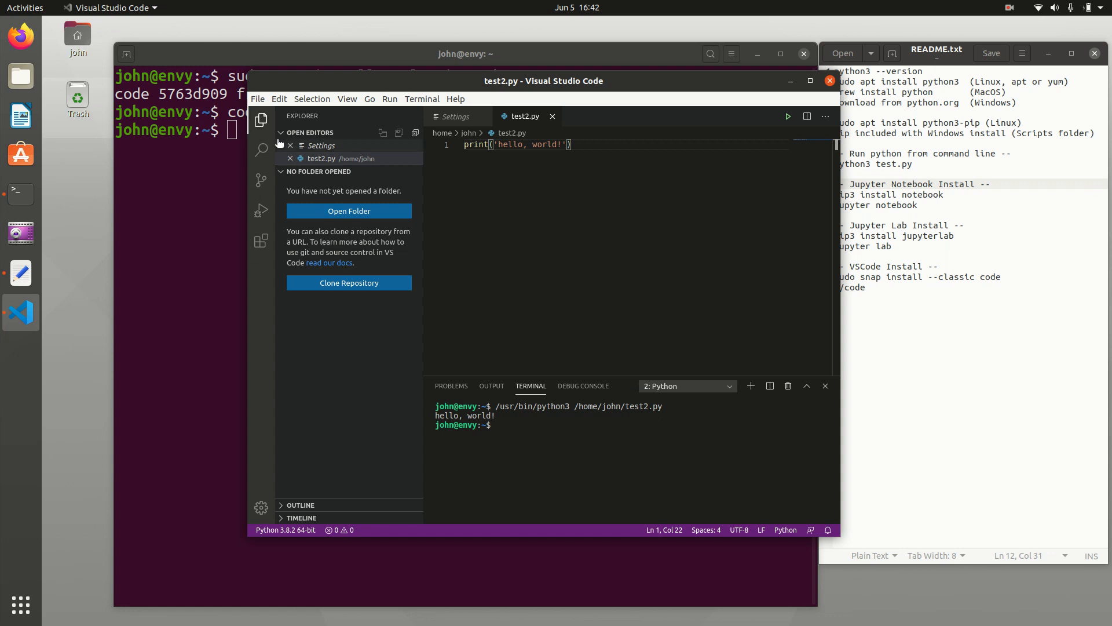
- Create a new untitled file containing print('hello')
click(257, 98)
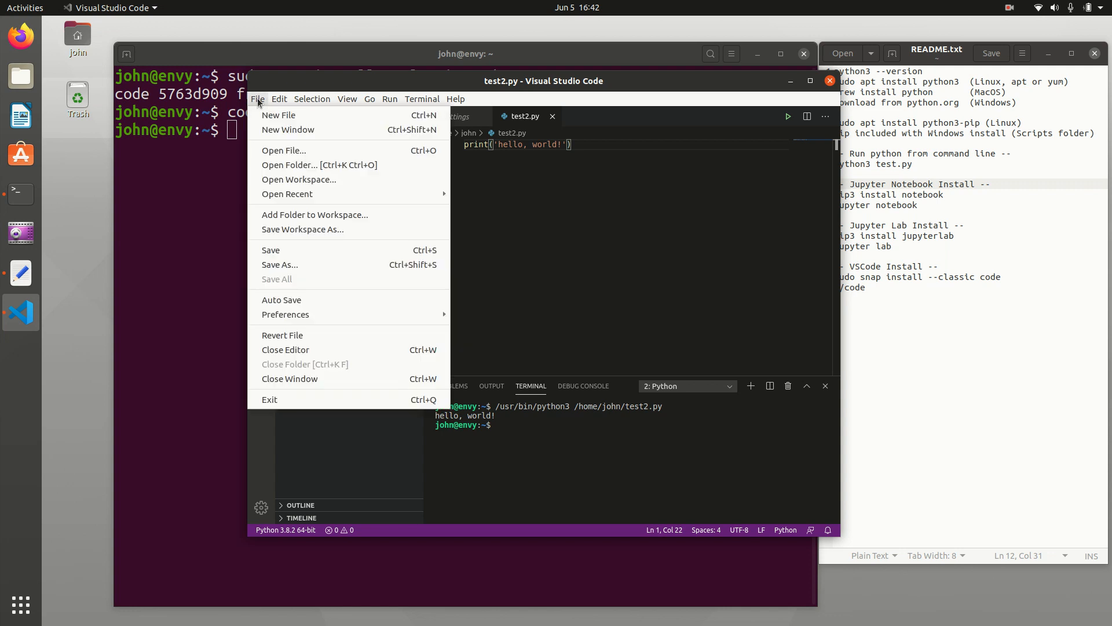
mouse_move(279, 115)
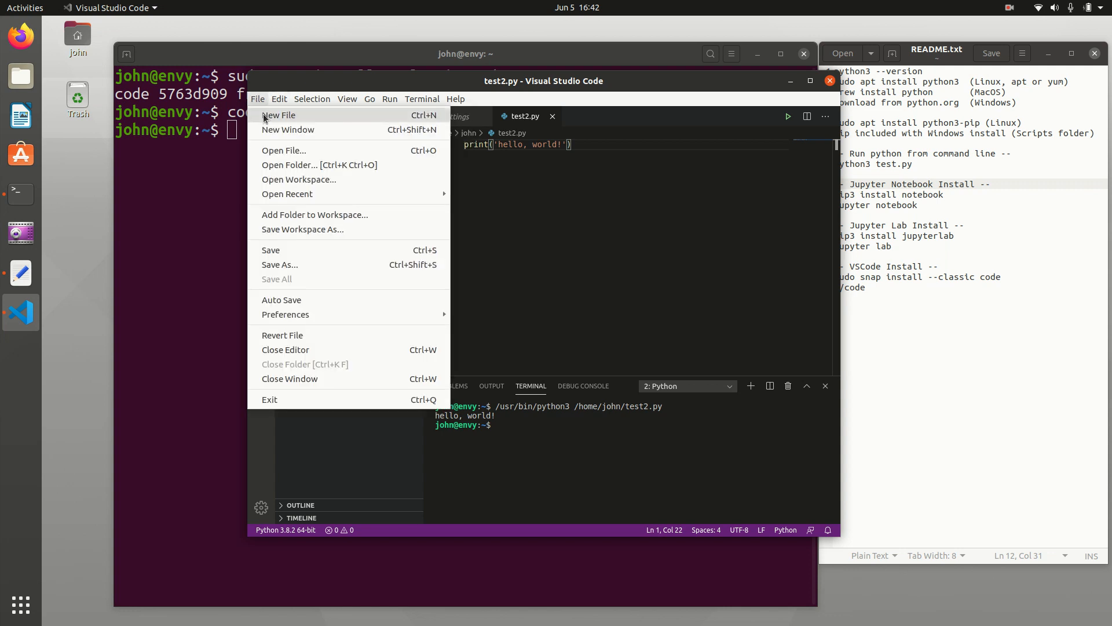
click(279, 114)
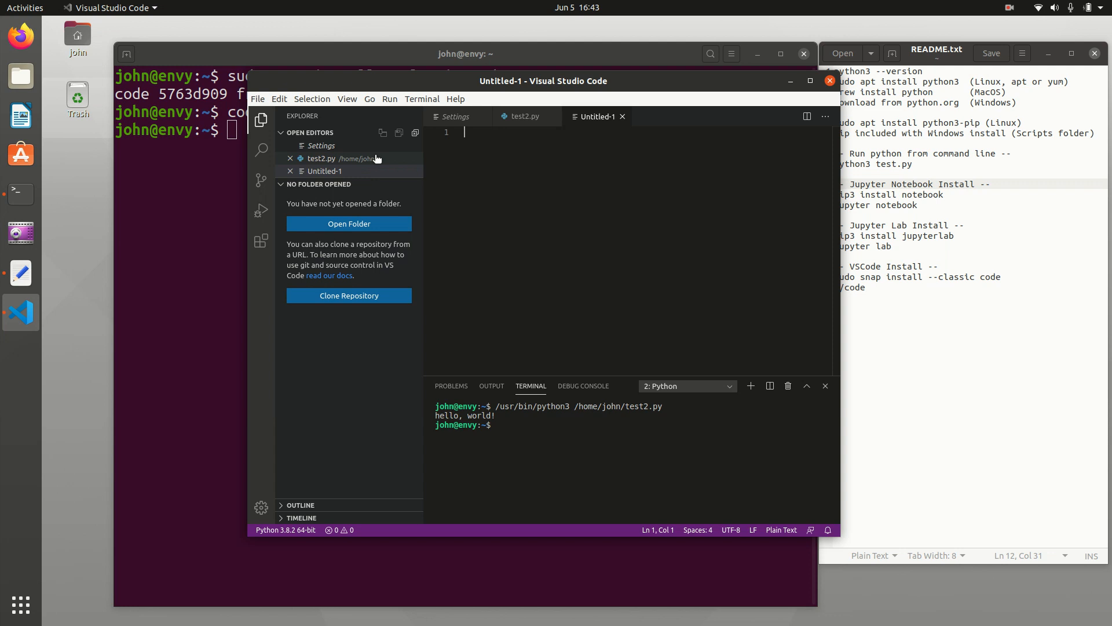
text(print('heelo)
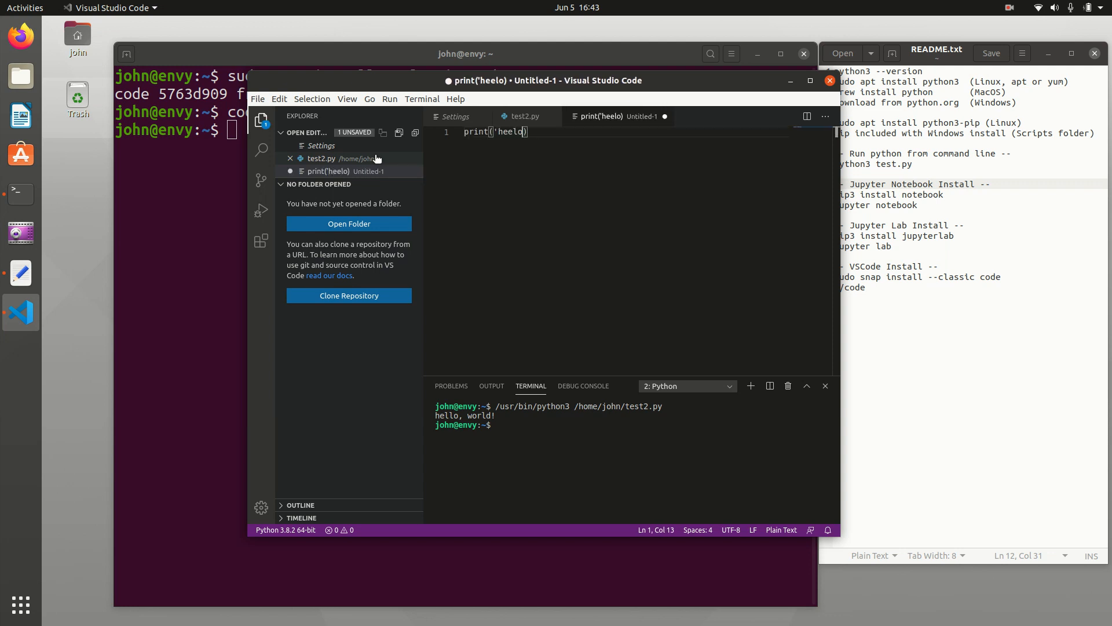
text(hello')
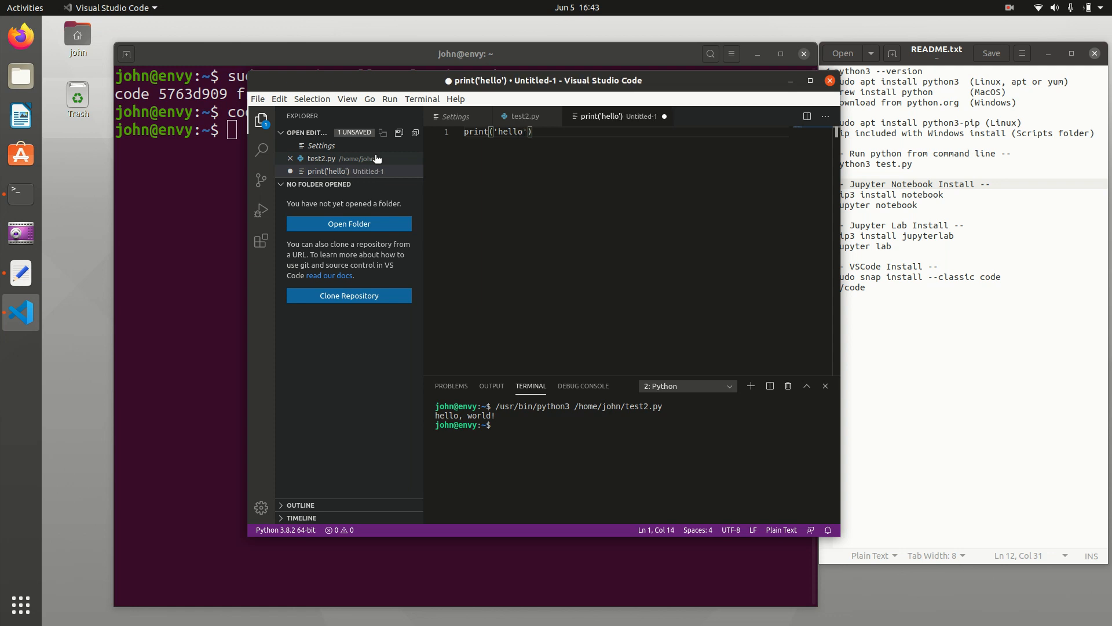
- Save the new file in the home folder as test3.ipynb
key(ctrl+s)
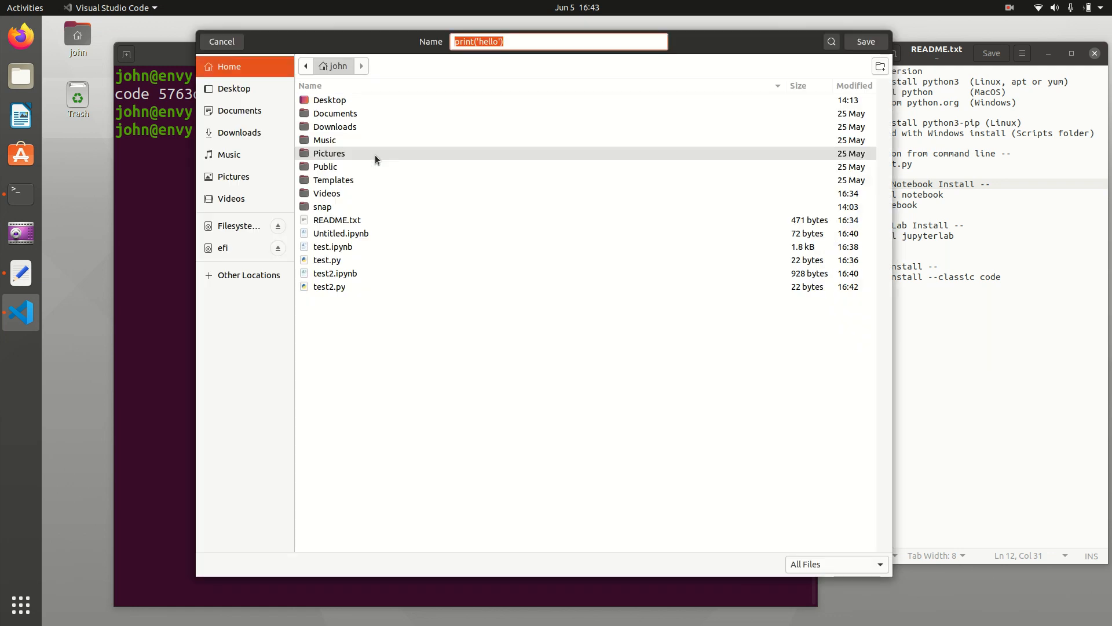
text(test3.i)
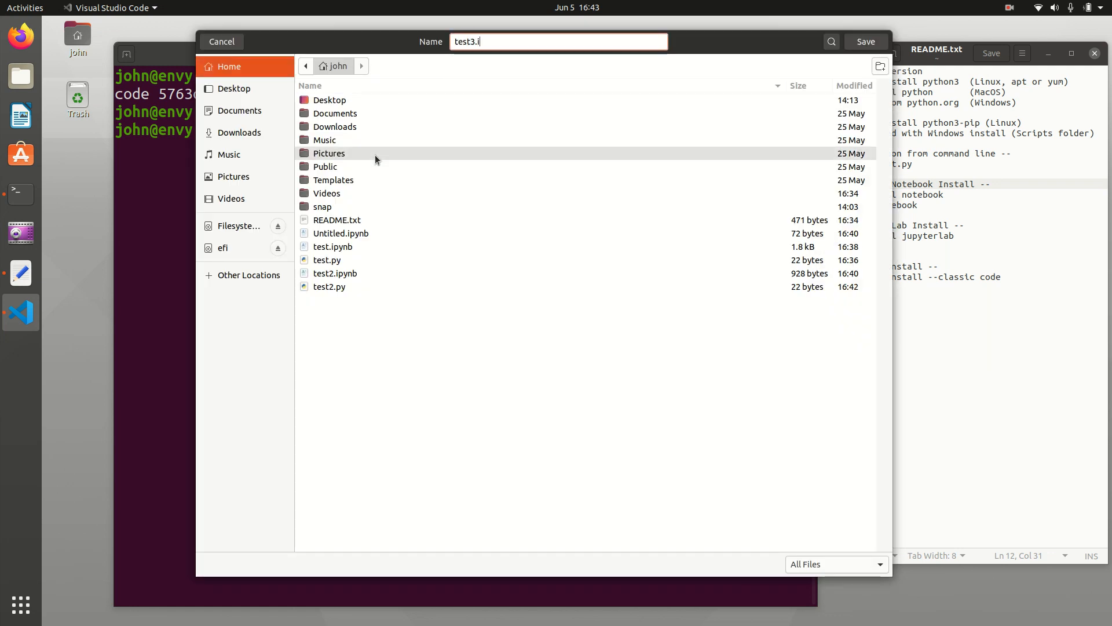
text(pynb)
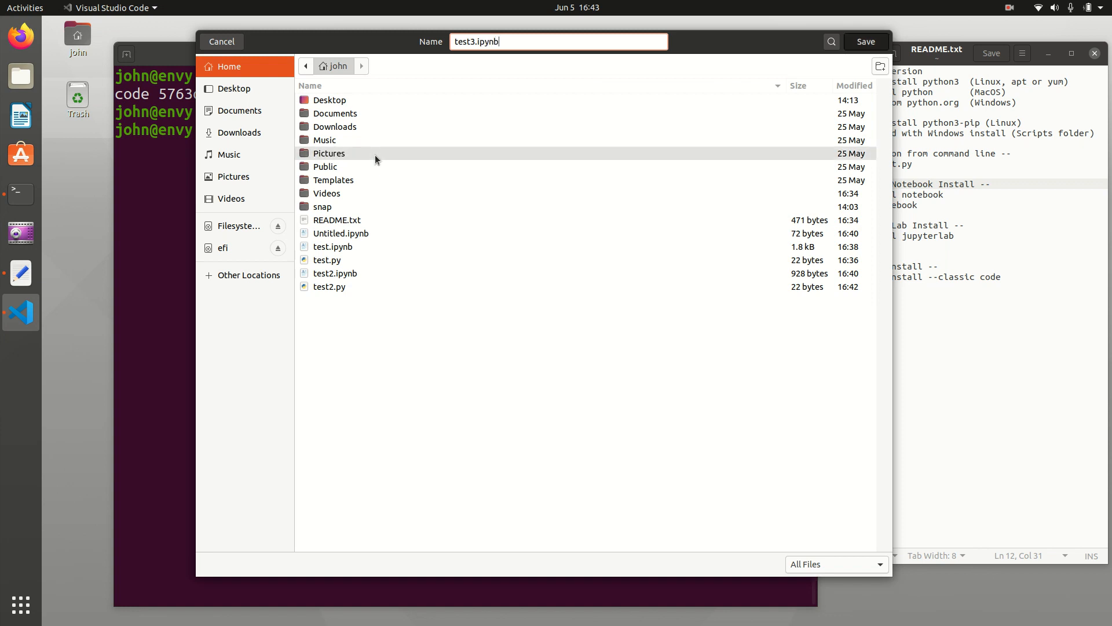
click(865, 41)
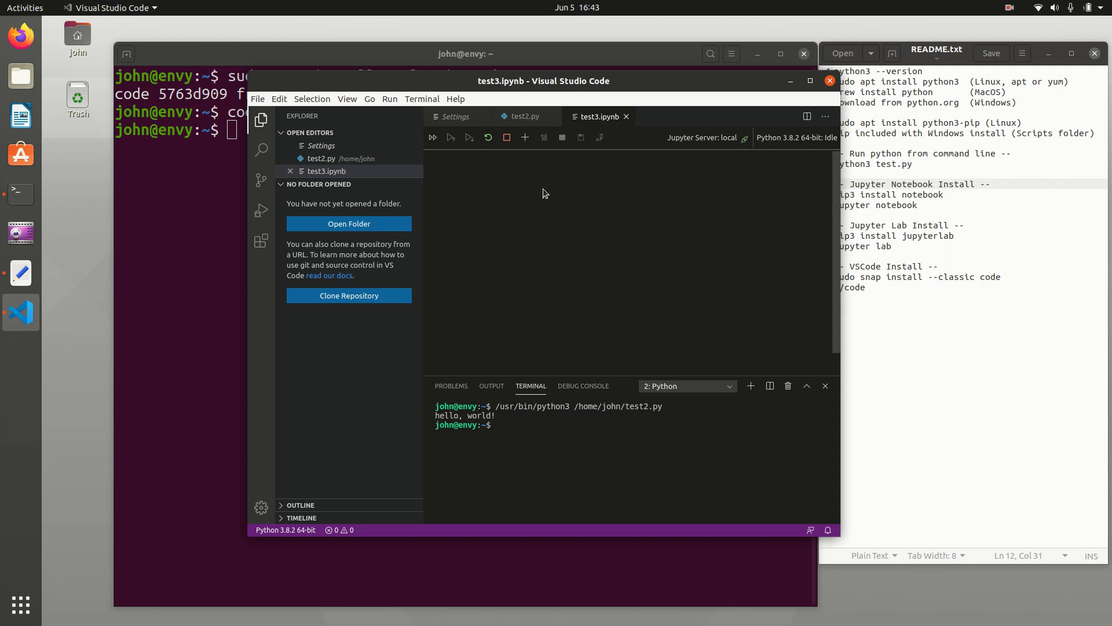
mouse_move(538, 181)
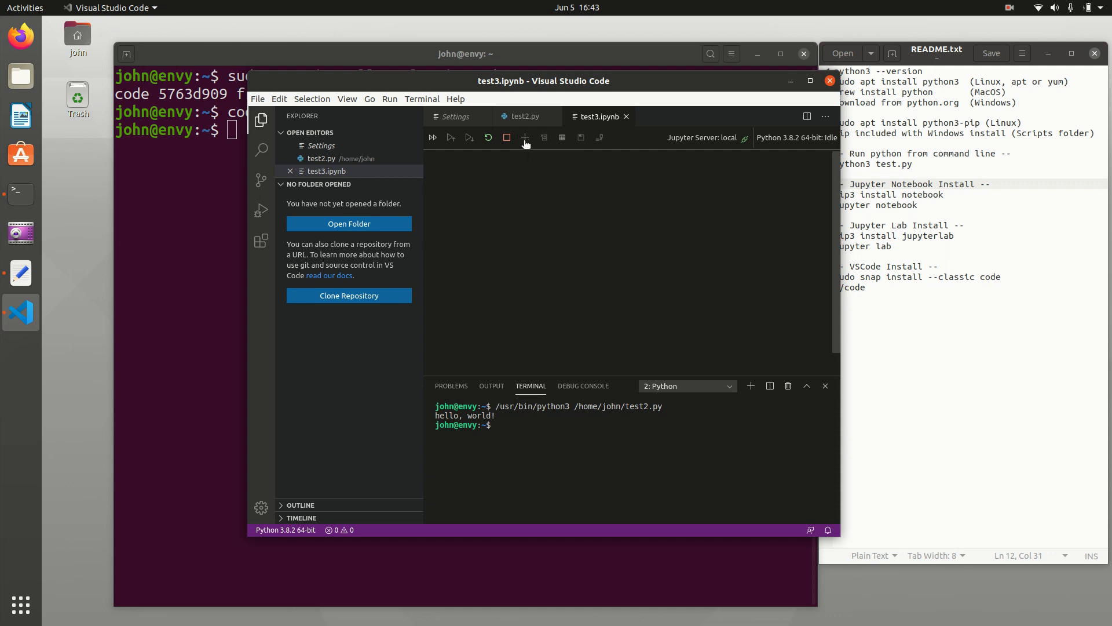
- Type print('hello') into the notebook's first code cell
text(print('hello)
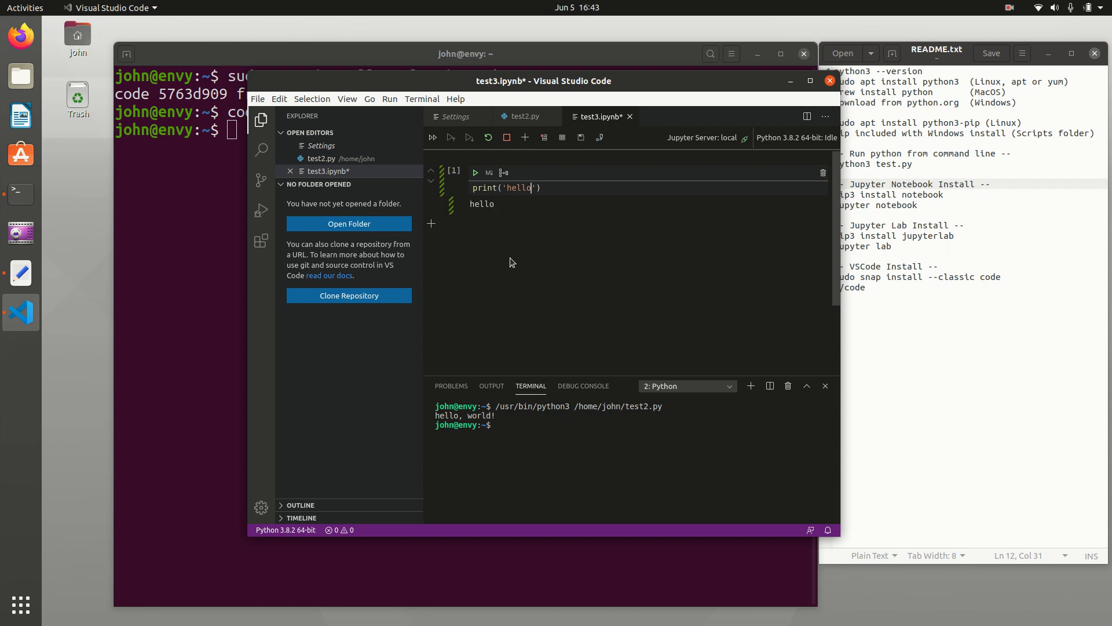
mouse_move(578, 278)
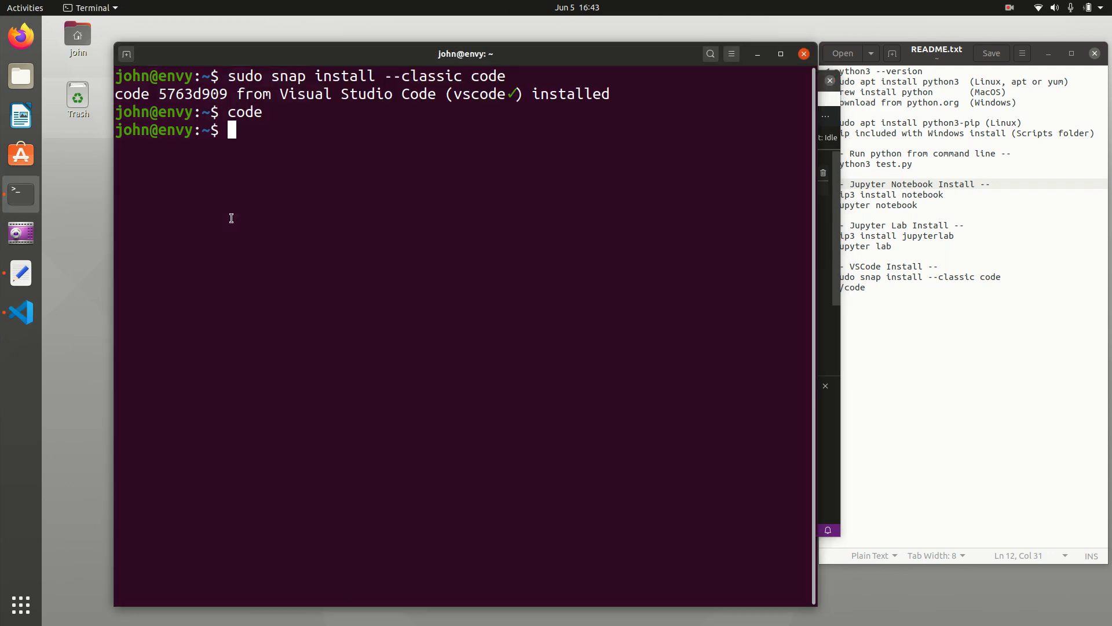
- Run 'pip3 install gekko' in the terminal, then bring VS Code back to front
text(pip3)
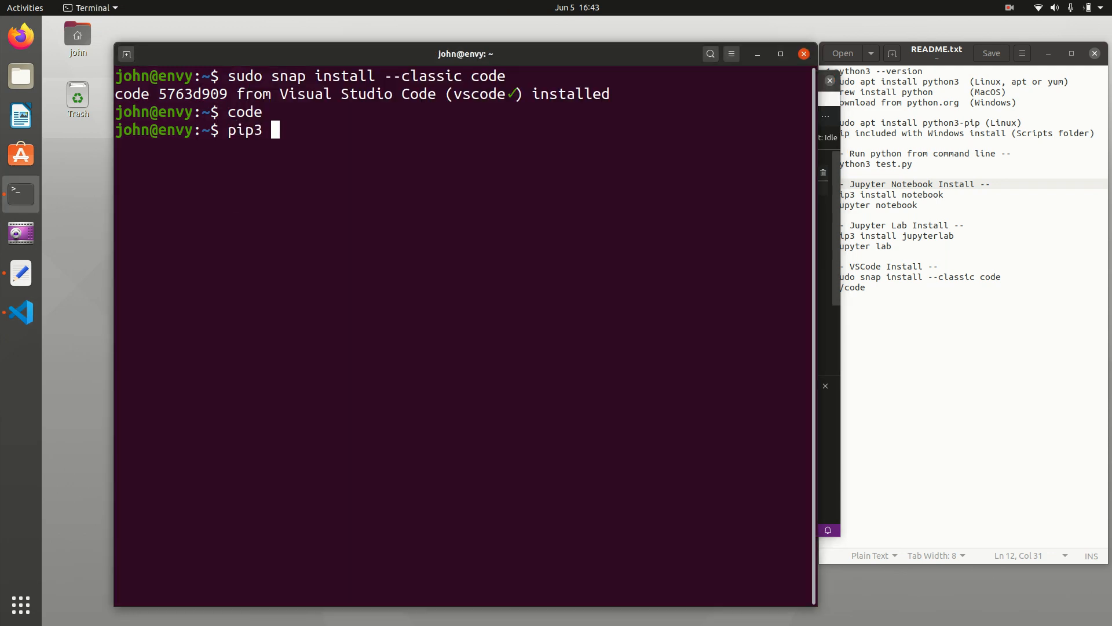
text(install gekko)
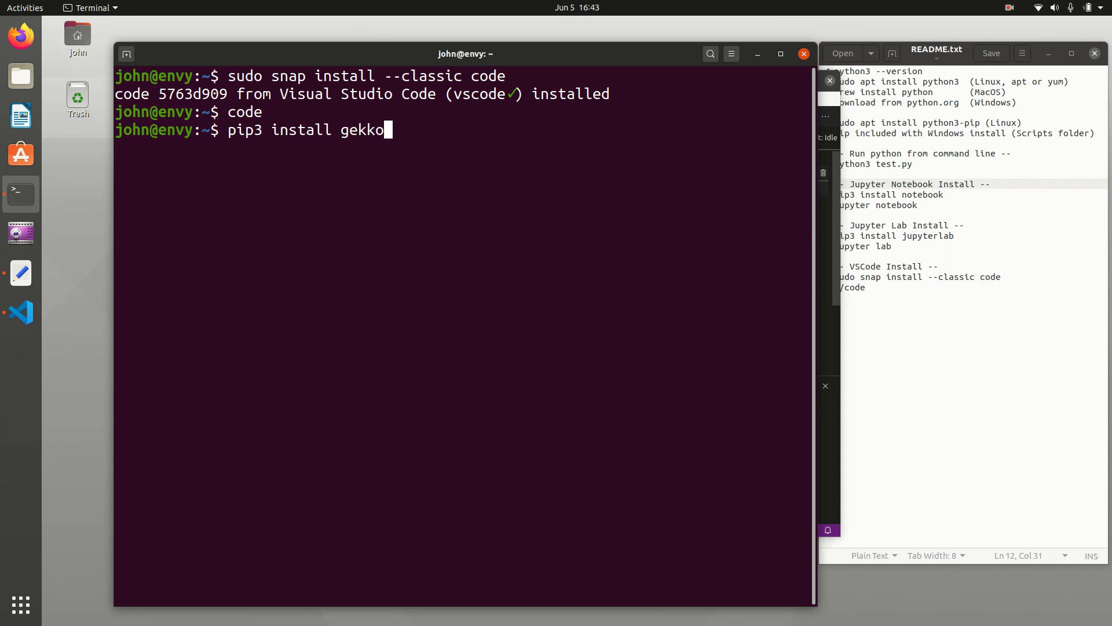
key(Return)
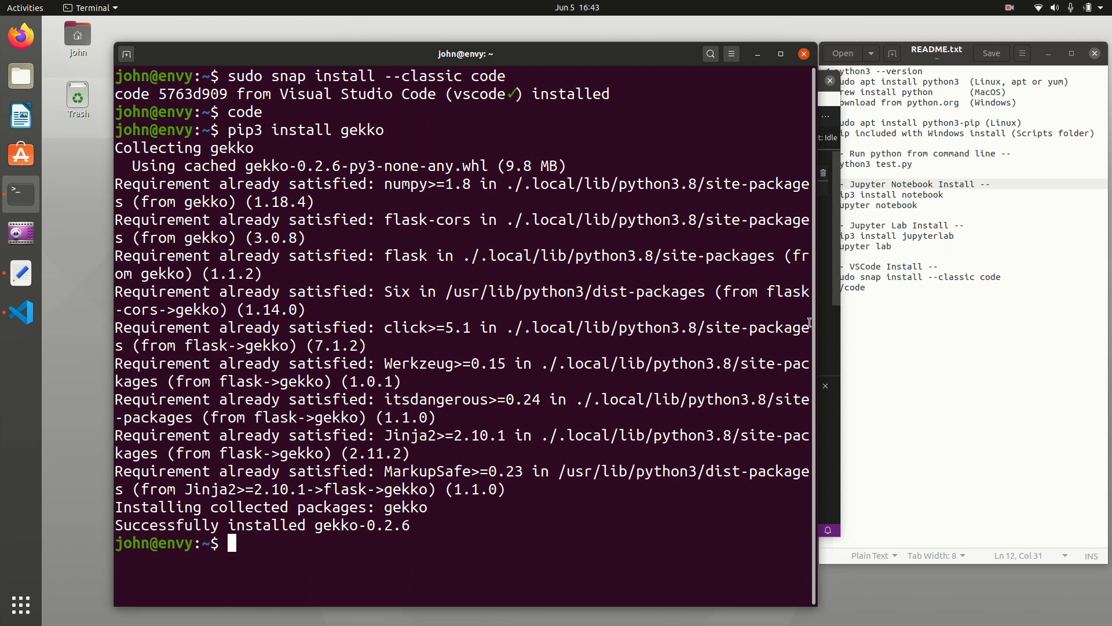
click(21, 312)
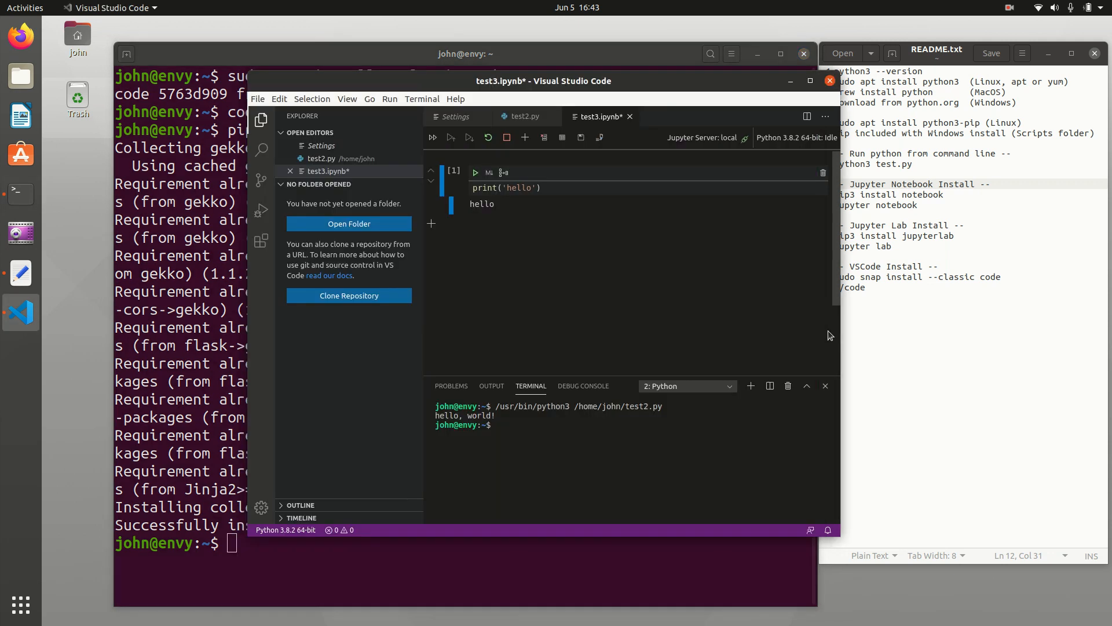
mouse_move(633, 282)
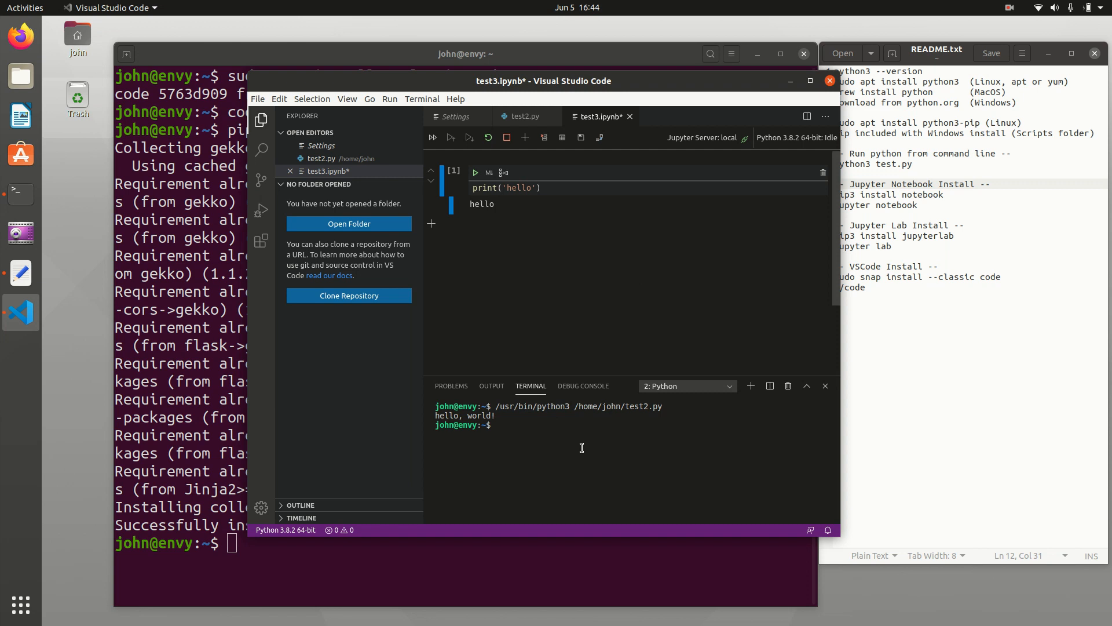
mouse_move(720, 88)
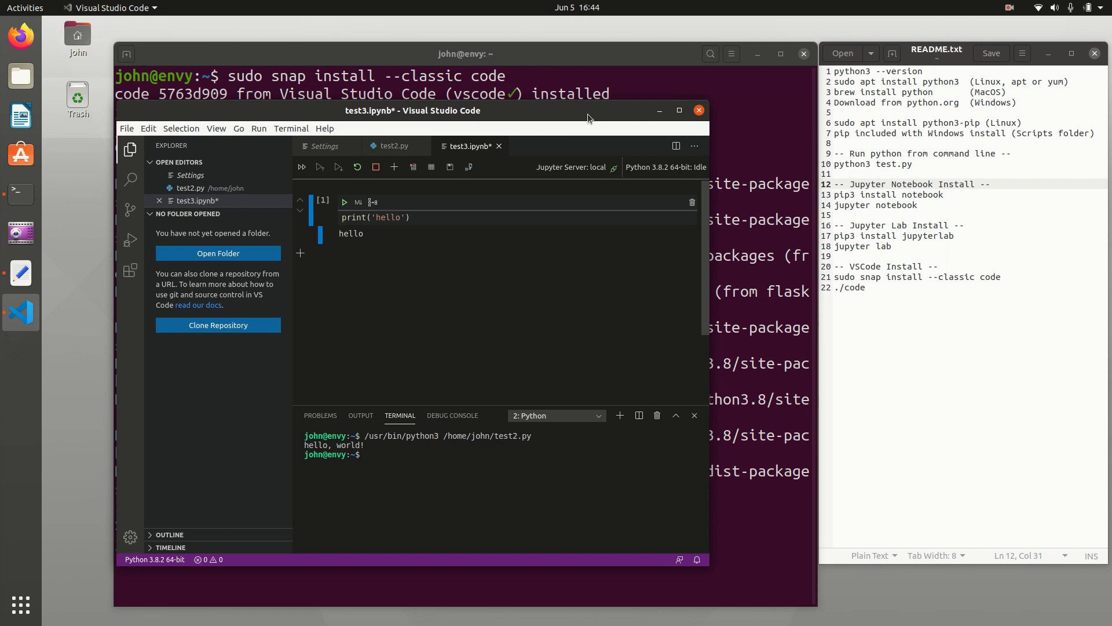
mouse_move(954, 25)
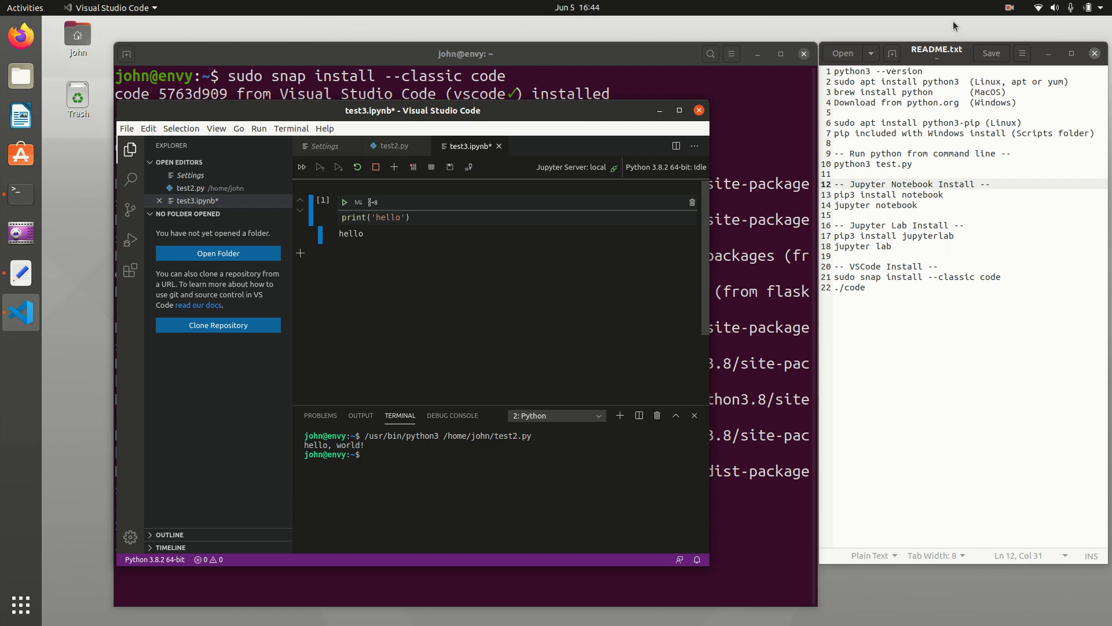
mouse_move(45, 40)
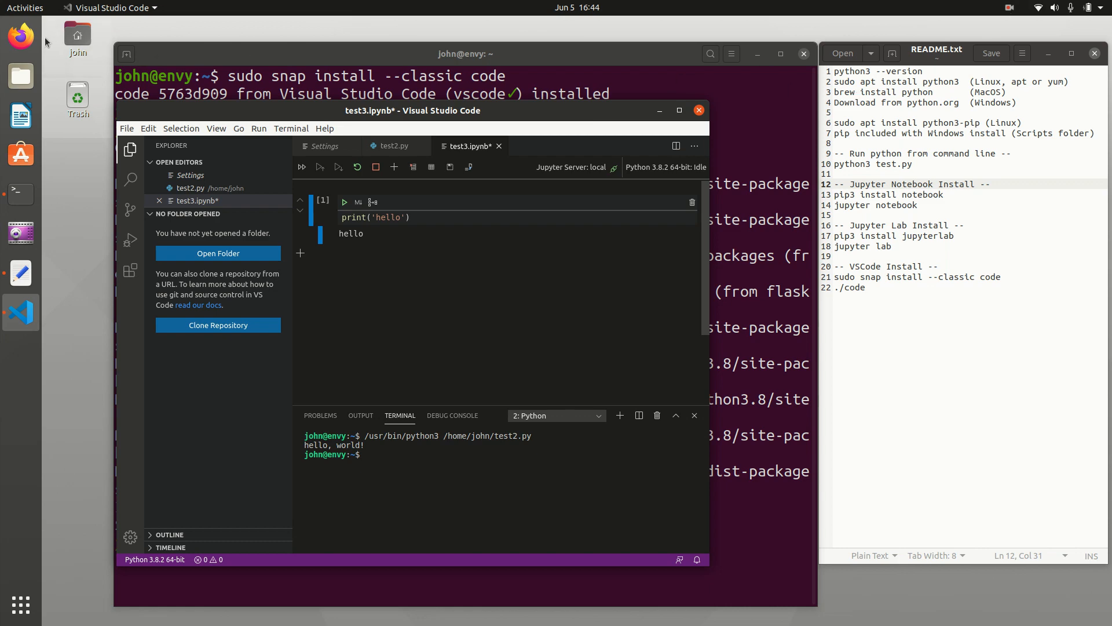
- In Firefox, go from apmonitor.com's course schedule to the Install Python page and scroll down
click(19, 35)
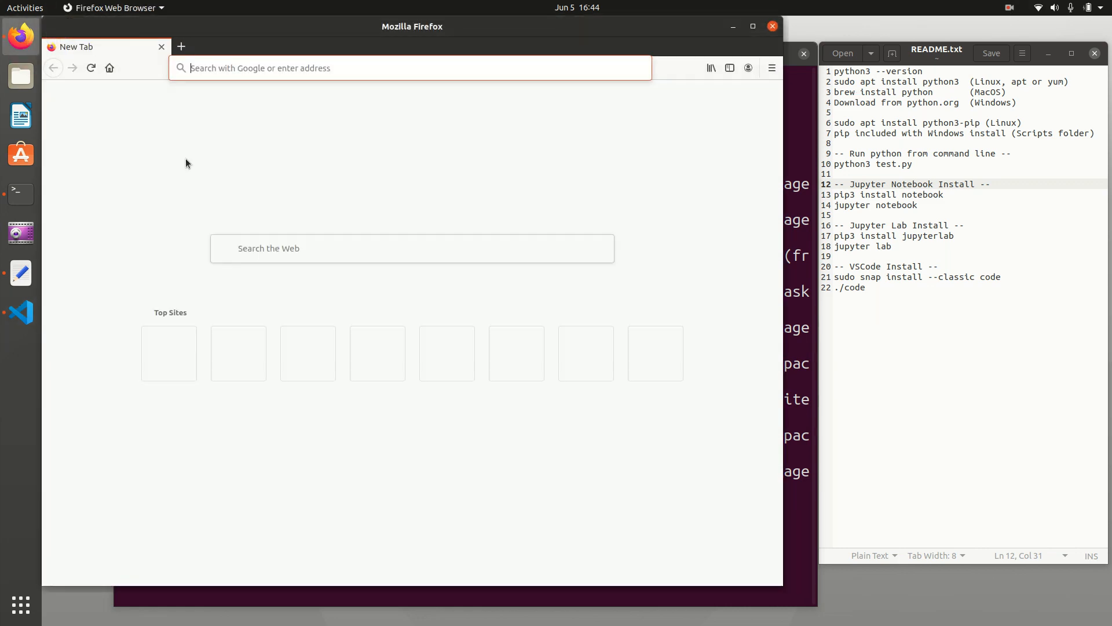
text(apmonitor.com/pdc/)
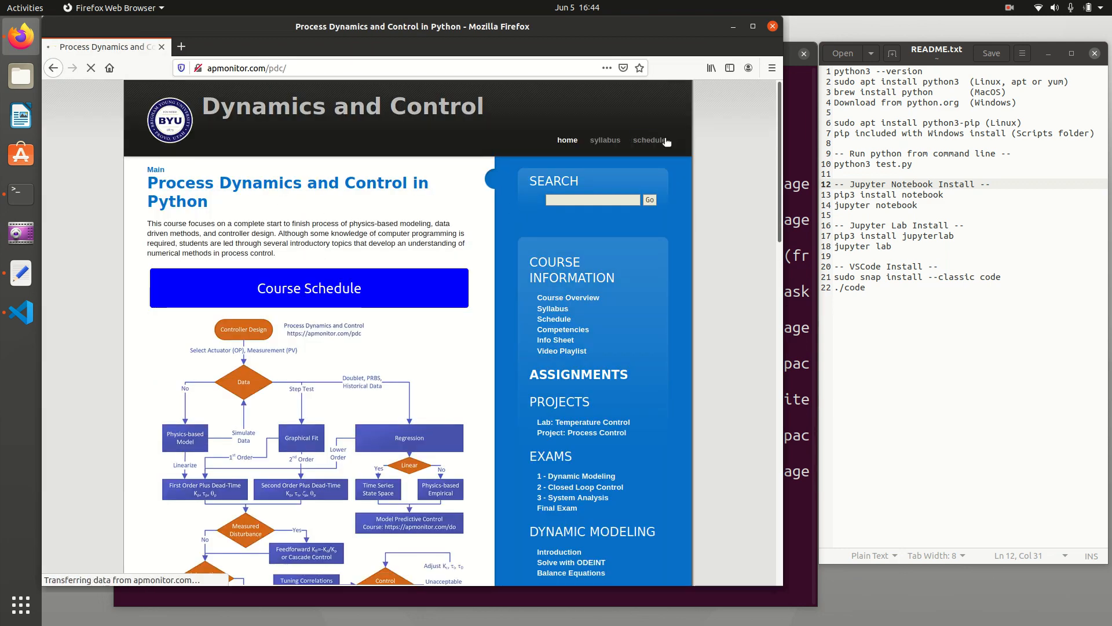
click(649, 140)
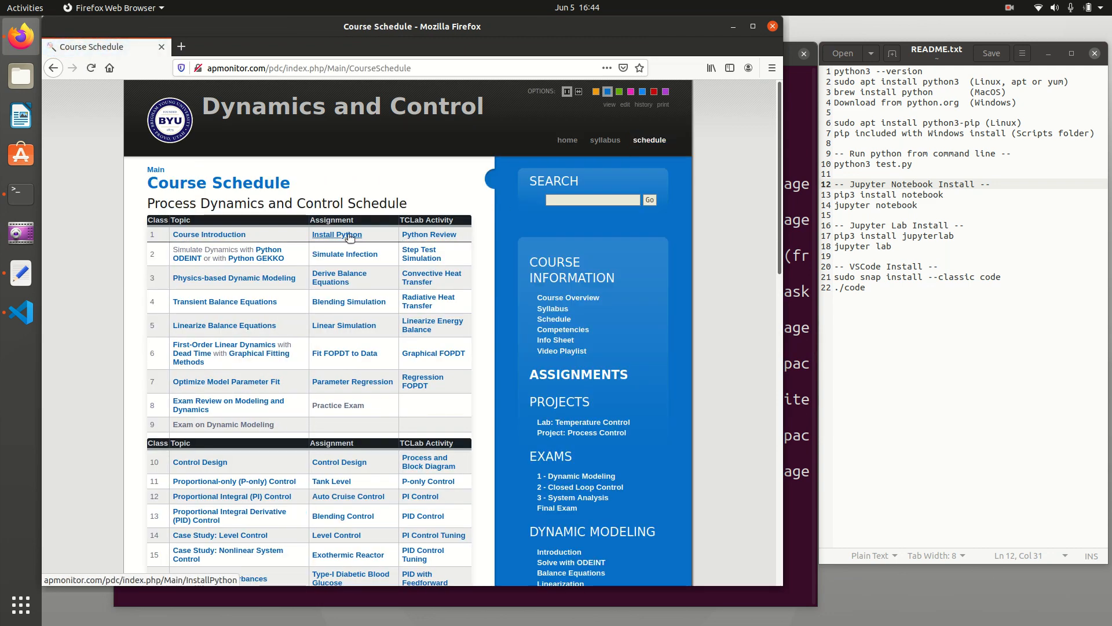
click(336, 234)
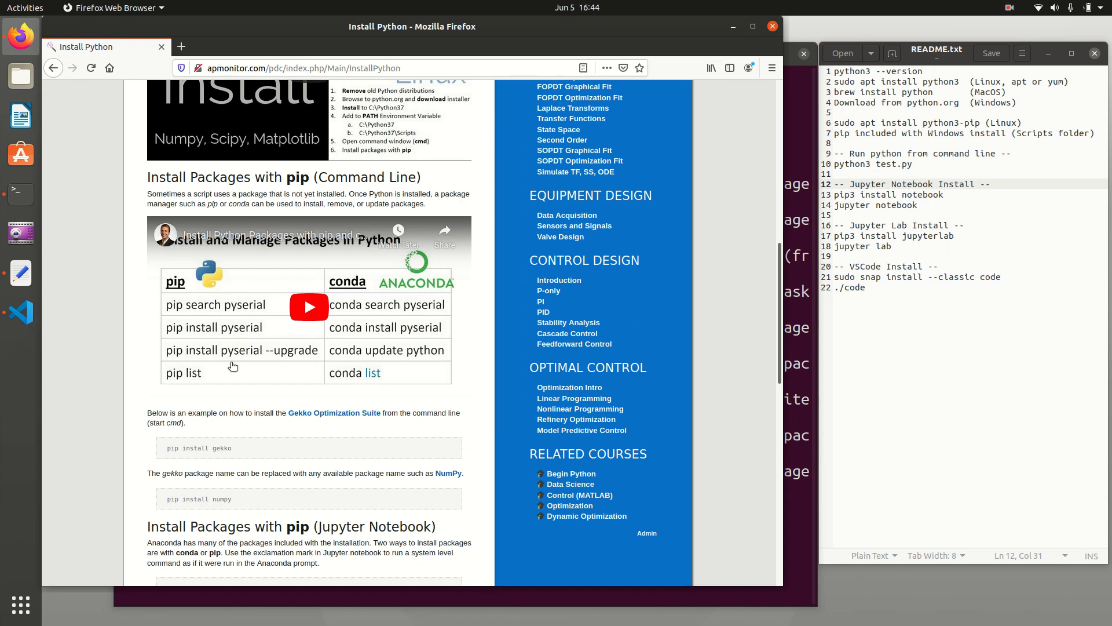
scroll(down, 3)
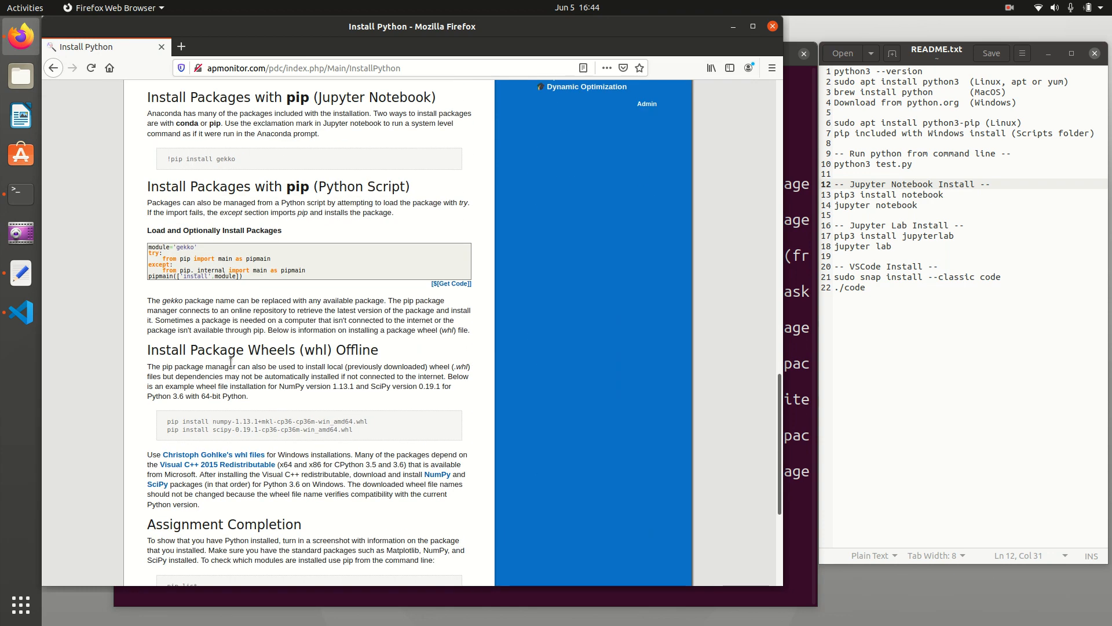